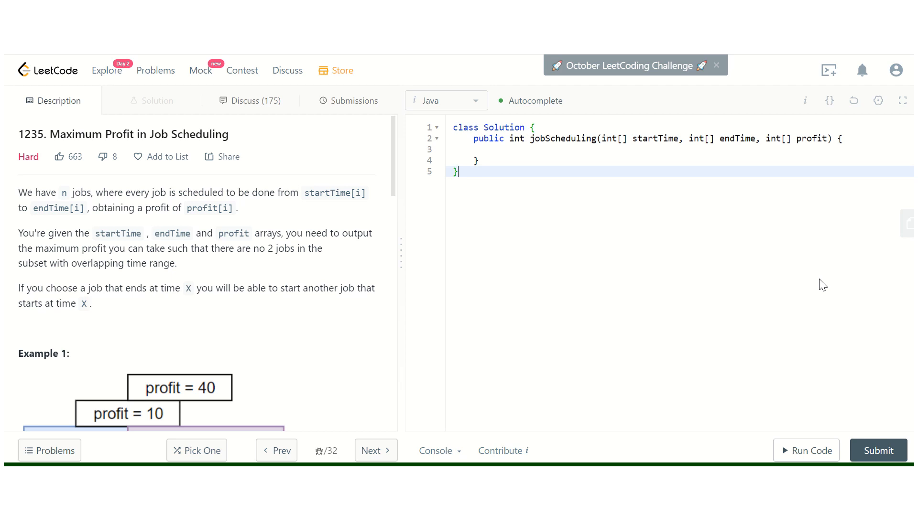
{"action": "mouse_move", "coordinate": [619, 259]}
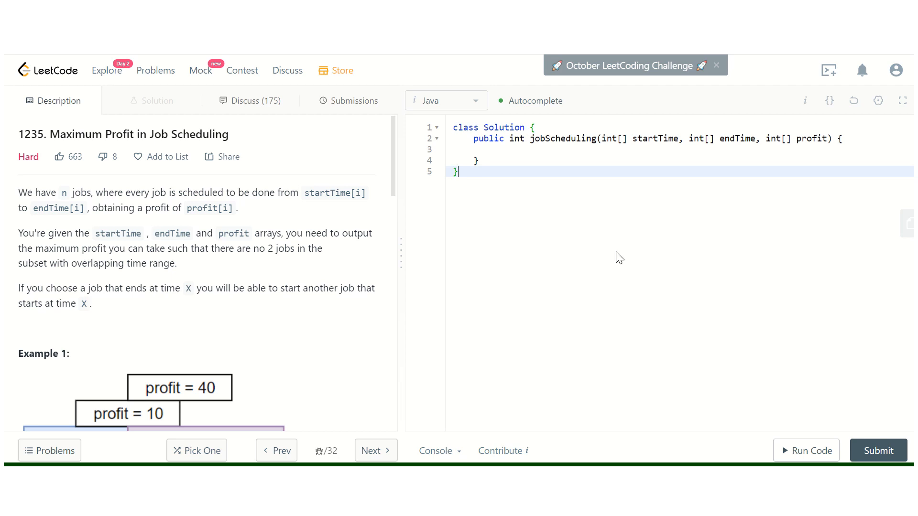
{"action": "mouse_move", "coordinate": [233, 223]}
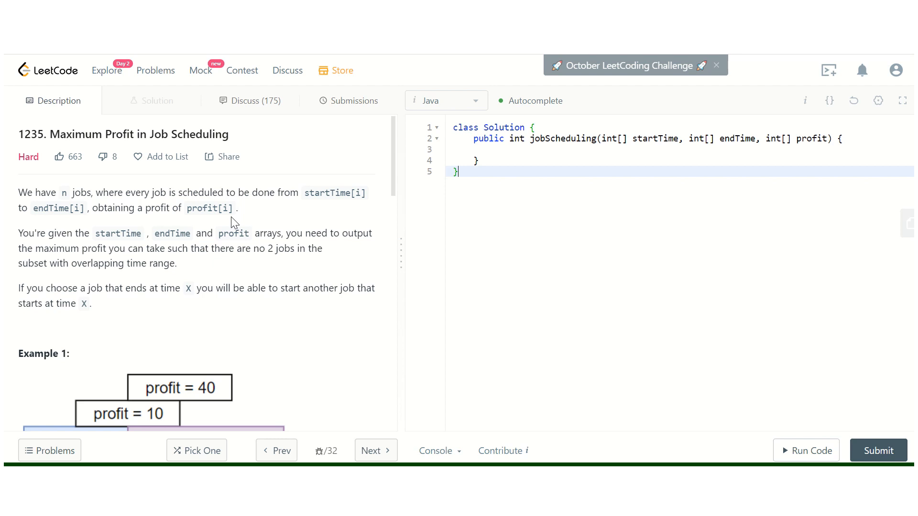
{"action": "mouse_move", "coordinate": [120, 206]}
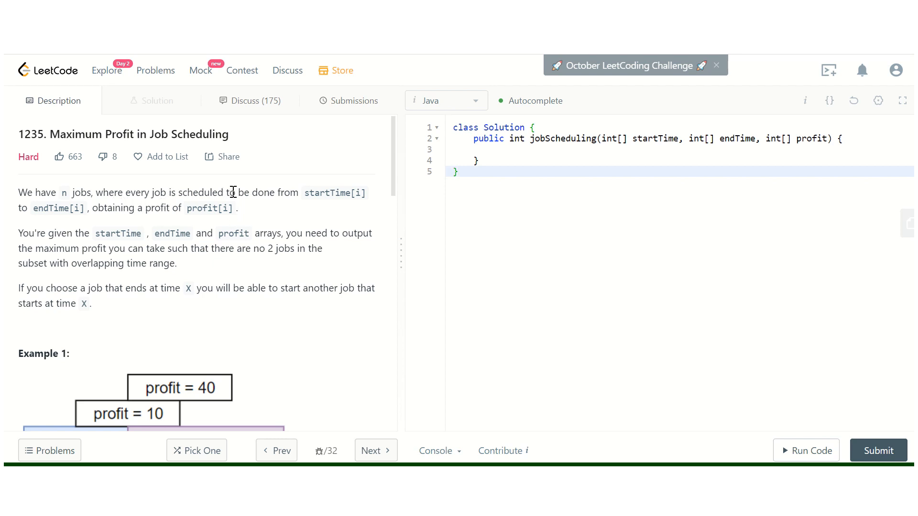
{"action": "mouse_move", "coordinate": [233, 207]}
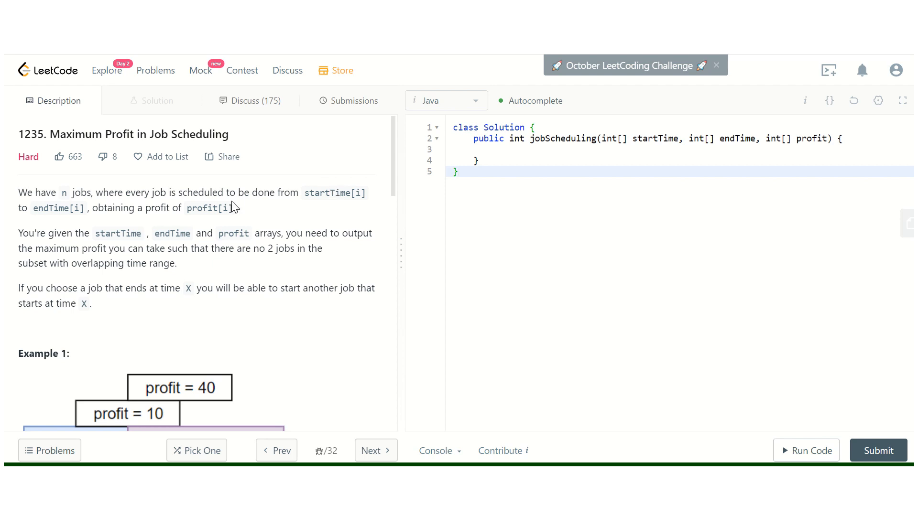
{"action": "mouse_move", "coordinate": [91, 212]}
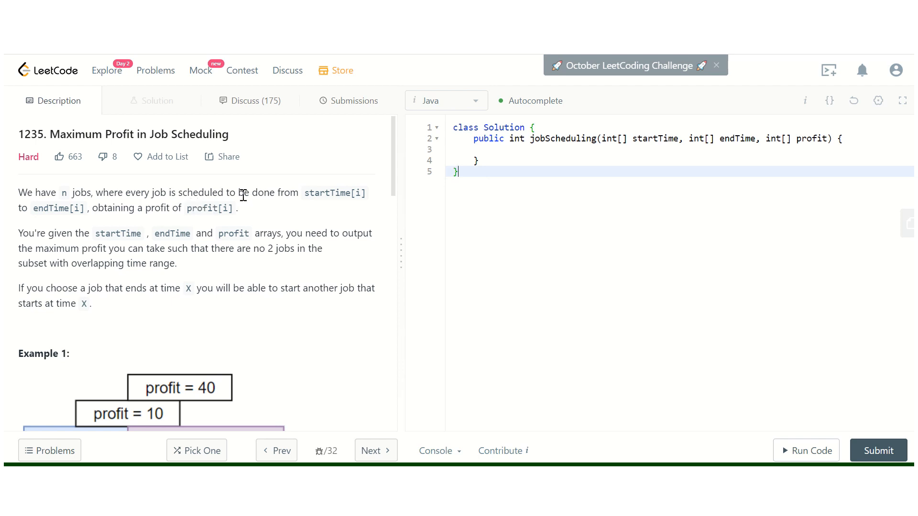
{"action": "mouse_move", "coordinate": [113, 244]}
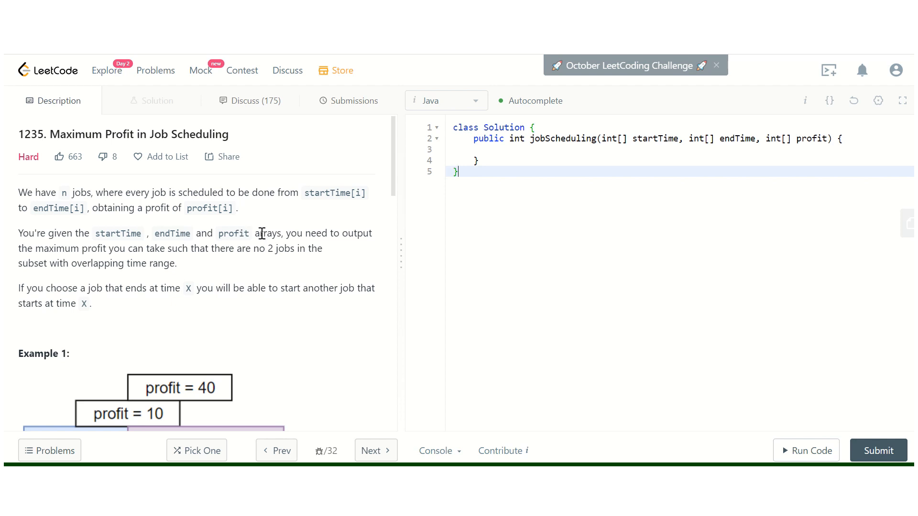
{"action": "mouse_move", "coordinate": [326, 232]}
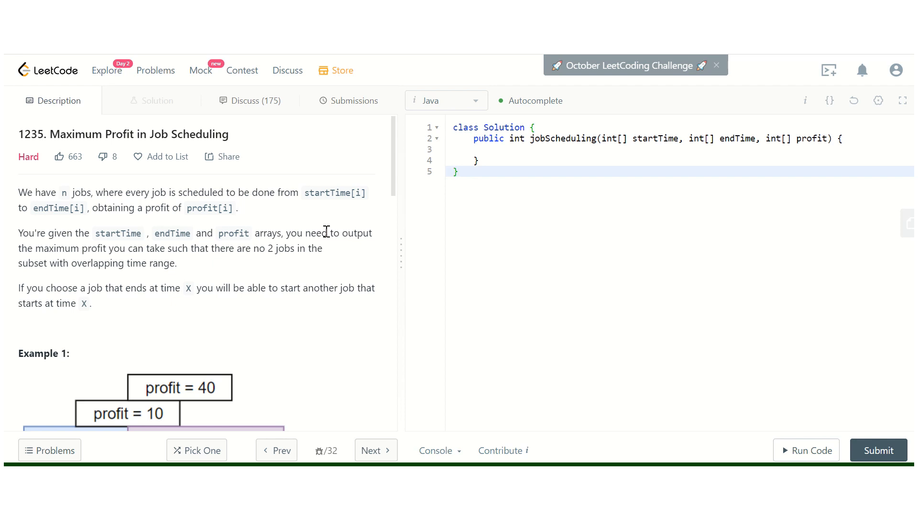
Review the problem statement and place the cursor inside the empty jobScheduling method.
{"action": "left_click", "coordinate": [458, 171]}
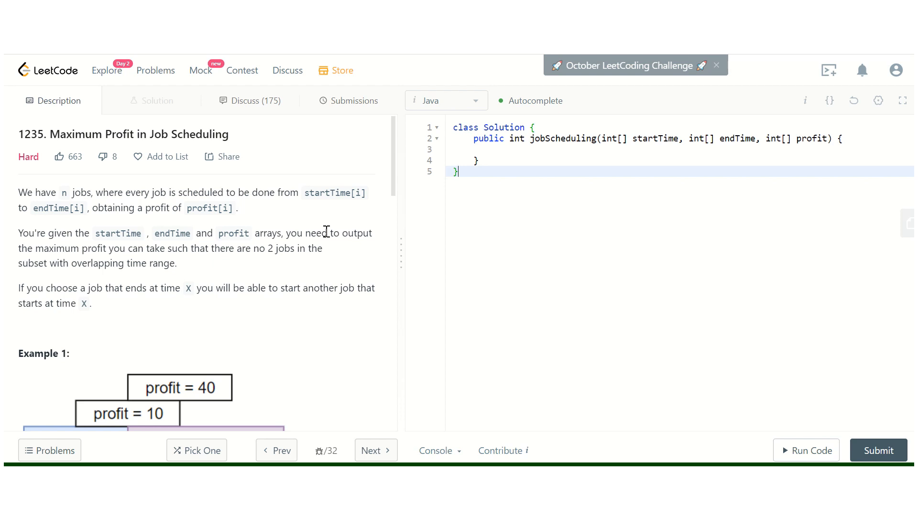
{"action": "scroll", "scroll_direction": "down", "scroll_amount": 3}
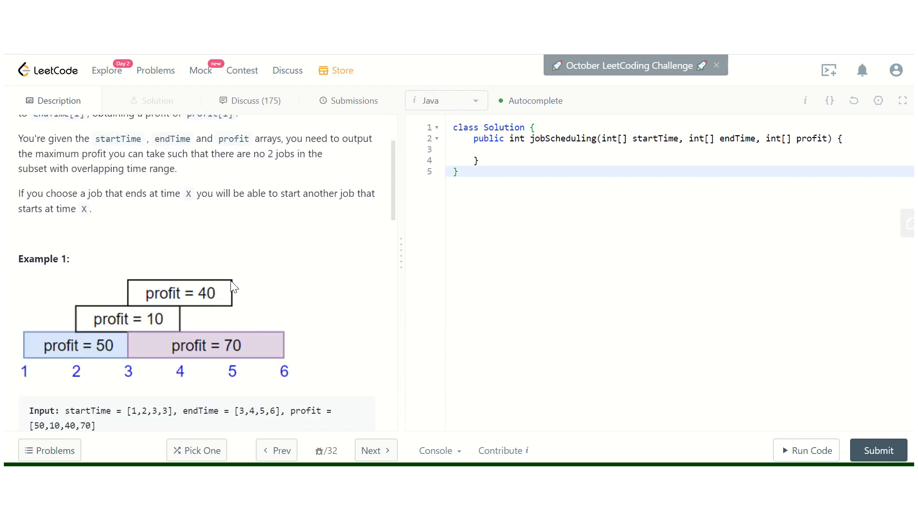
{"action": "scroll", "scroll_direction": "up", "scroll_amount": 3}
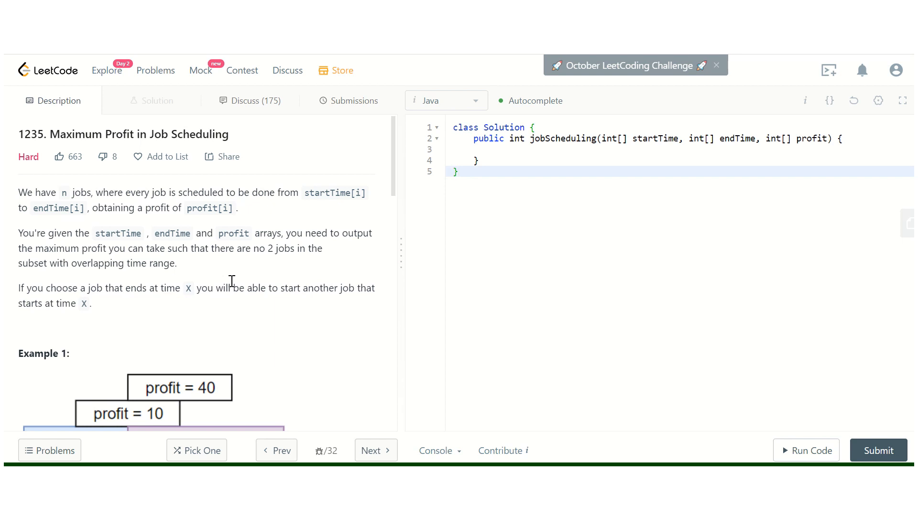
{"action": "left_click", "coordinate": [456, 172]}
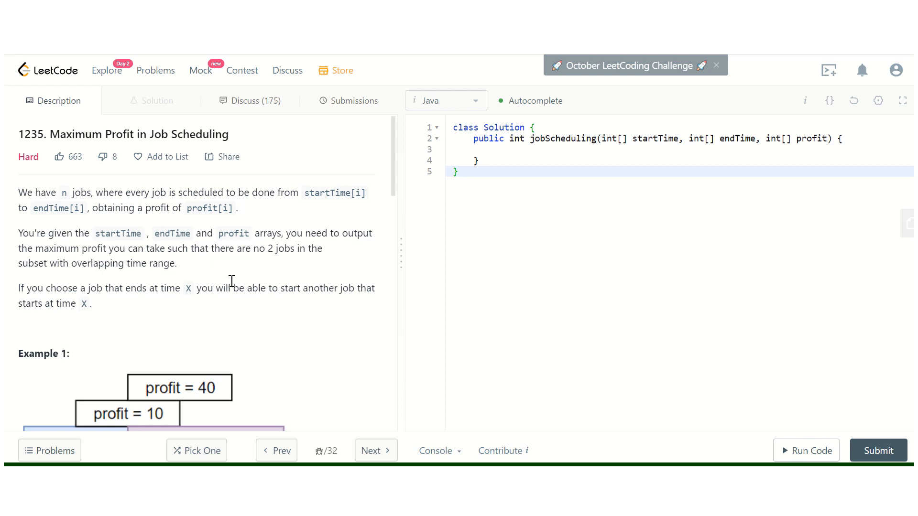
{"action": "left_click", "coordinate": [457, 171]}
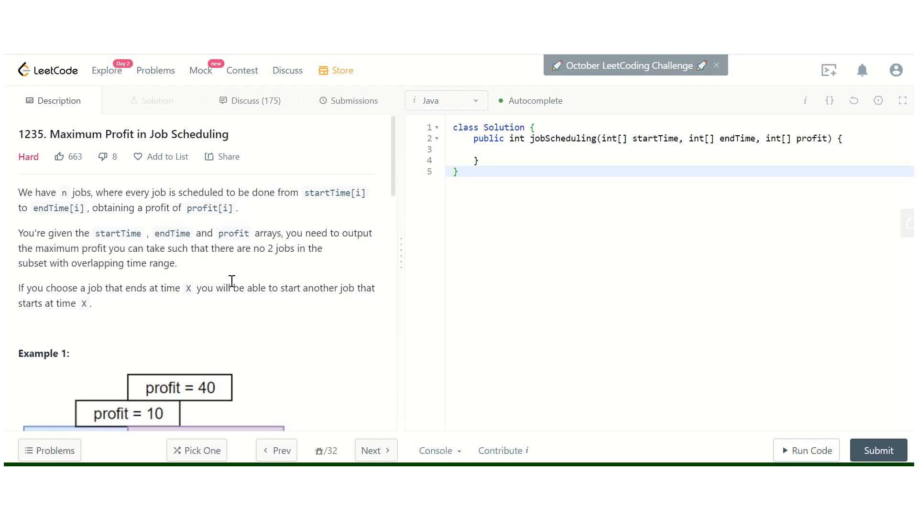
{"action": "left_click", "coordinate": [457, 171]}
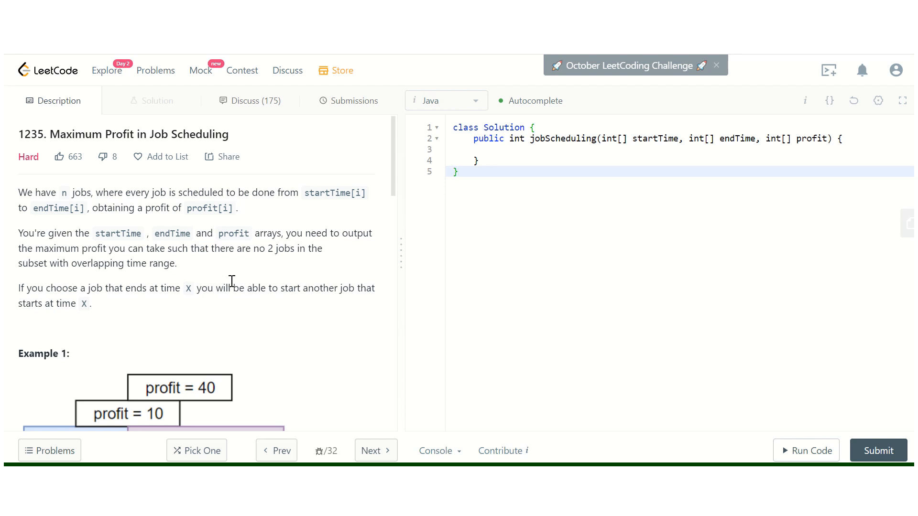
{"action": "left_click", "coordinate": [456, 171]}
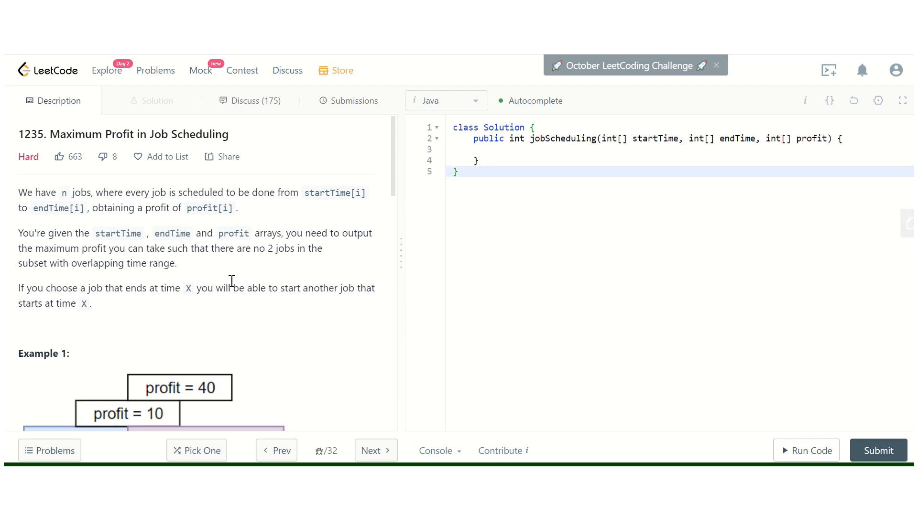
{"action": "left_click", "coordinate": [458, 171]}
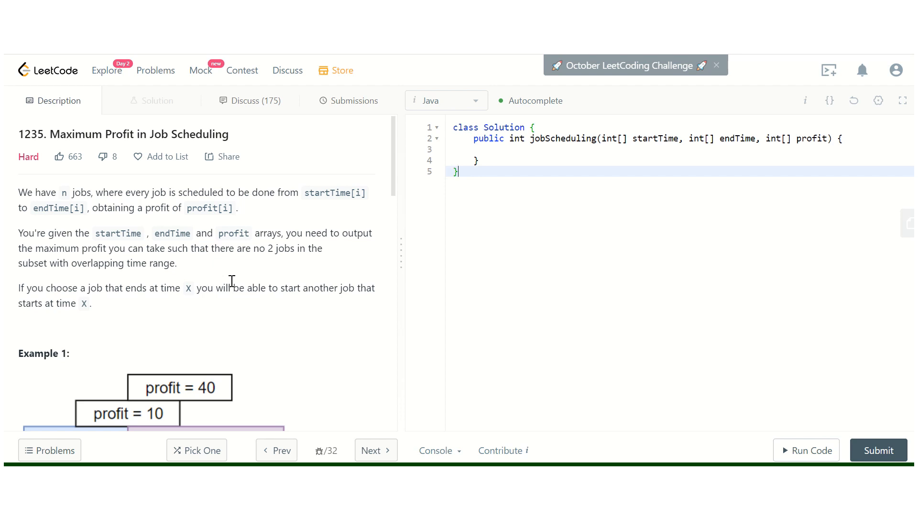
{"action": "mouse_move", "coordinate": [189, 156]}
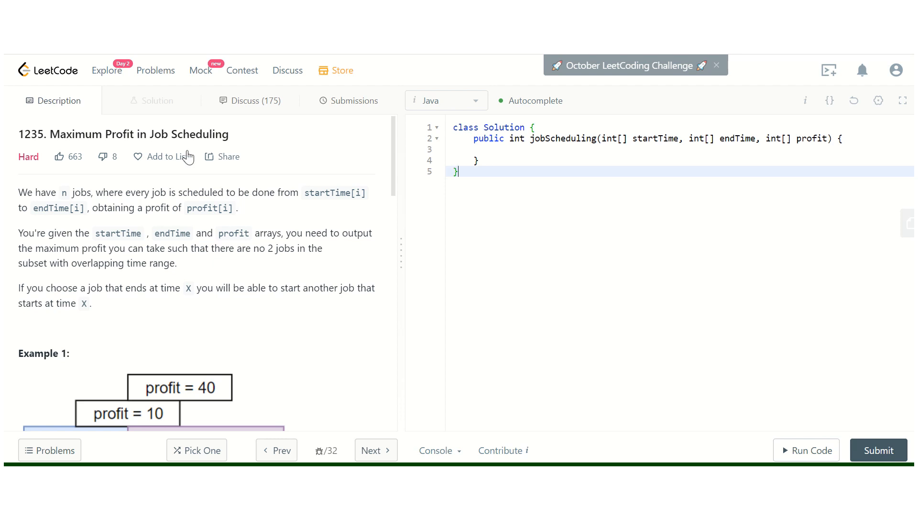
{"action": "left_click", "coordinate": [554, 149]}
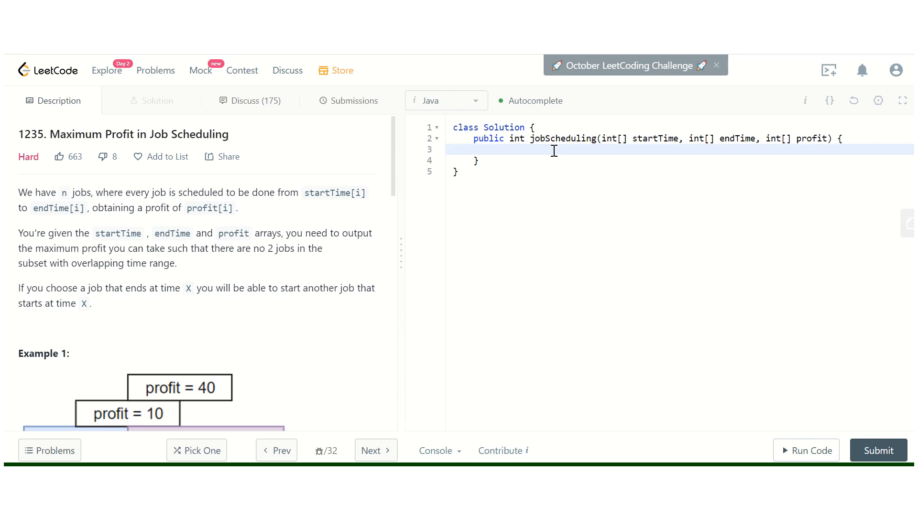
Declare int n = startTime.length as the number of jobs.
{"action": "type", "text": "int n"}
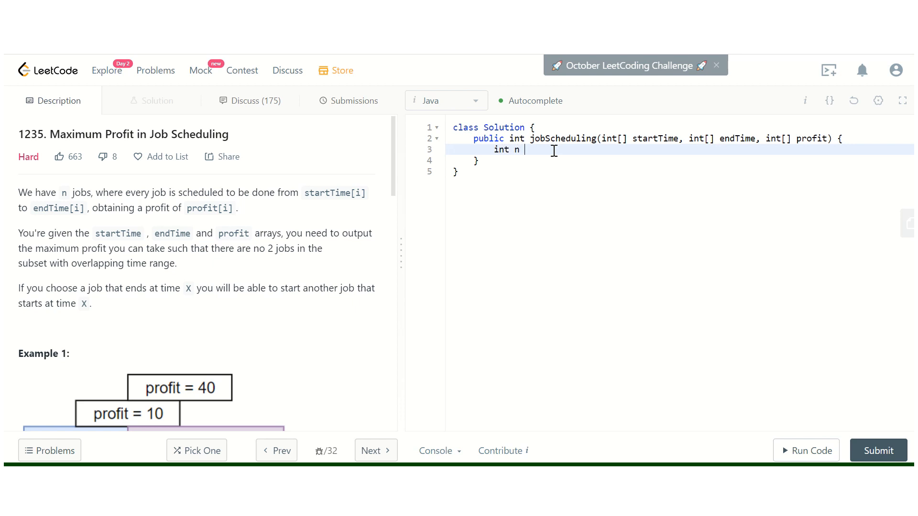
{"action": "type", "text": "= s"}
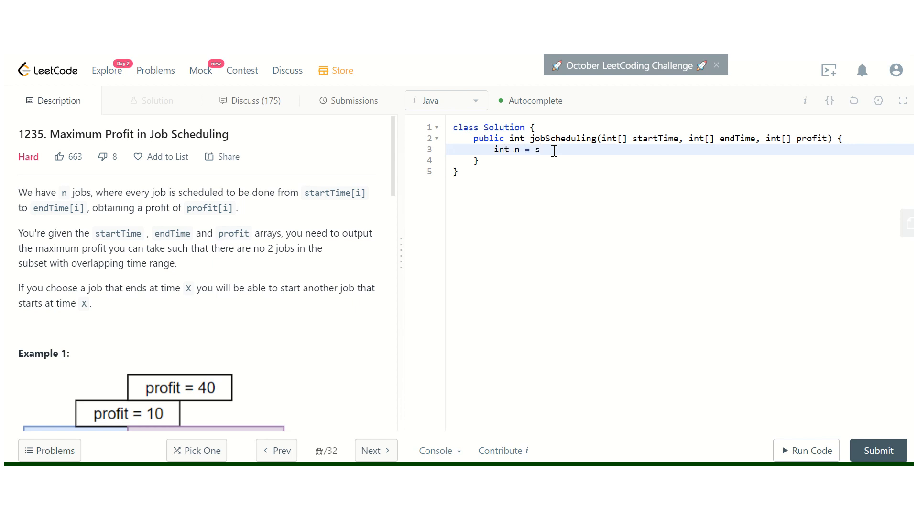
{"action": "type", "text": "tartTime"}
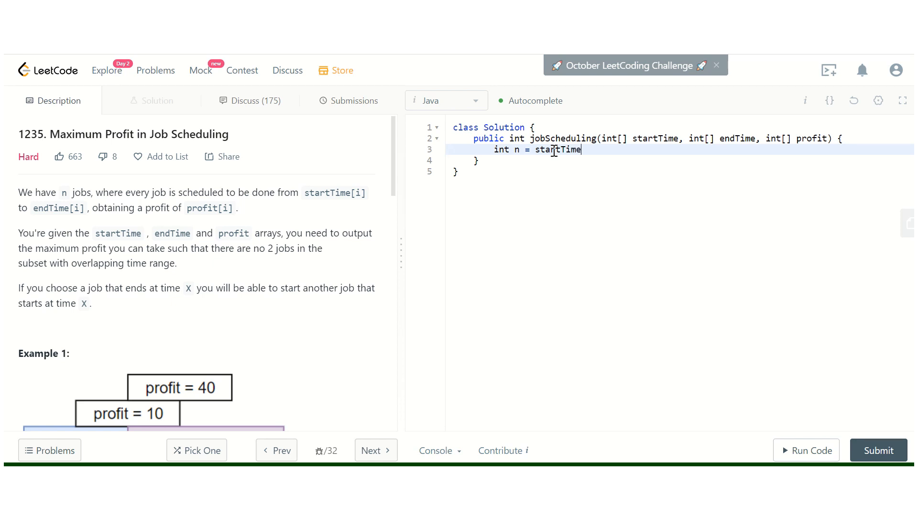
{"action": "type", "text": ".length;"}
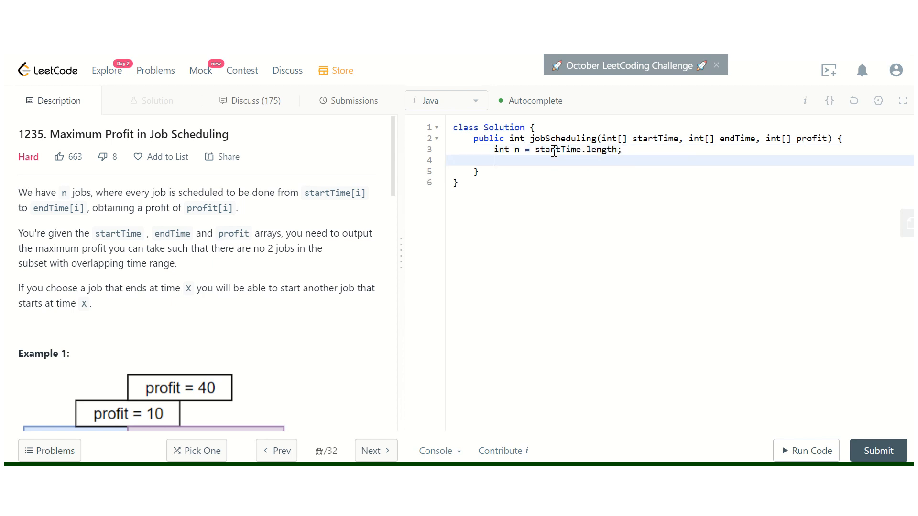
Declare int[] dp = new int[n] with a //dp[i] comment describing profit achievable up to job i.
{"action": "type", "text": "int [] dp ="}
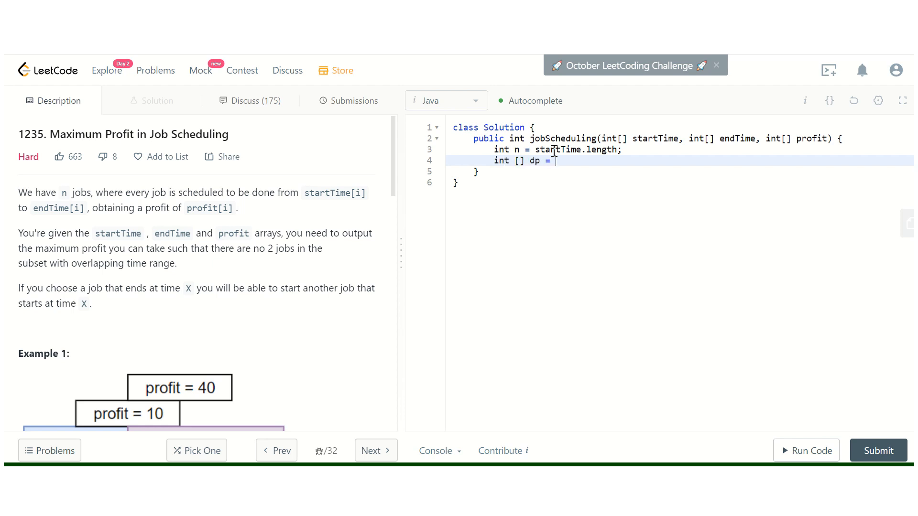
{"action": "type", "text": "new int[]"}
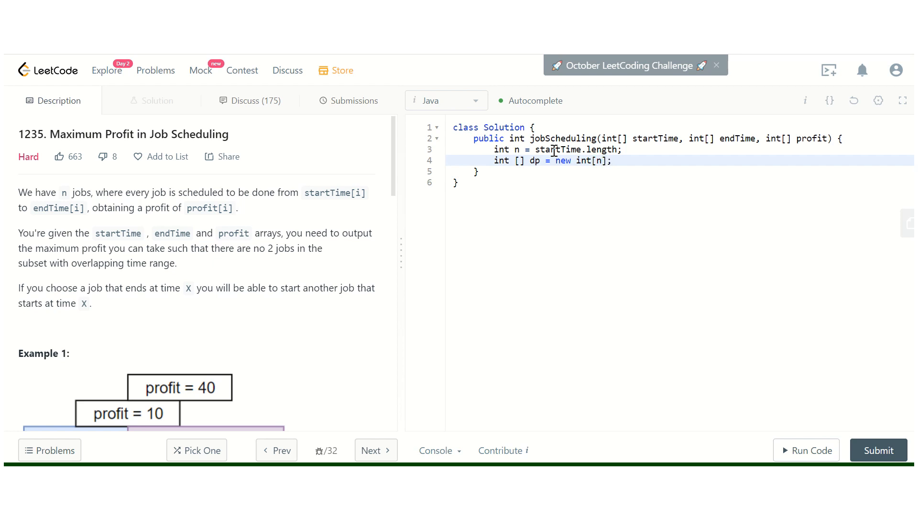
{"action": "type", "text": "//dp"}
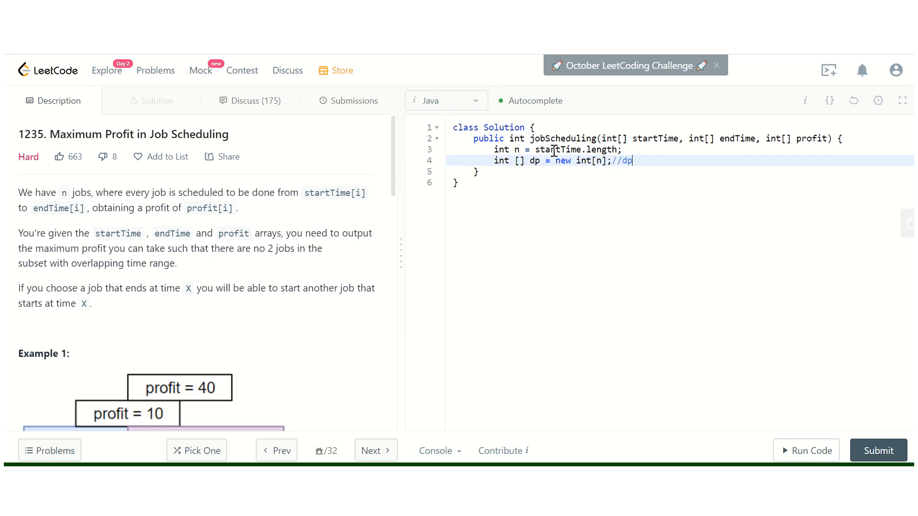
{"action": "type", "text": "[i]"}
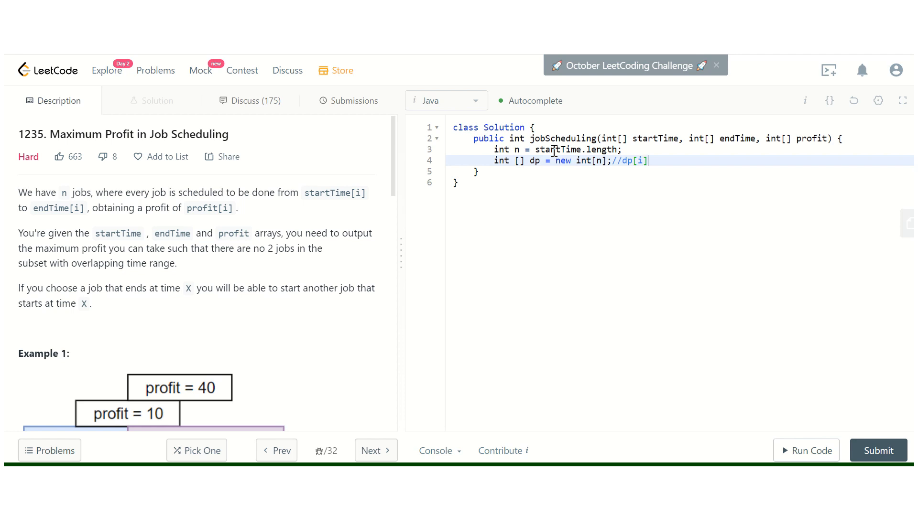
{"action": "type", "text": "is profit that we"}
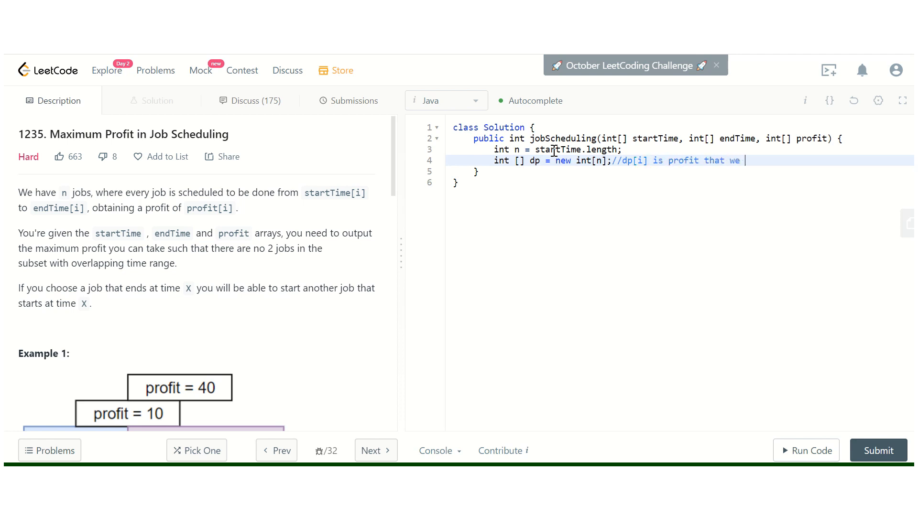
{"action": "type", "text": "can make upt"}
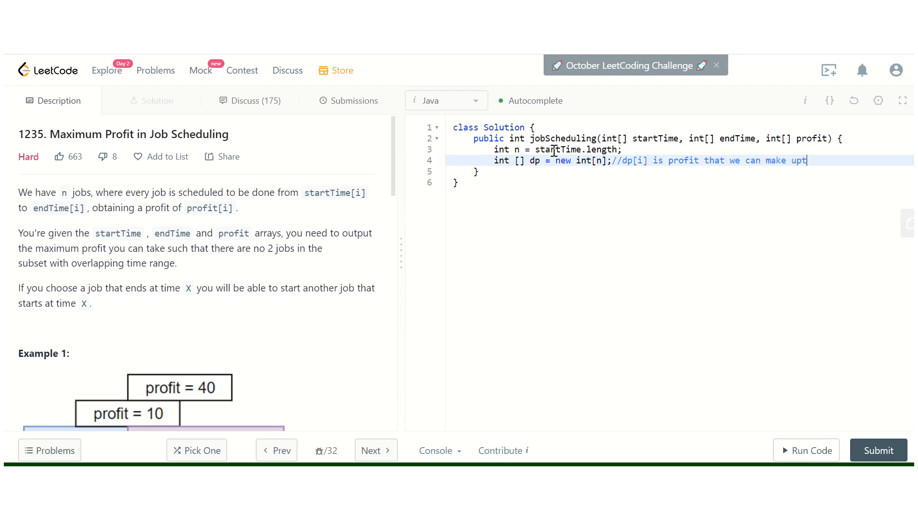
{"action": "type", "text": "o job i"}
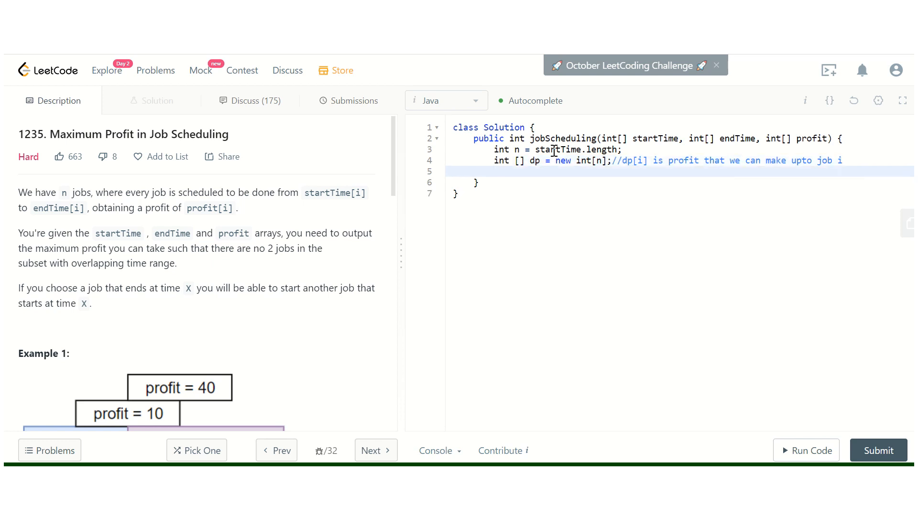
{"action": "type", "text": "dp[0]"}
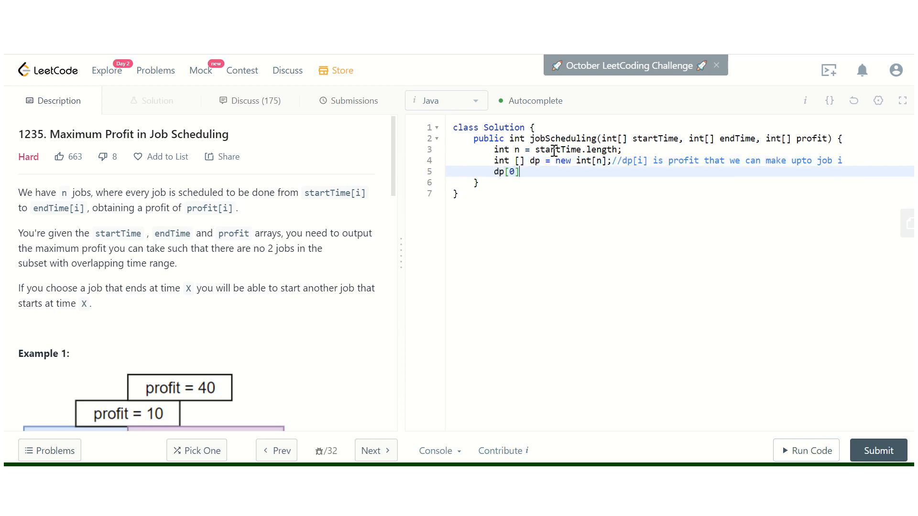
{"action": "key", "text": "Backspace"}
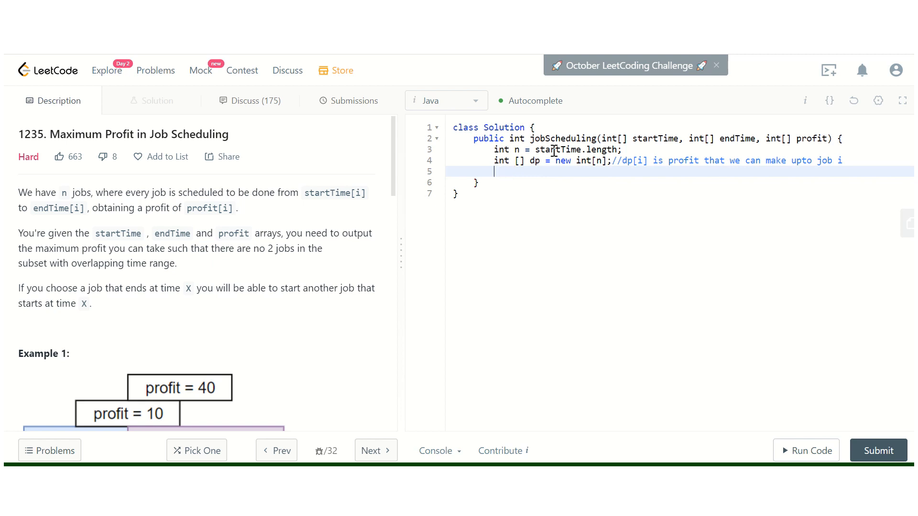
{"action": "key", "text": "Backspace"}
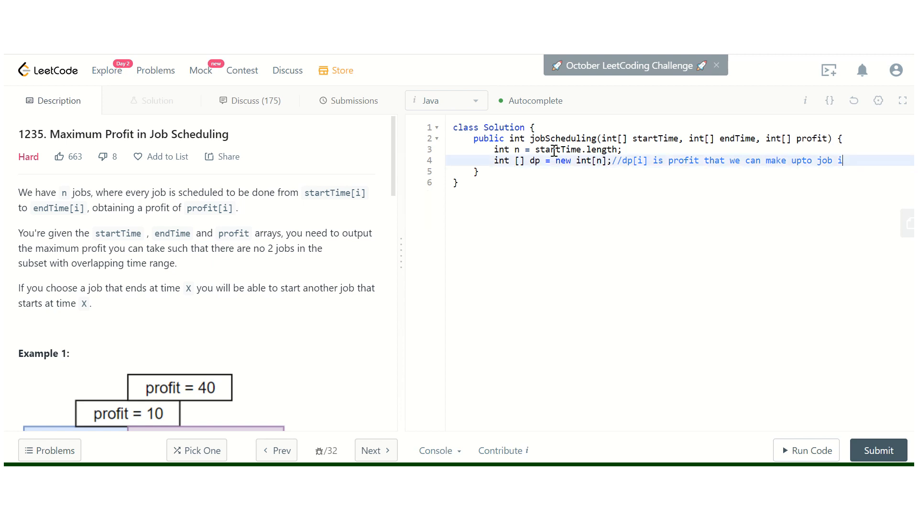
{"action": "key", "text": "Enter"}
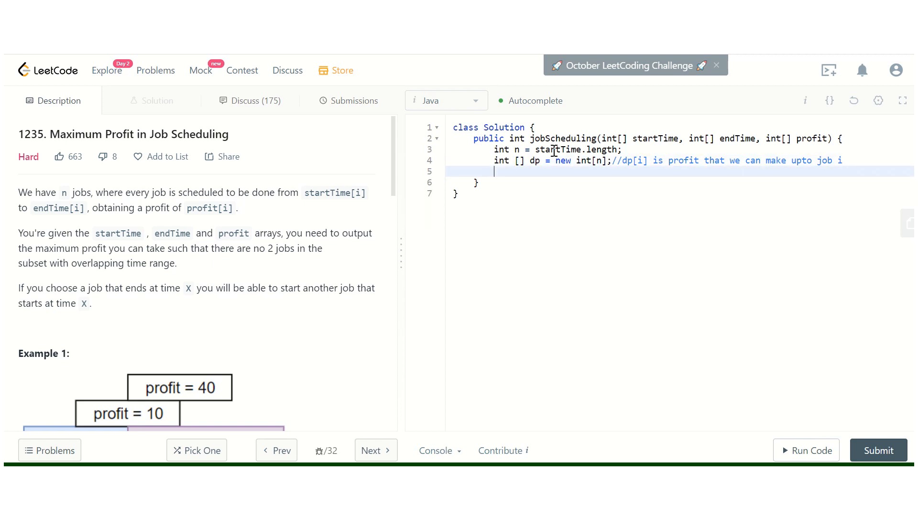
Declare class Node with int fields start, end and pr.
{"action": "key", "text": "Enter"}
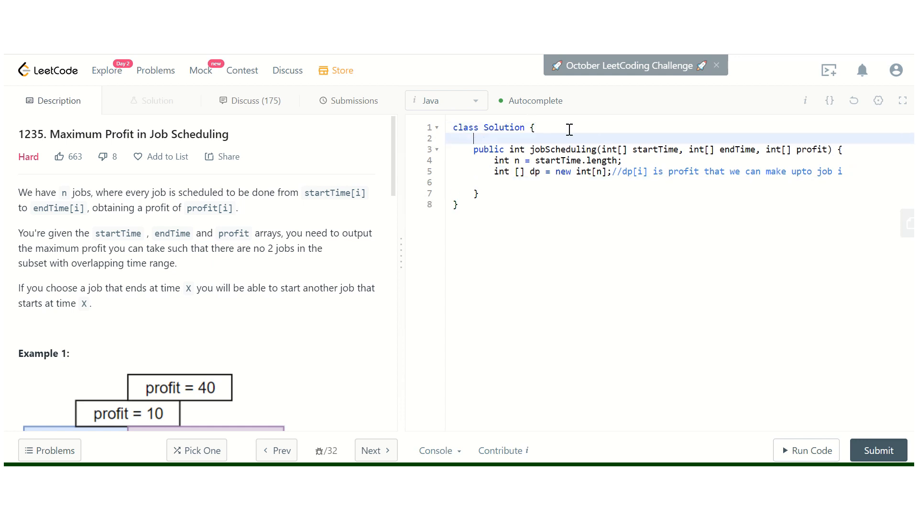
{"action": "type", "text": "class"}
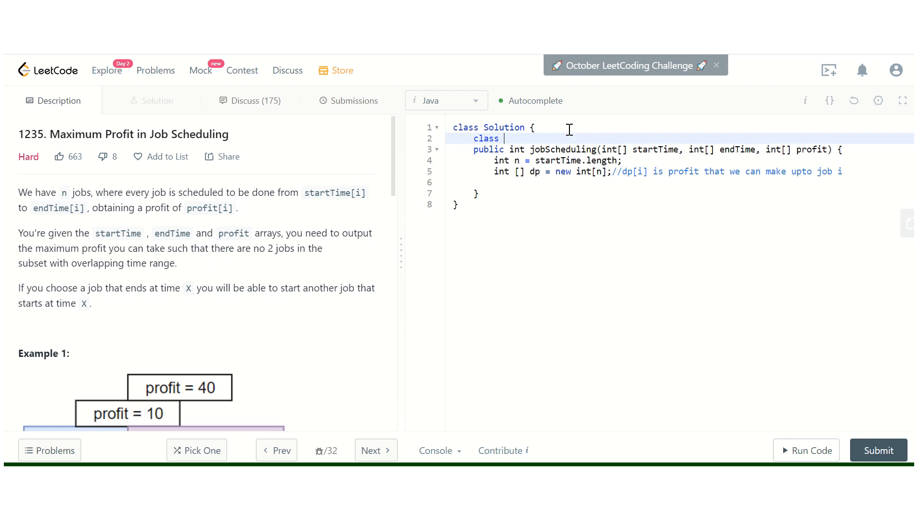
{"action": "type", "text": "Node{"}
{"action": "type", "text": "i"}
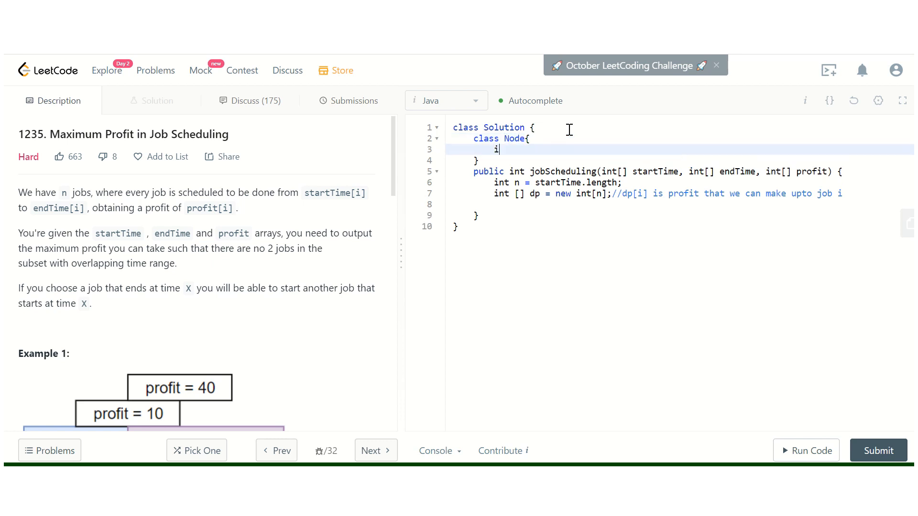
{"action": "type", "text": "nt str"}
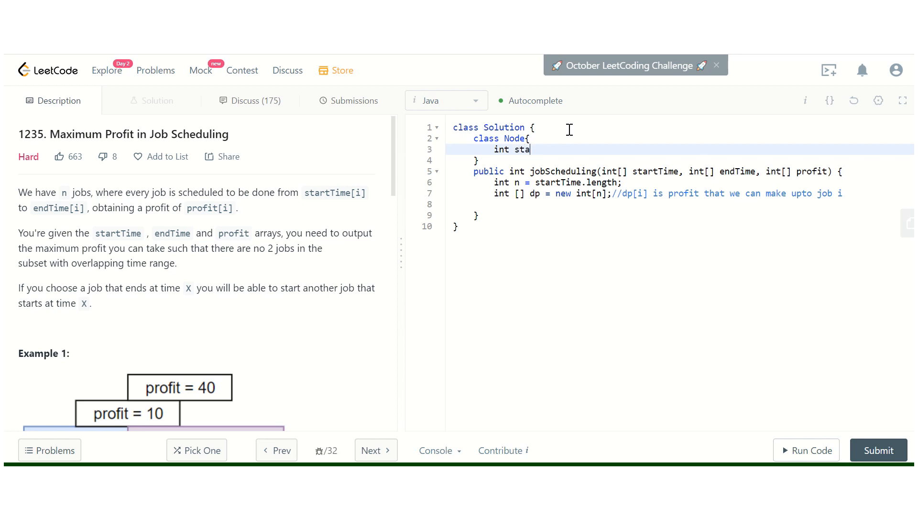
{"action": "type", "text": "rt;"}
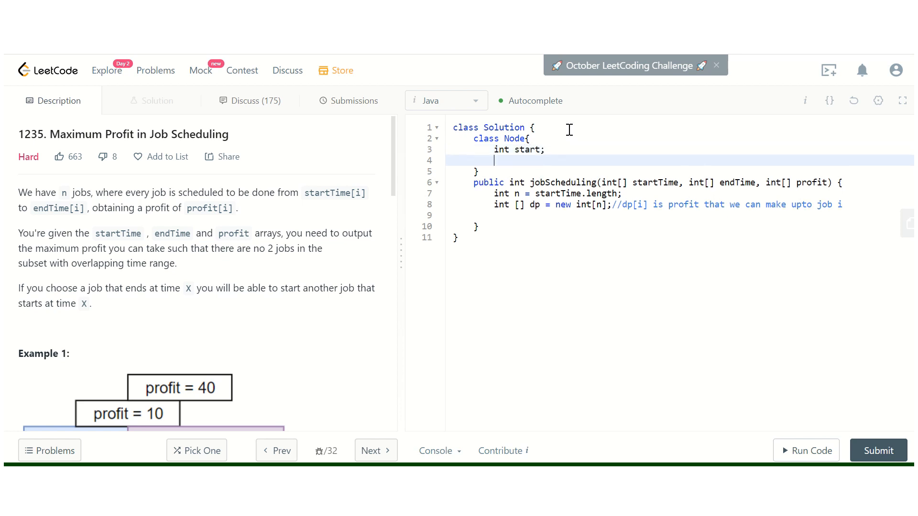
{"action": "type", "text": "int end;"}
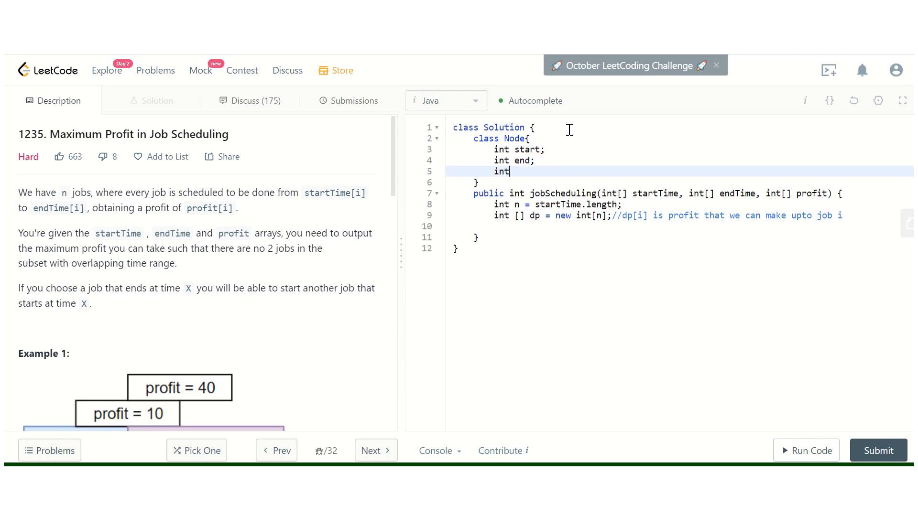
{"action": "type", "text": "prof"}
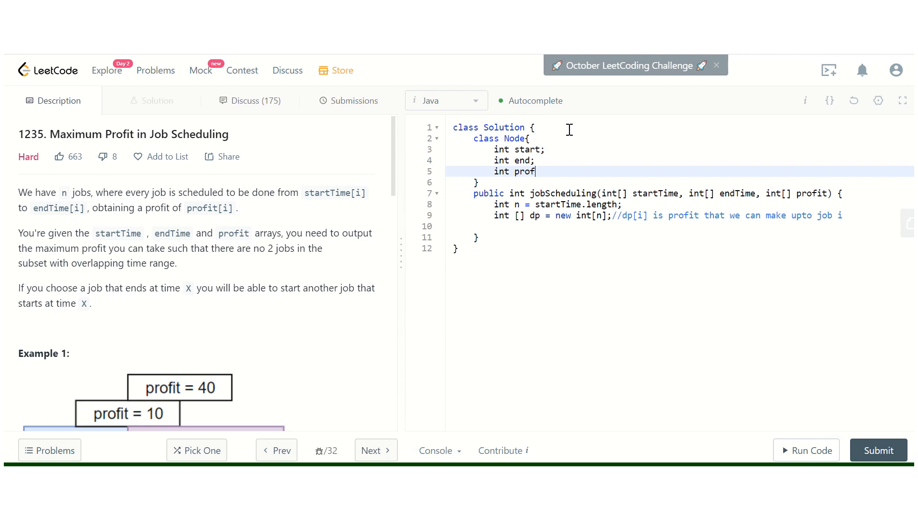
{"action": "type", "text": "it"}
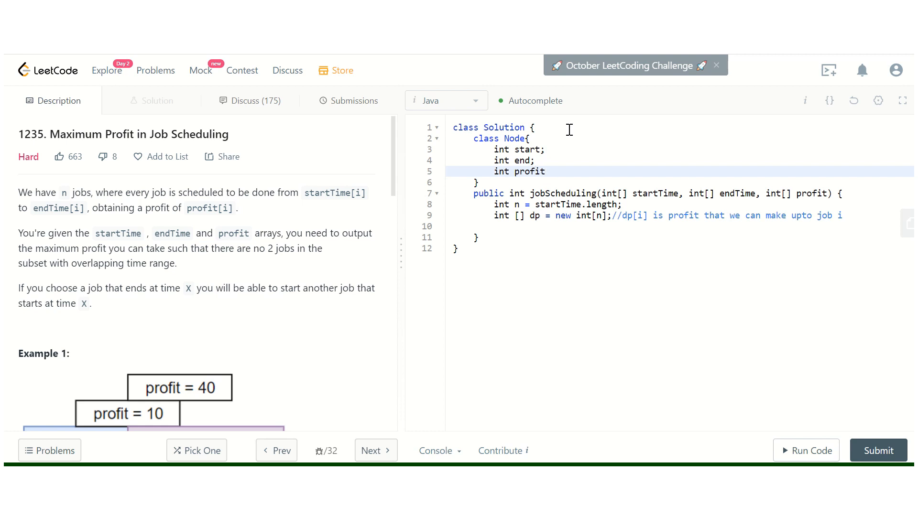
{"action": "key", "text": "Backspace"}
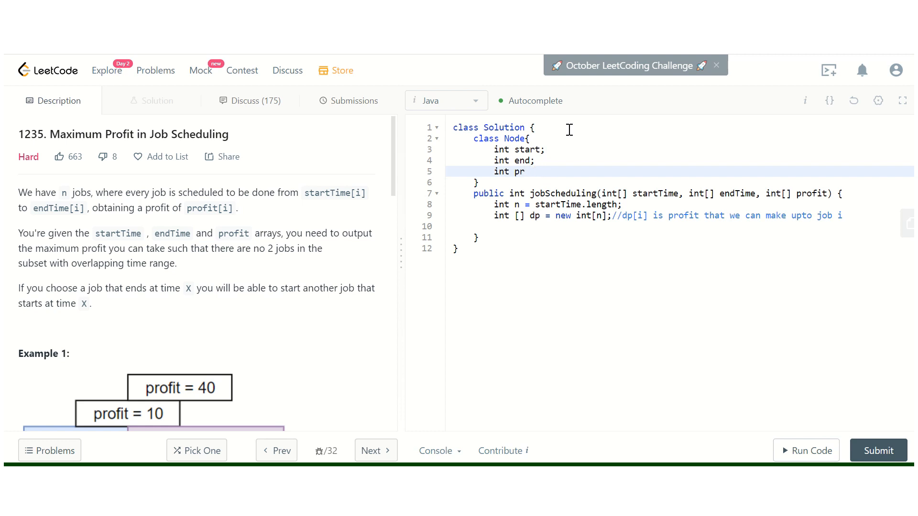
Add a public Node(int s, int e, int p) constructor assigning the fields via this.
{"action": "type", "text": "pub"}
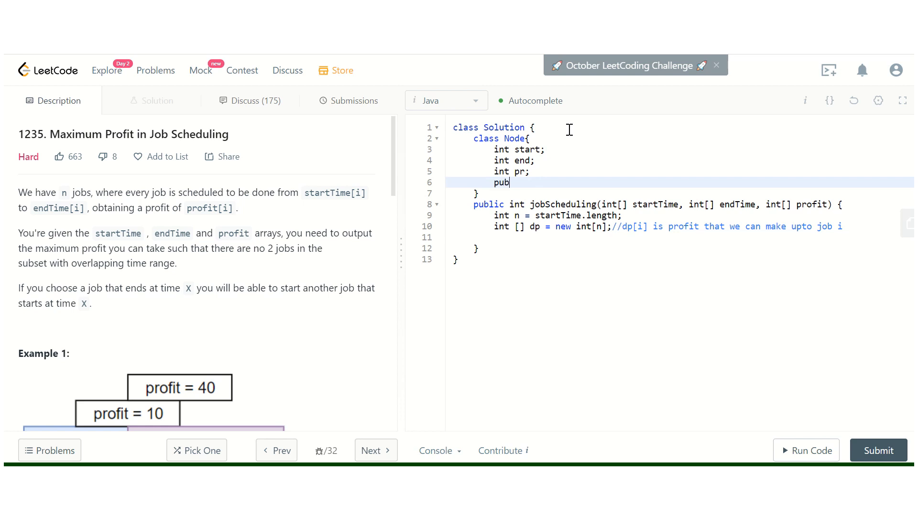
{"action": "type", "text": "lic Node"}
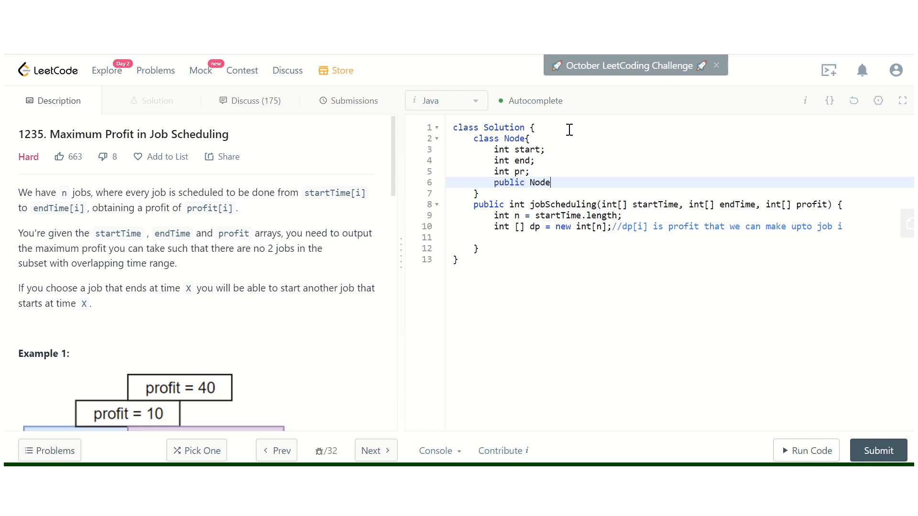
{"action": "type", "text": "(int"}
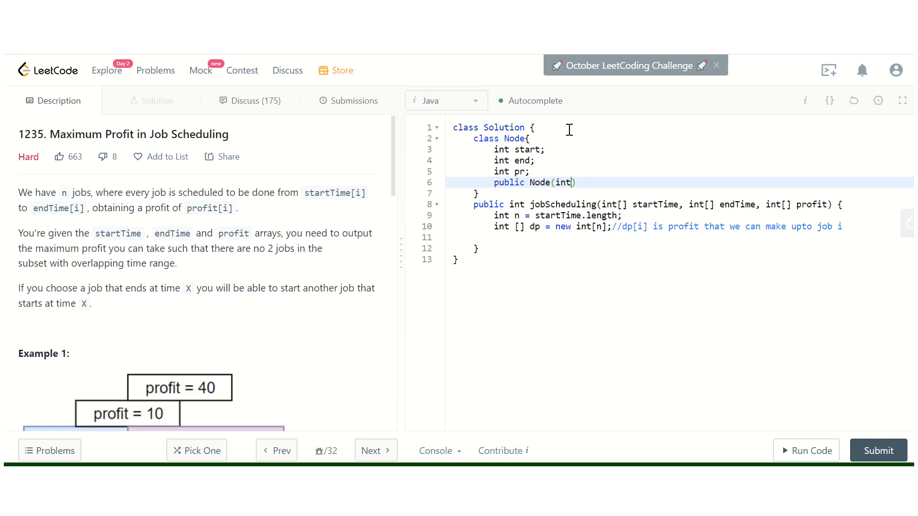
{"action": "type", "text": "s,int e"}
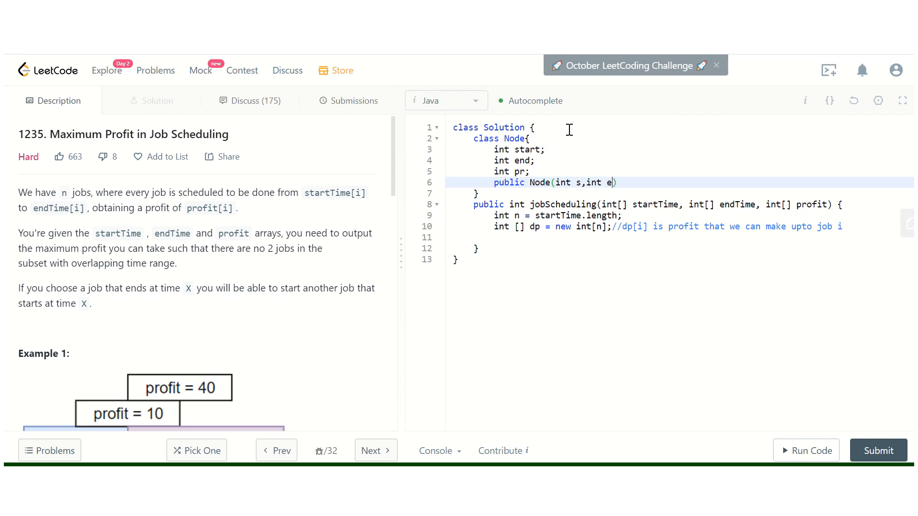
{"action": "type", "text": ",int o"}
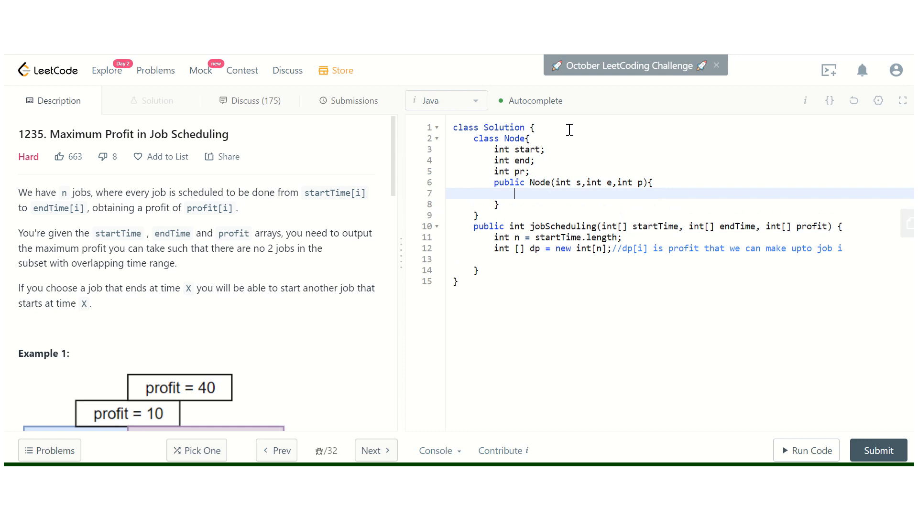
{"action": "type", "text": "this."}
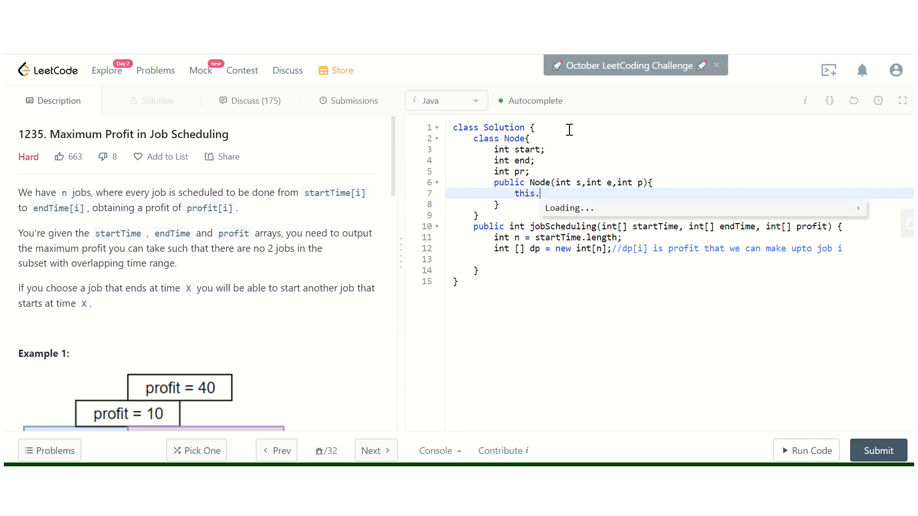
{"action": "type", "text": "start = s;"}
{"action": "type", "text": "this"}
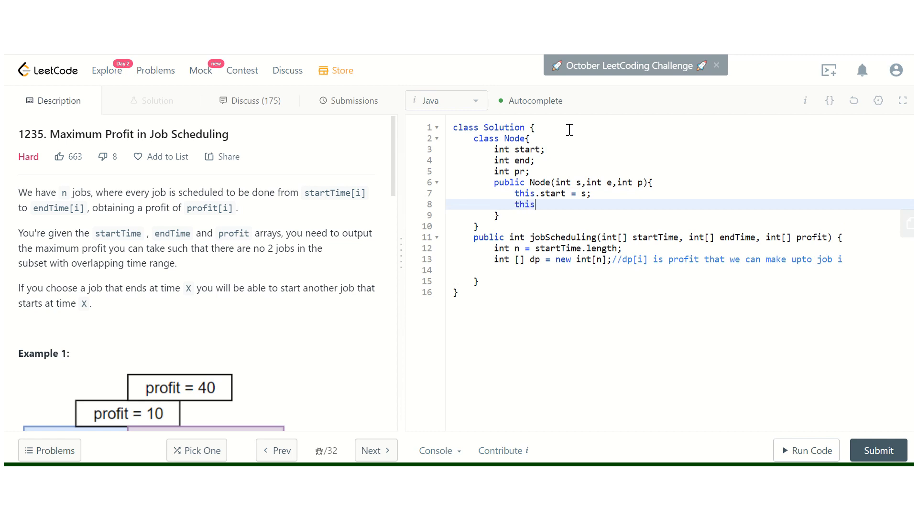
{"action": "type", "text": ".end"}
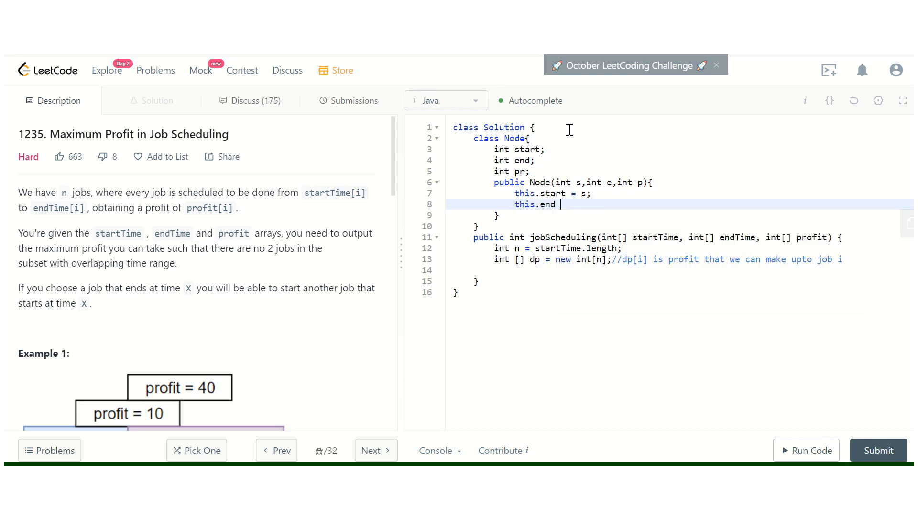
{"action": "type", "text": "= en"}
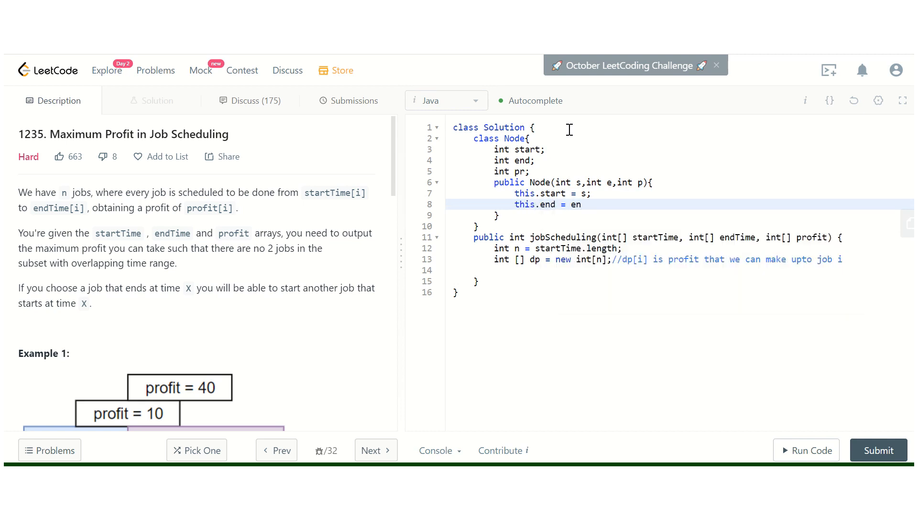
{"action": "type", "text": ";"}
{"action": "type", "text": "this.p = p;"}
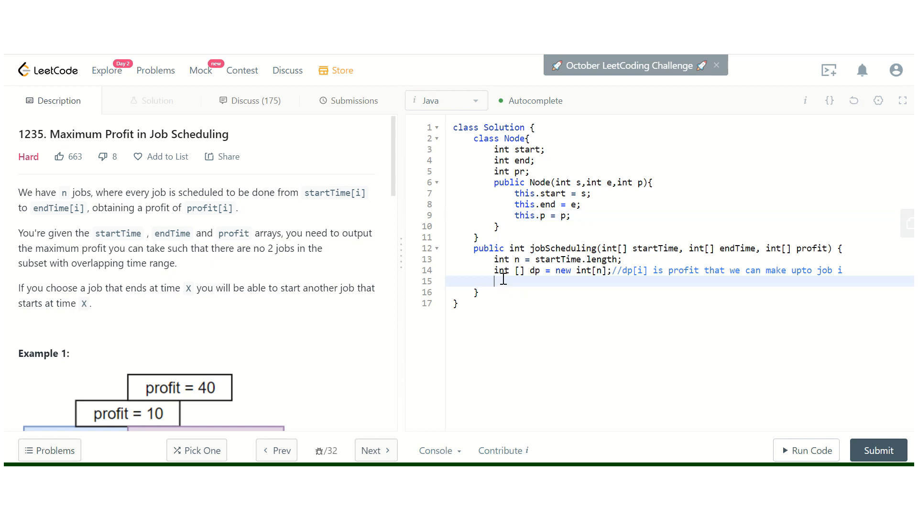
Declare Node[] node = new Node[n] in jobScheduling.
{"action": "type", "text": "f"}
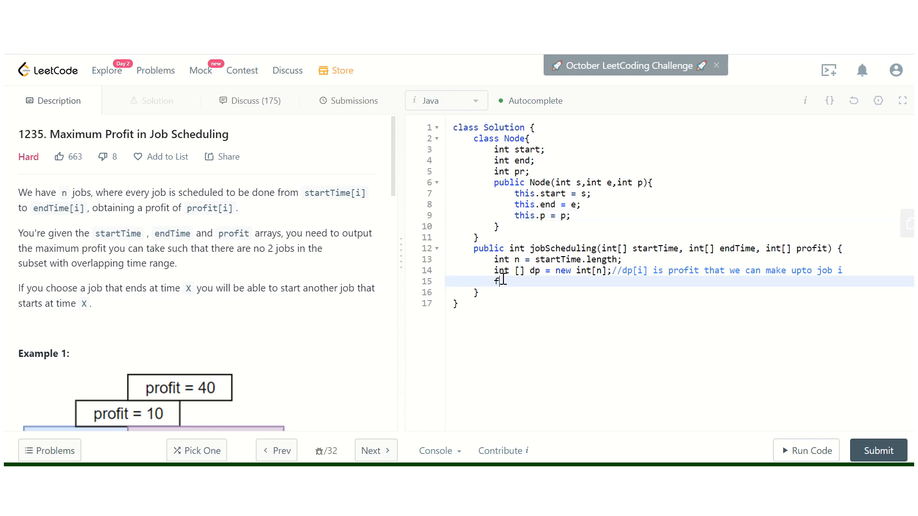
{"action": "type", "text": "int"}
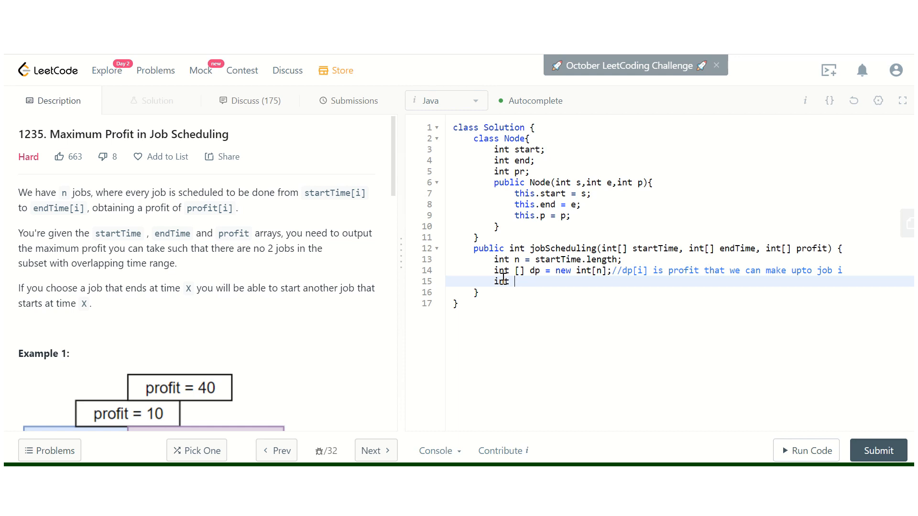
{"action": "type", "text": "No"}
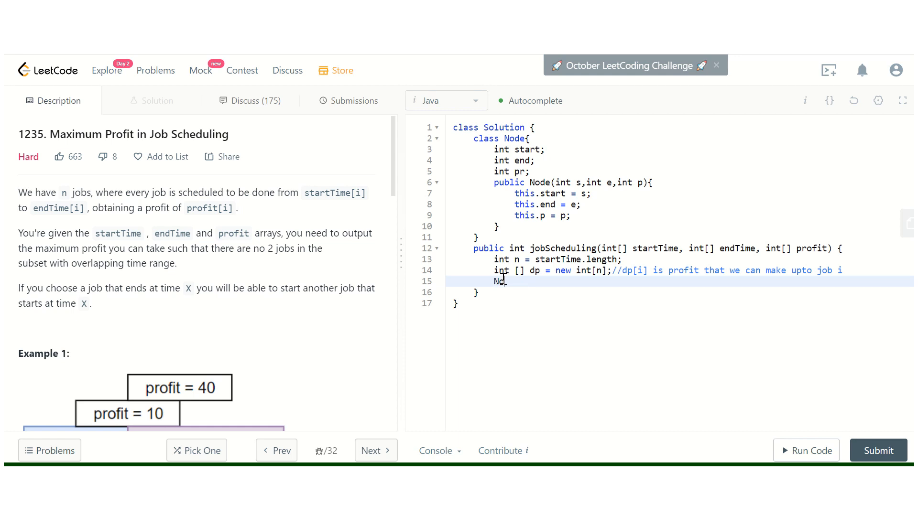
{"action": "type", "text": "ode [] n"}
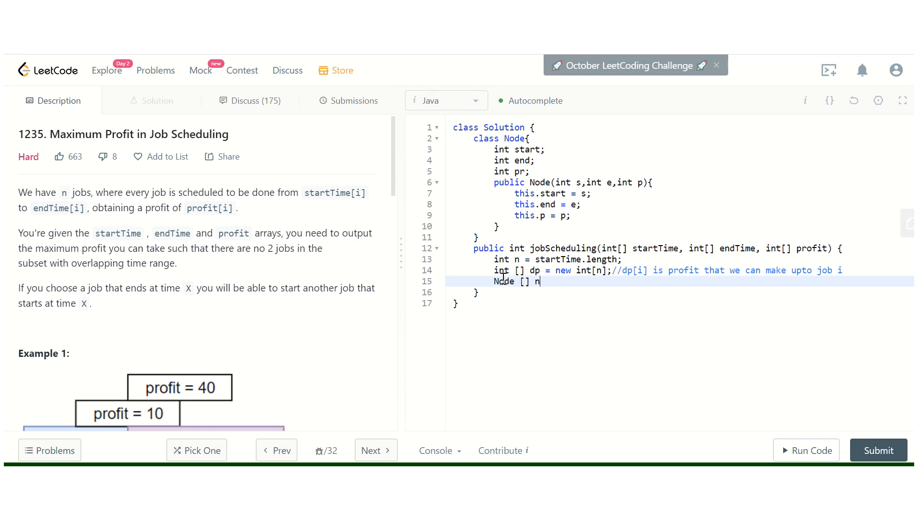
{"action": "type", "text": "ode = new"}
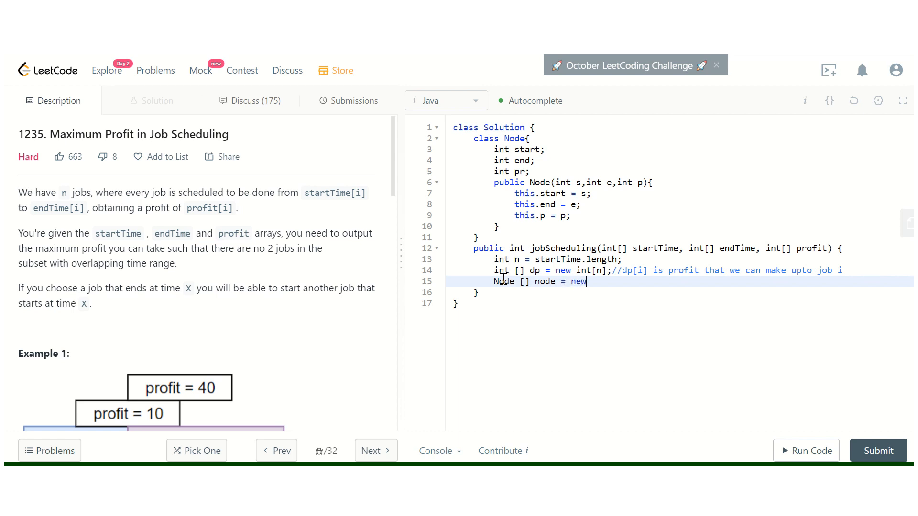
{"action": "type", "text": "Node"}
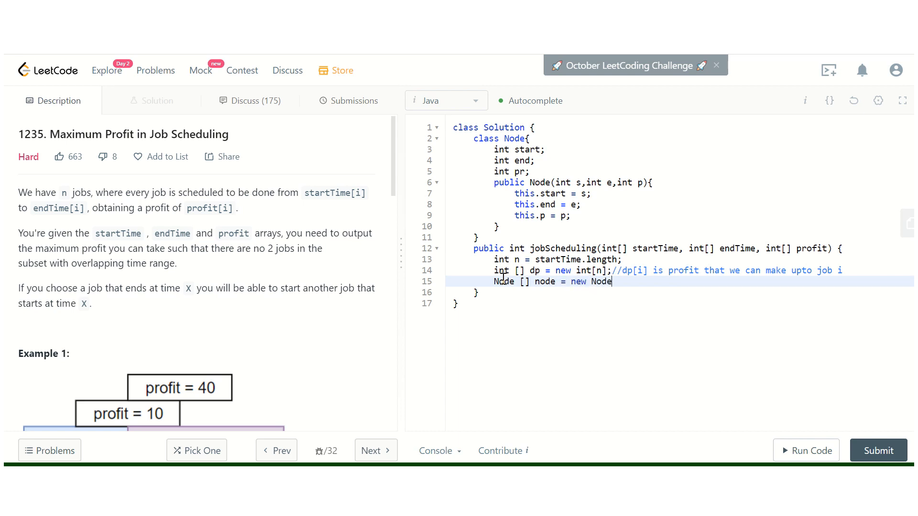
{"action": "type", "text": "[n];"}
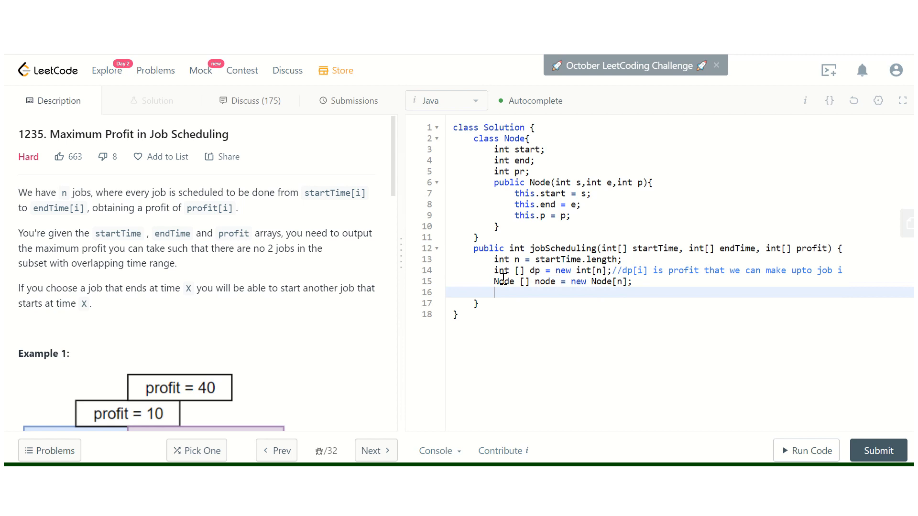
Loop i over n setting node[i] = new Node(startTime[i], endTime[i], profit[i]).
{"action": "type", "text": "for("}
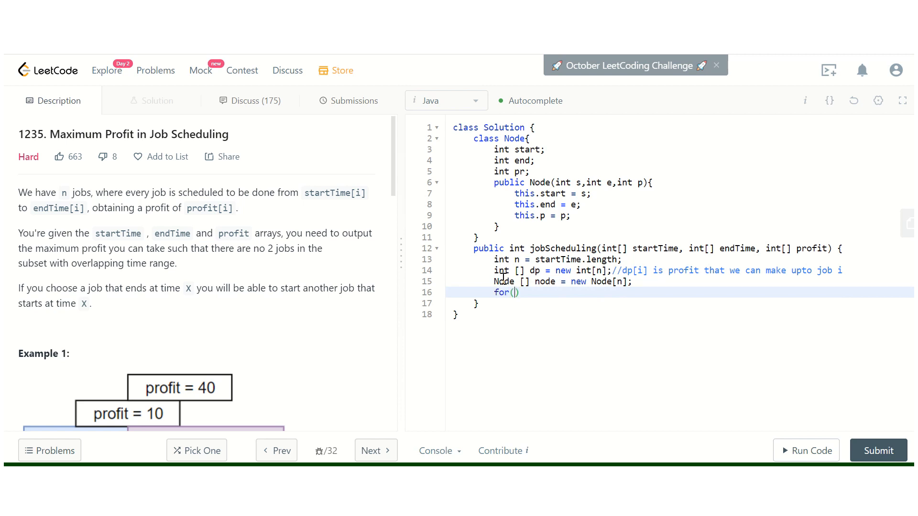
{"action": "type", "text": "int i=0"}
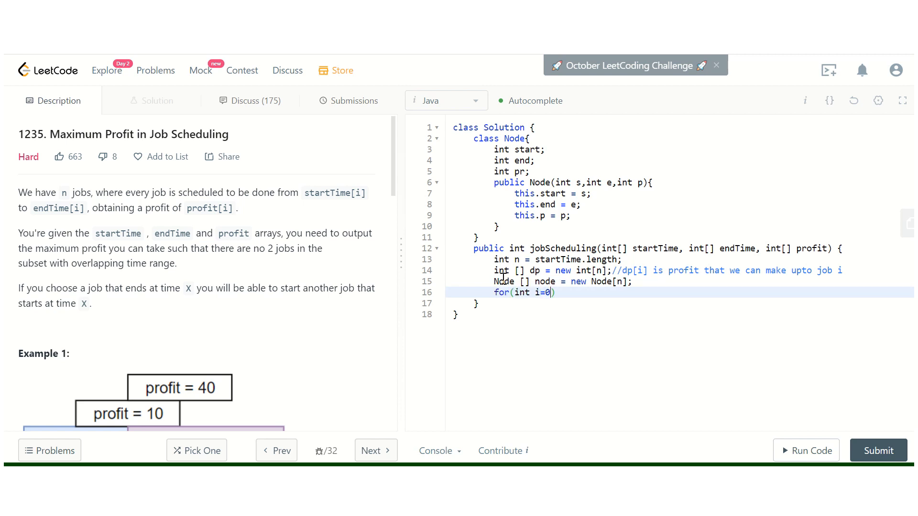
{"action": "type", "text": ";i<n"}
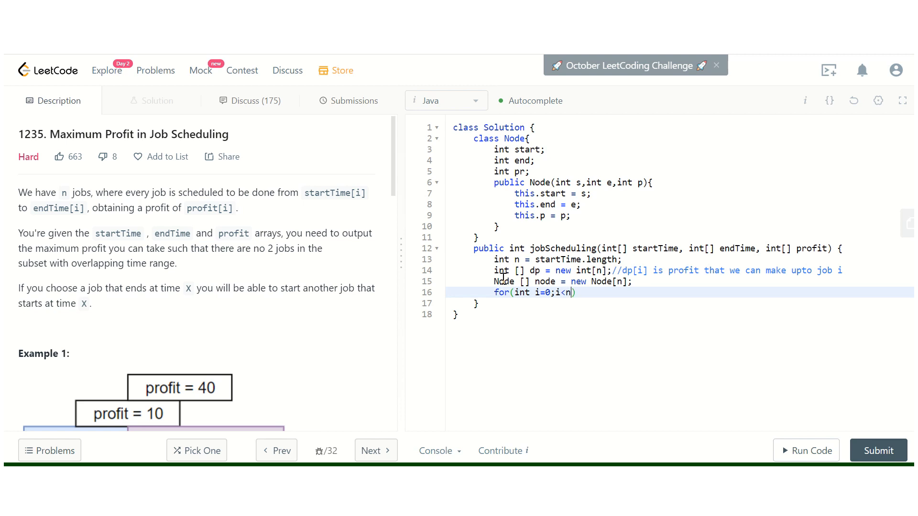
{"action": "type", "text": ";i++)"}
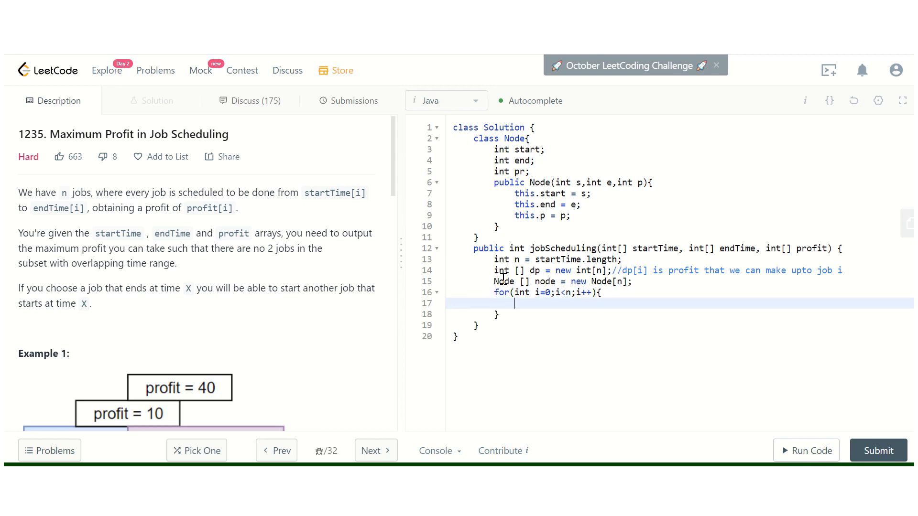
{"action": "type", "text": "node[i]"}
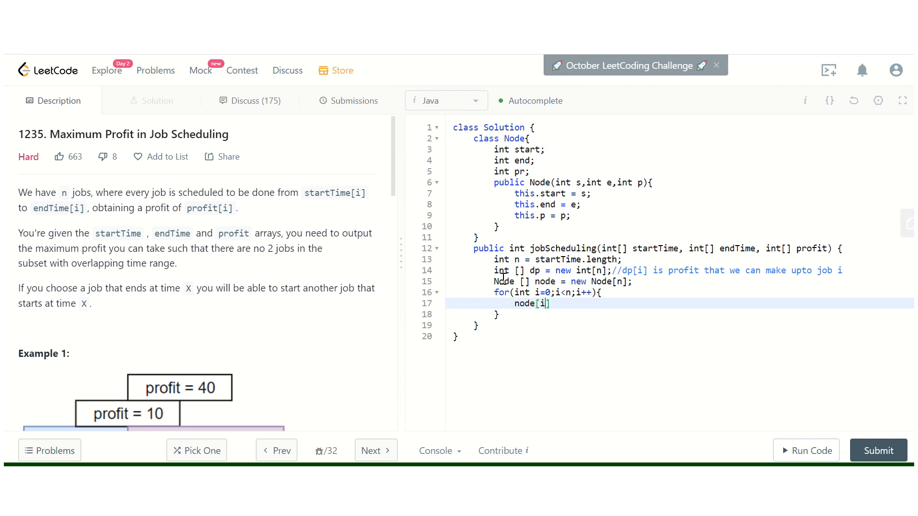
{"action": "type", "text": "= new"}
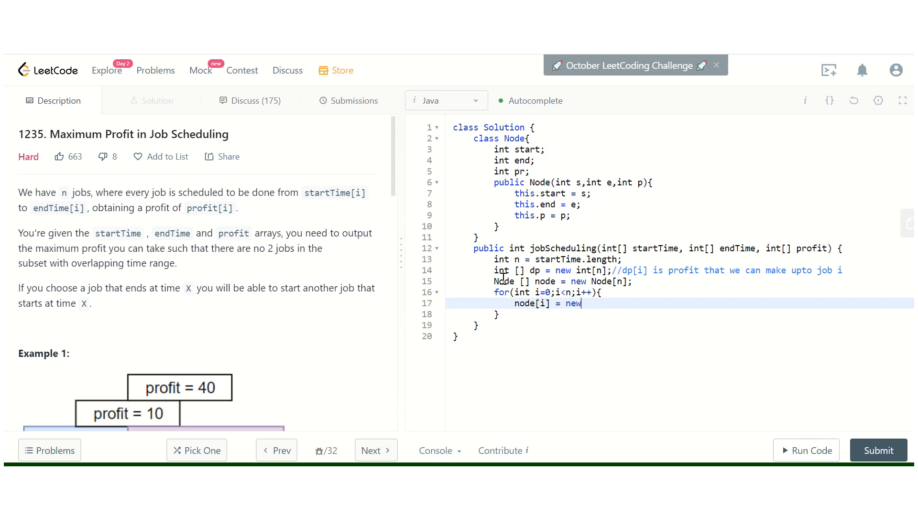
{"action": "type", "text": "Node()"}
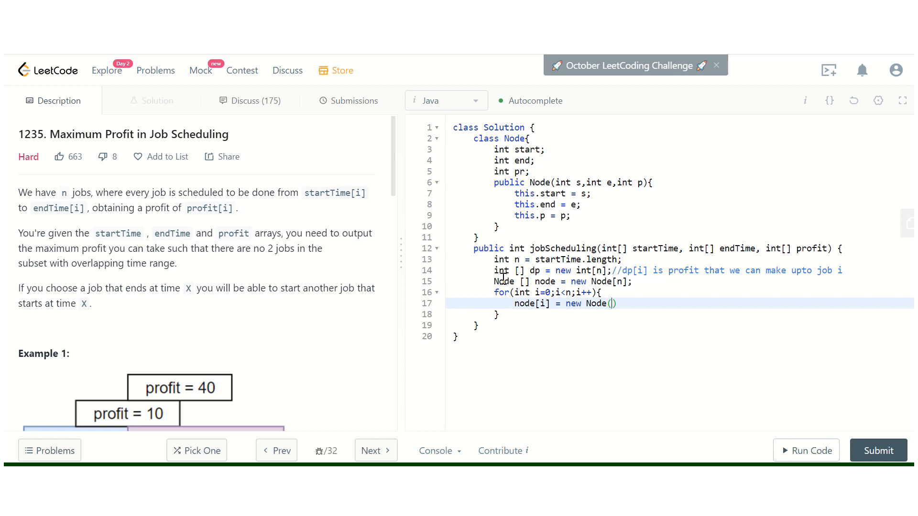
{"action": "type", "text": "startTi"}
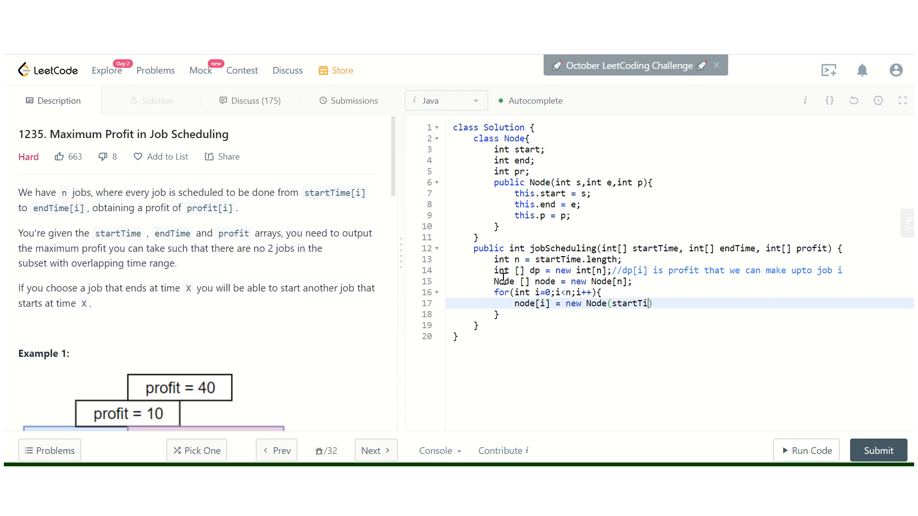
{"action": "type", "text": "me[i])"}
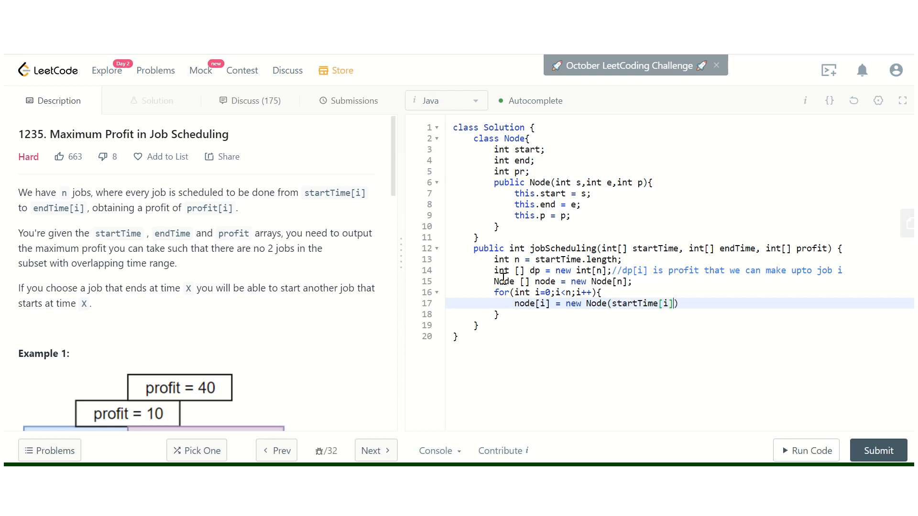
{"action": "type", "text": ",endT"}
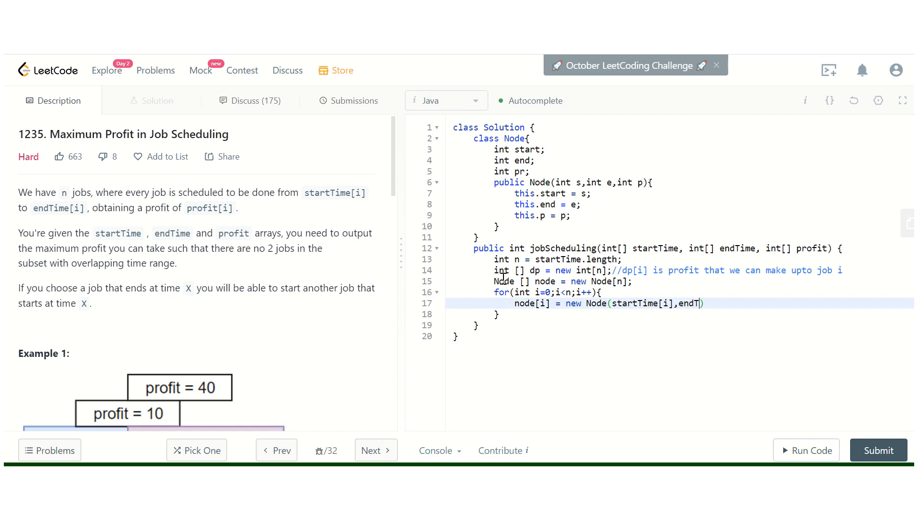
{"action": "type", "text": "ime[i]"}
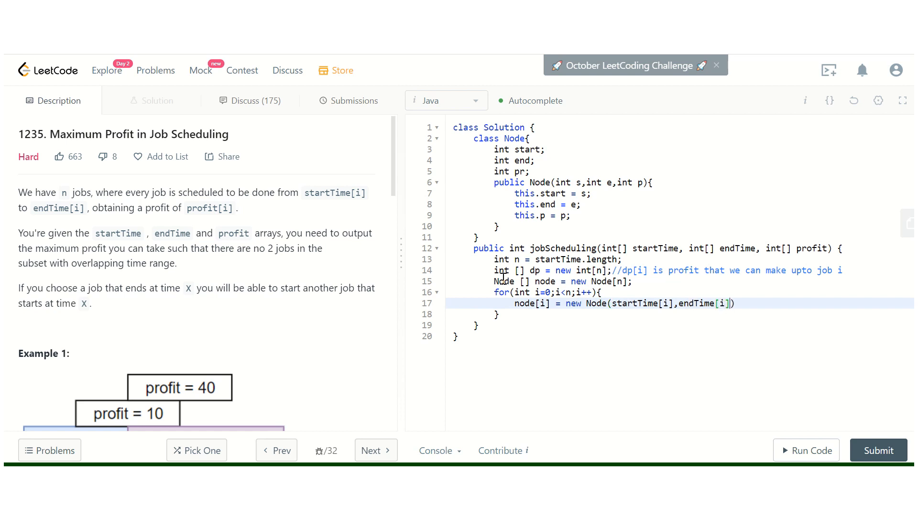
{"action": "type", "text": ",profit"}
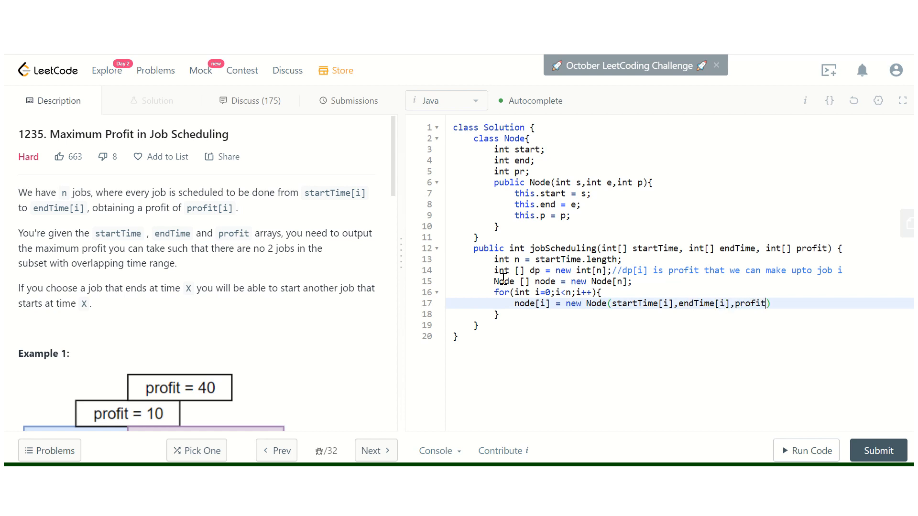
{"action": "type", "text": "[i]);"}
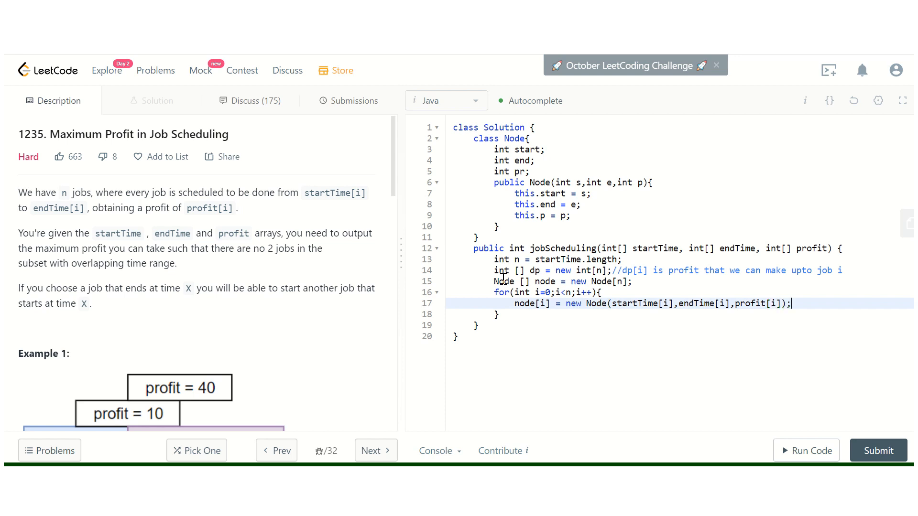
{"action": "left_click", "coordinate": [502, 314]}
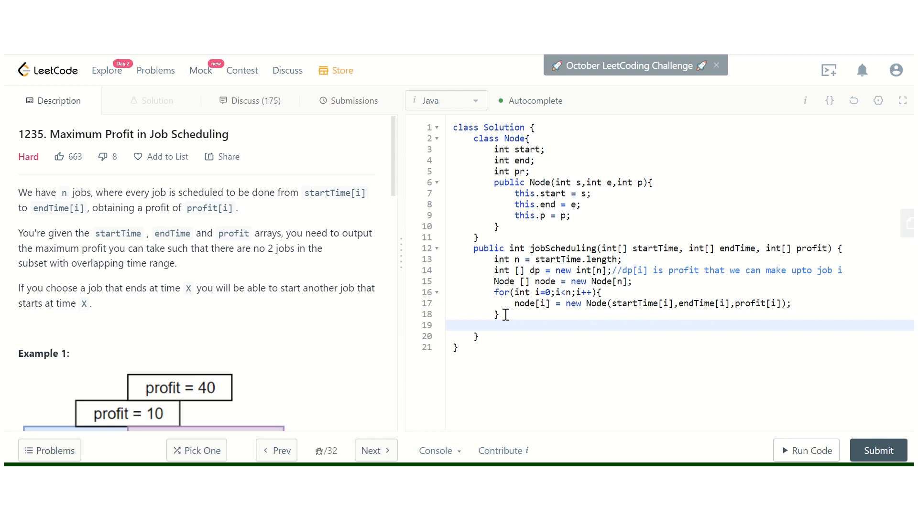
Write Comparator<Node> comp = (a,b) -> (a.start-b.start==0)?(a.end-b.end):(a.start-b.start).
{"action": "type", "text": "Compara"}
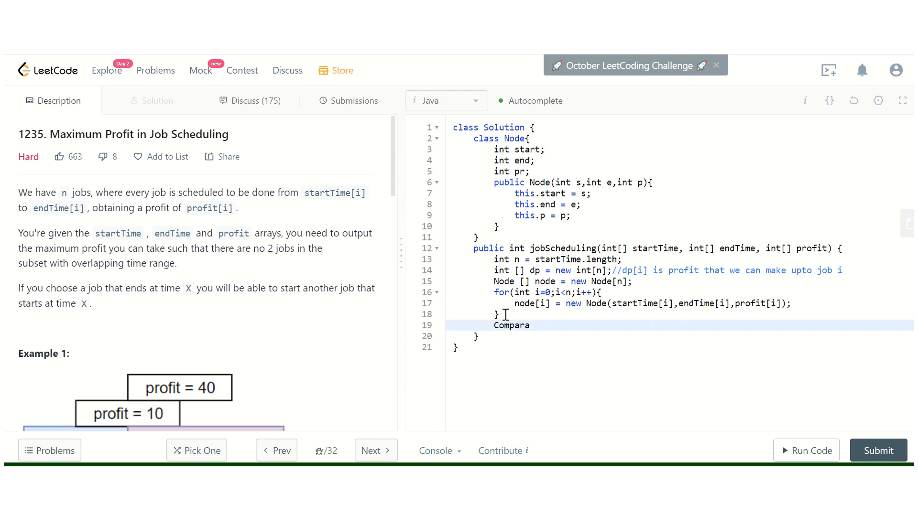
{"action": "type", "text": "tor"}
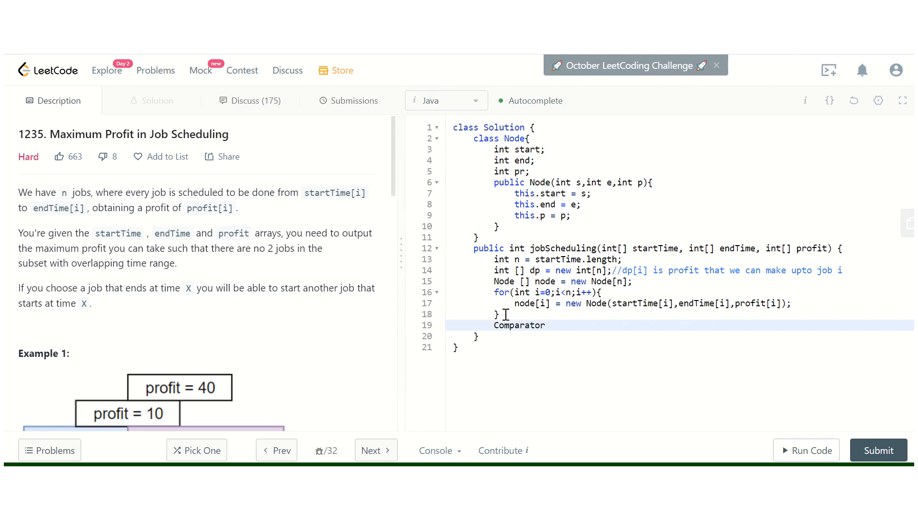
{"action": "type", "text": "<Node>"}
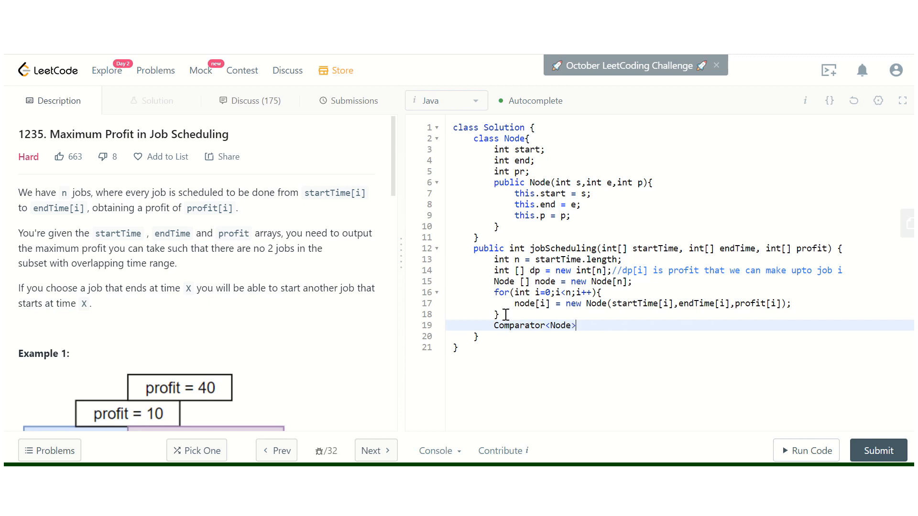
{"action": "type", "text": "comp = (a,"}
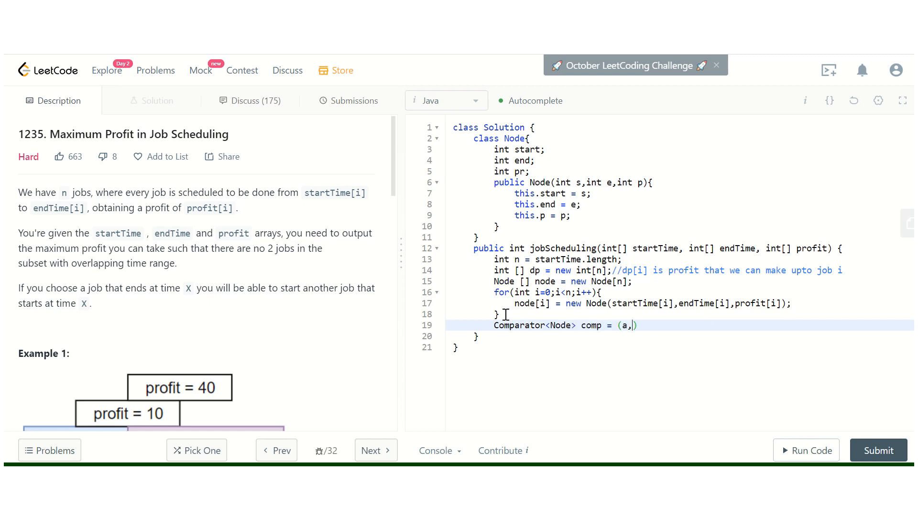
{"action": "type", "text": "b) -> ()"}
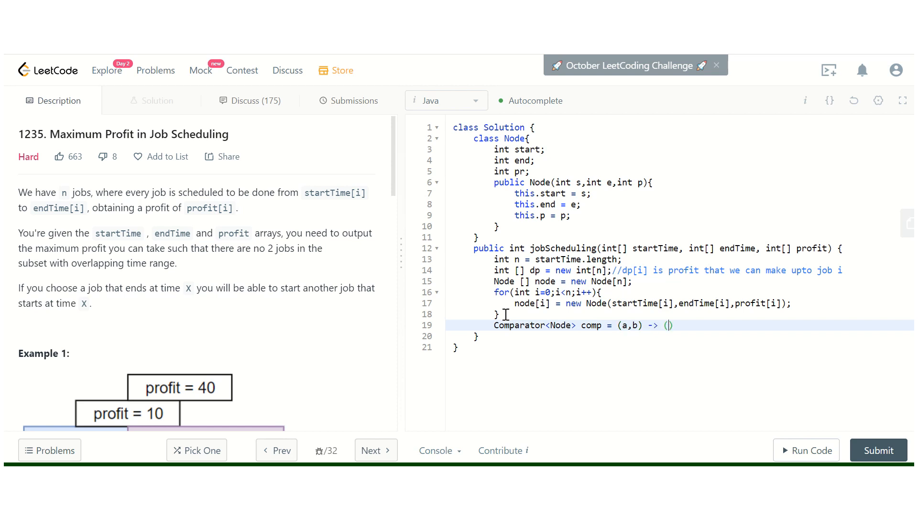
{"action": "type", "text": "a."}
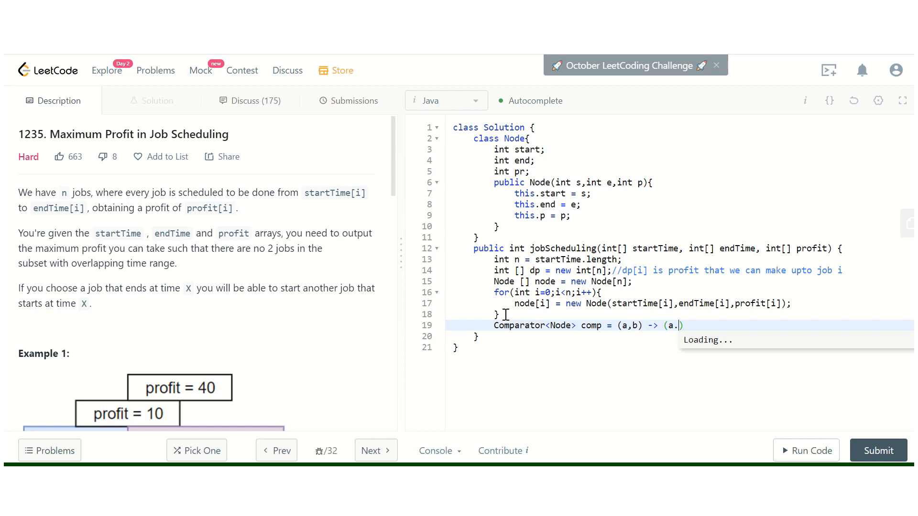
{"action": "type", "text": "start"}
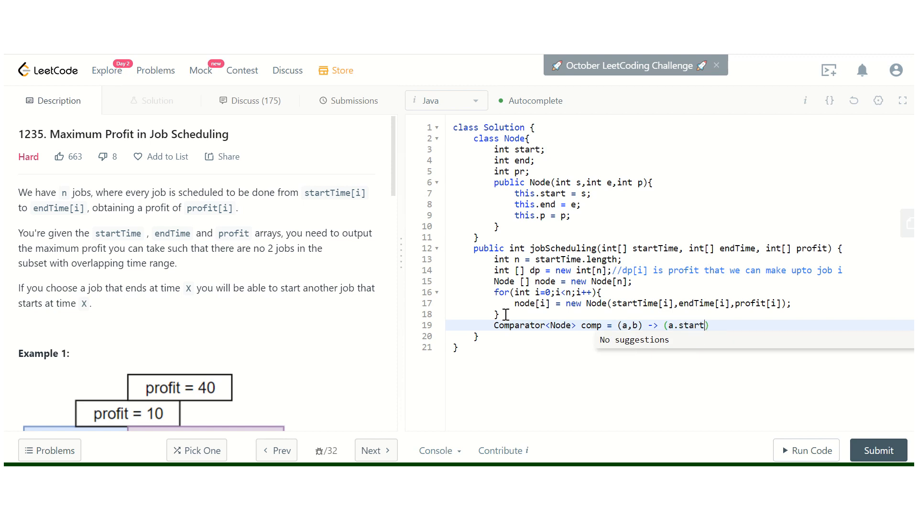
{"action": "type", "text": "-b.start"}
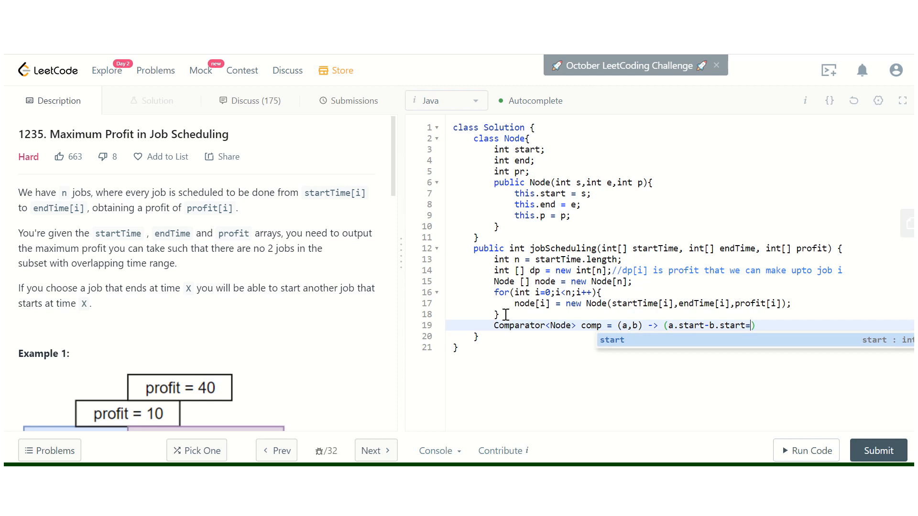
{"action": "type", "text": "=0)?"}
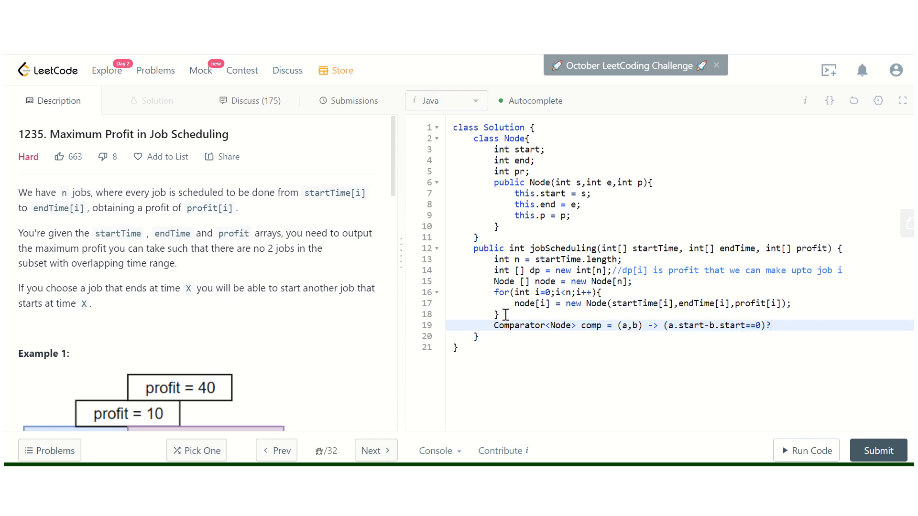
{"action": "type", "text": "?(a.e)"}
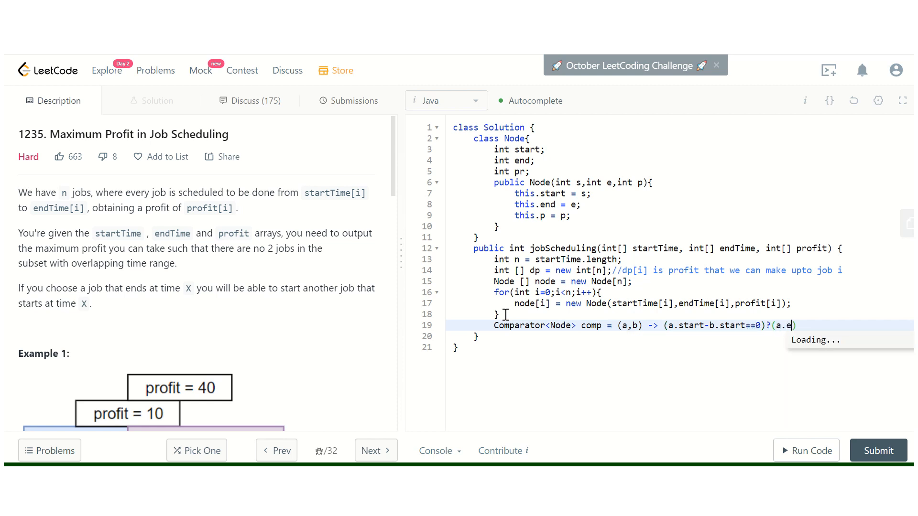
{"action": "type", "text": "nd-"}
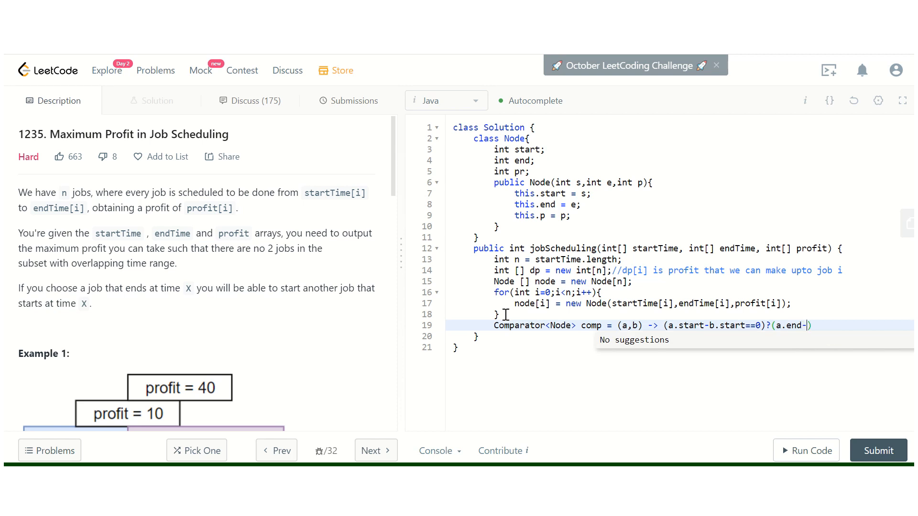
{"action": "type", "text": "b.end)"}
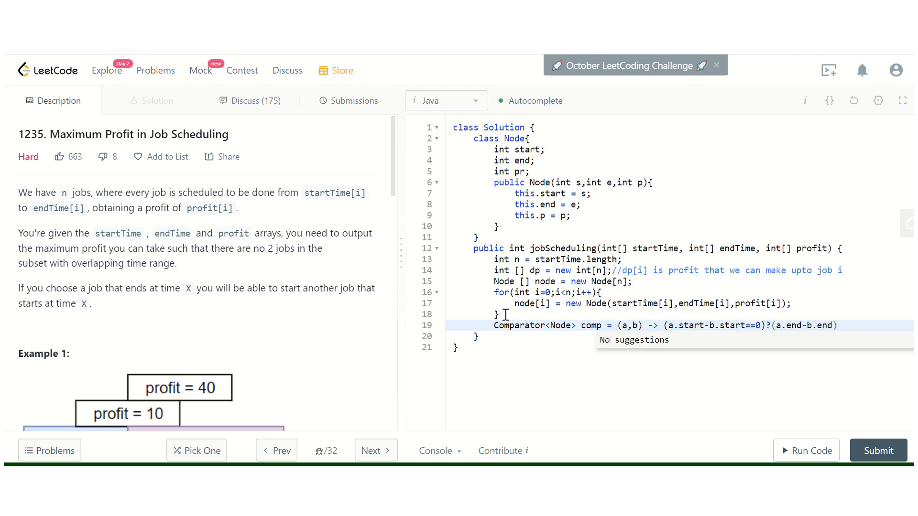
{"action": "type", "text": ":()"}
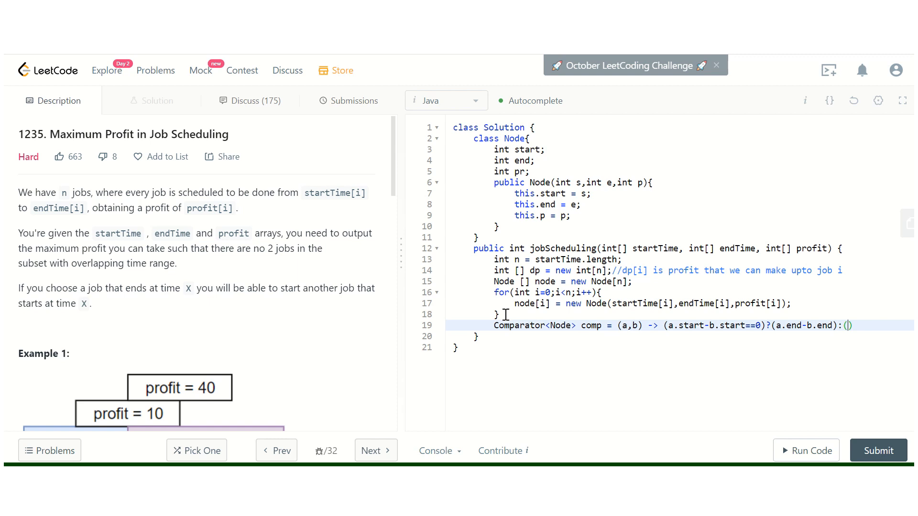
{"action": "type", "text": "a.star"}
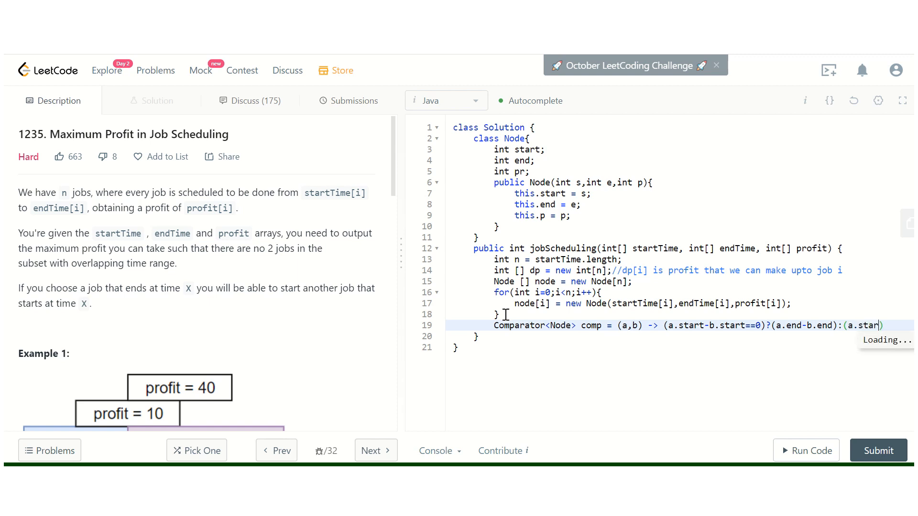
{"action": "type", "text": ".start"}
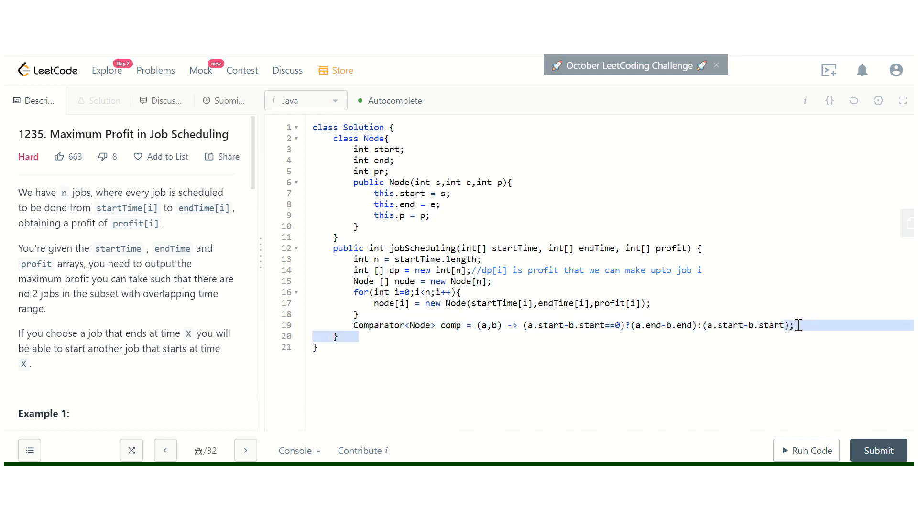
Add Arrays.sort(node,comp); below the comparator and leave a fresh line after it.
{"action": "key", "text": "Enter"}
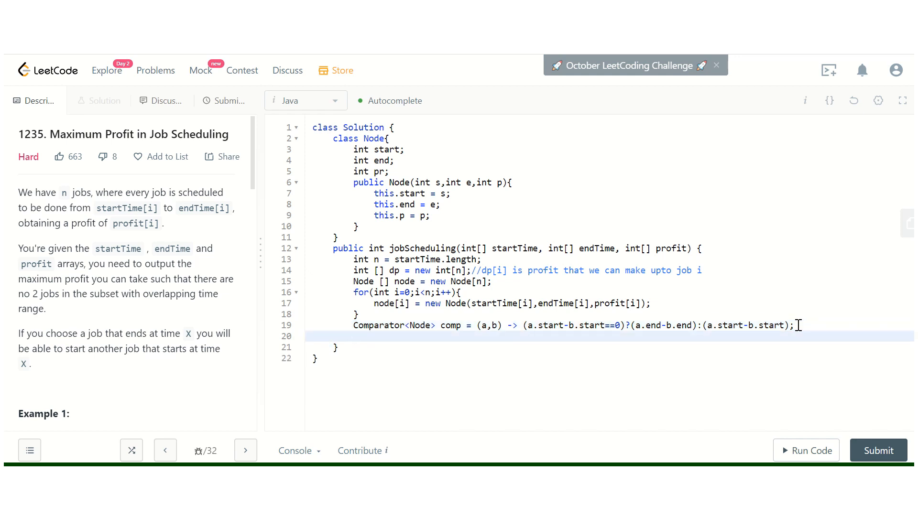
{"action": "type", "text": "Ar"}
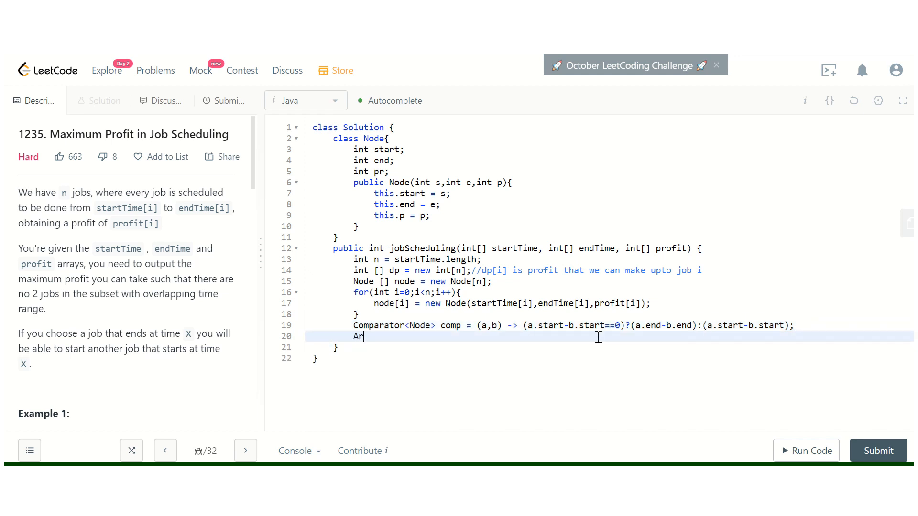
{"action": "type", "text": "rays"}
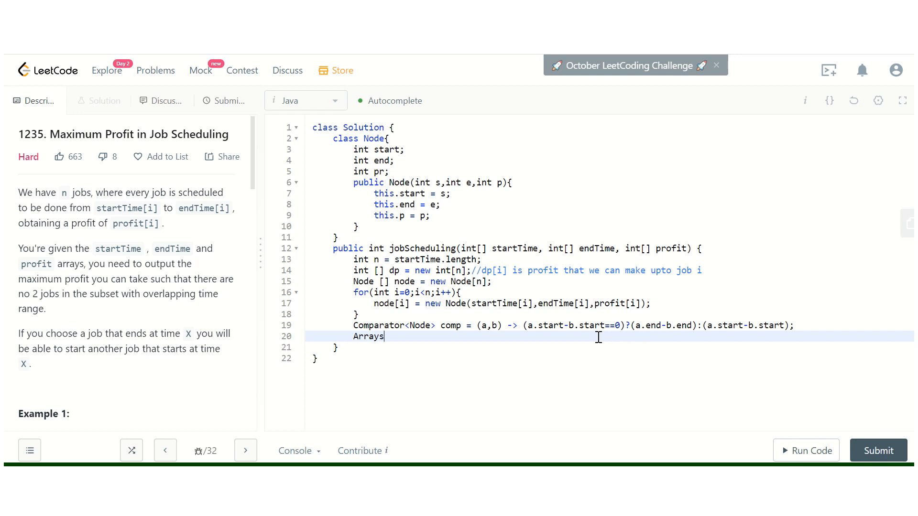
{"action": "type", "text": ".sort("}
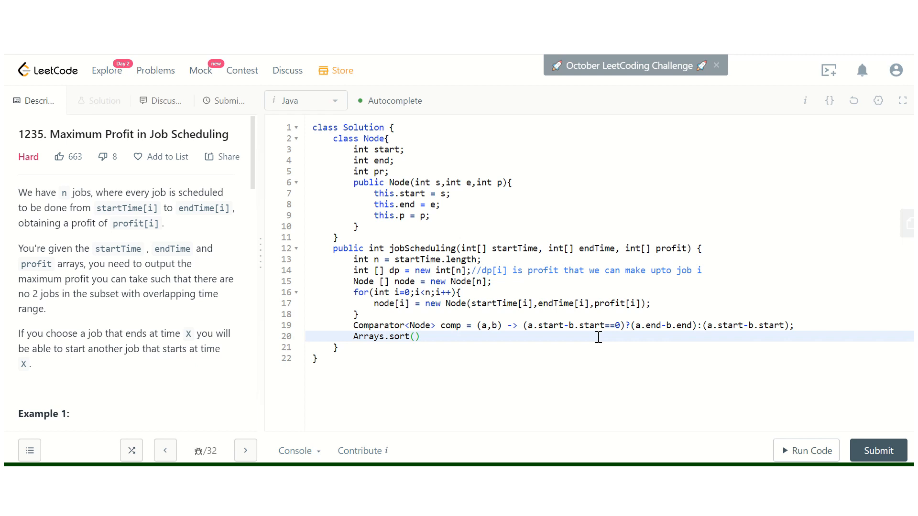
{"action": "type", "text": "node,"}
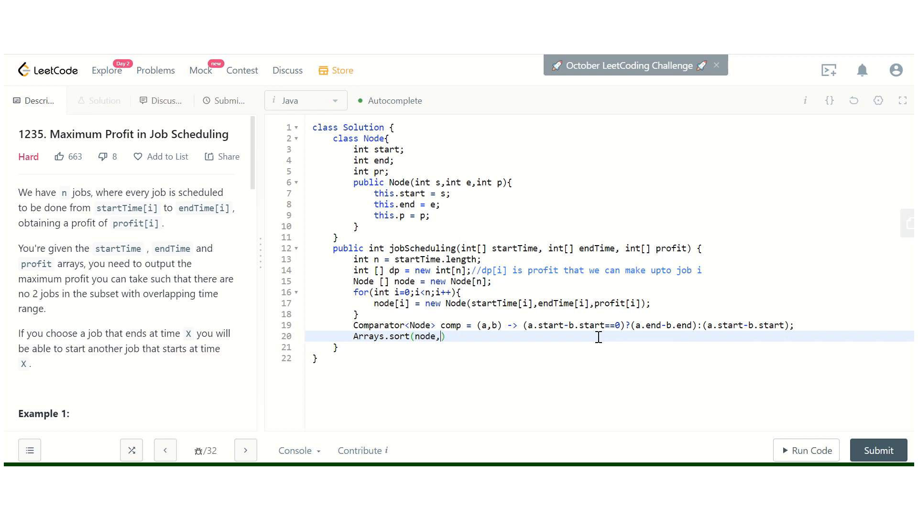
{"action": "type", "text": "comp)"}
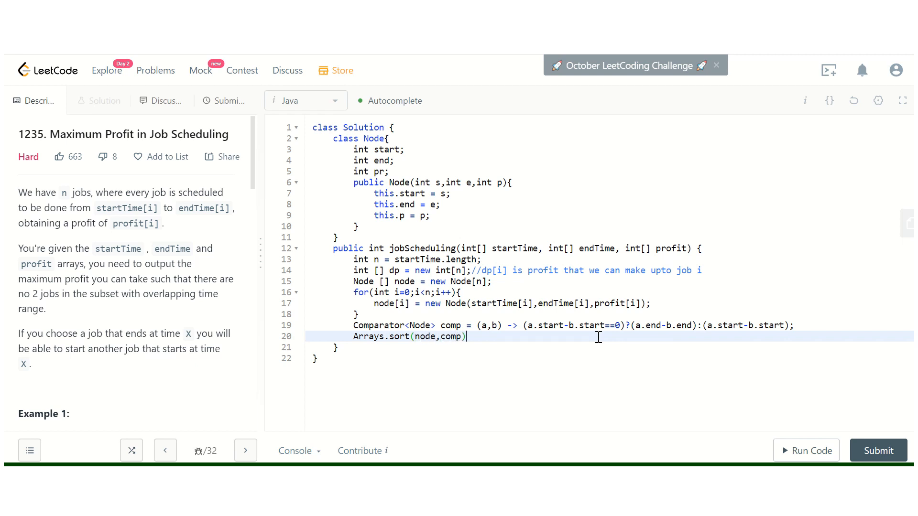
{"action": "key", "text": "Enter"}
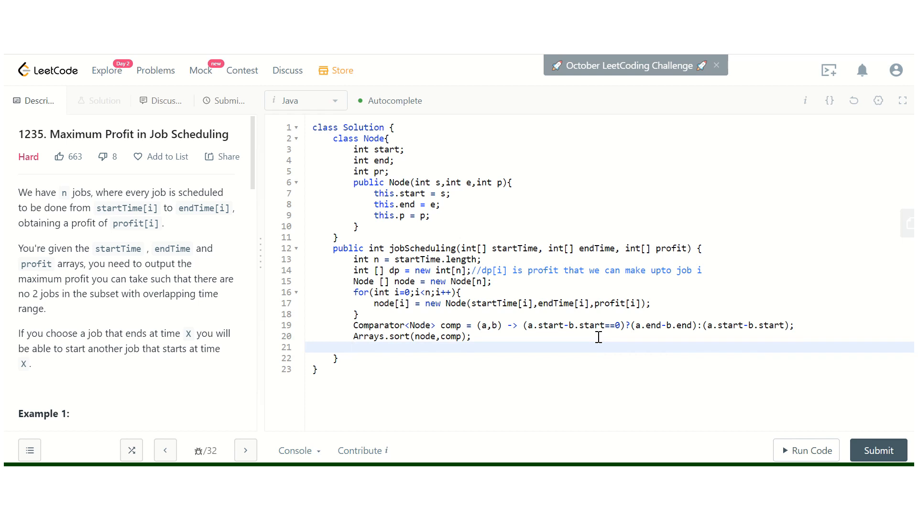
{"action": "left_click", "coordinate": [354, 347]}
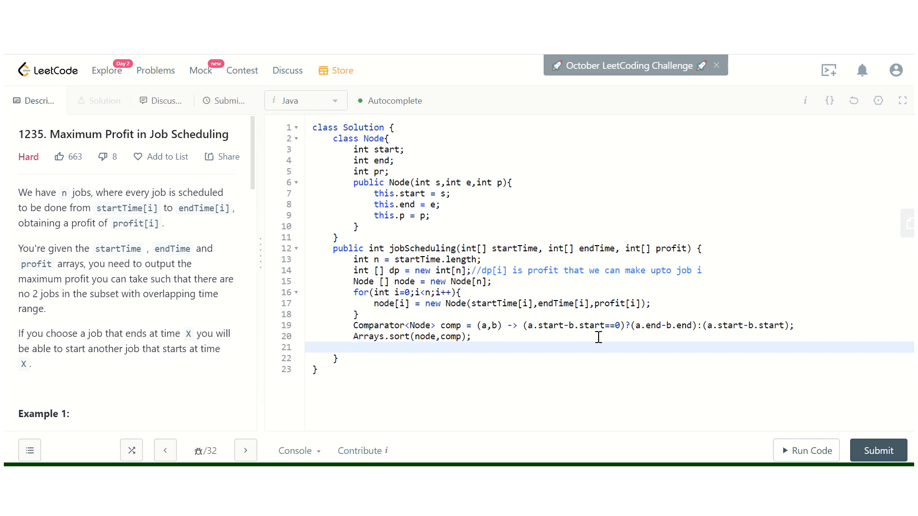
{"action": "left_click", "coordinate": [354, 347]}
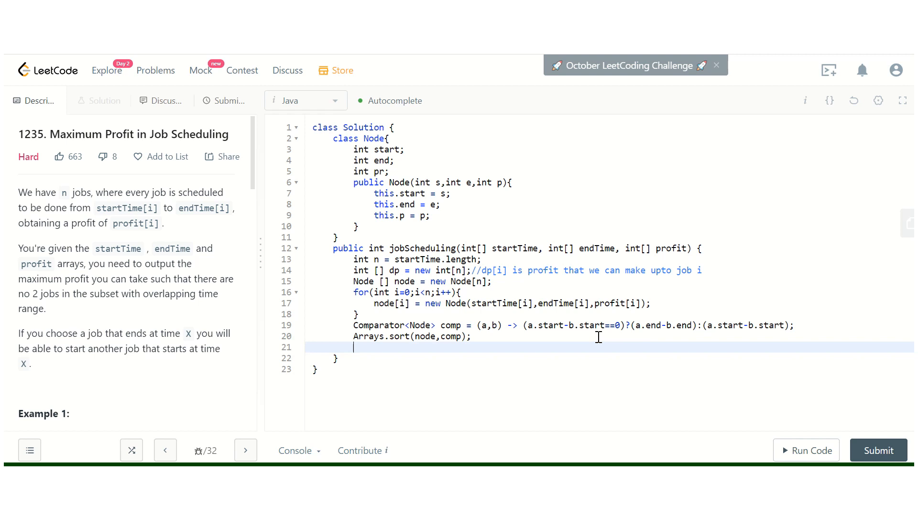
Set dp[n-1] = node[n-1].pr as the base case.
{"action": "type", "text": "dp"}
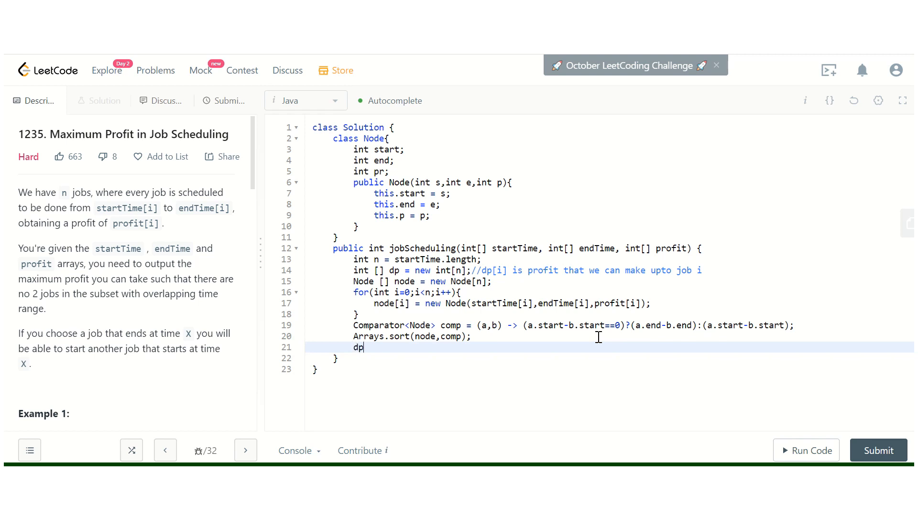
{"action": "type", "text": "[n-"}
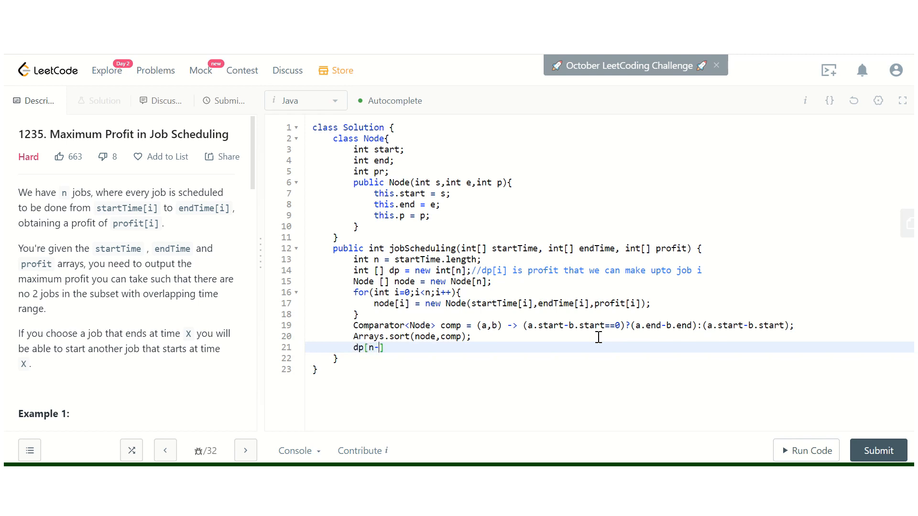
{"action": "type", "text": "1] ="}
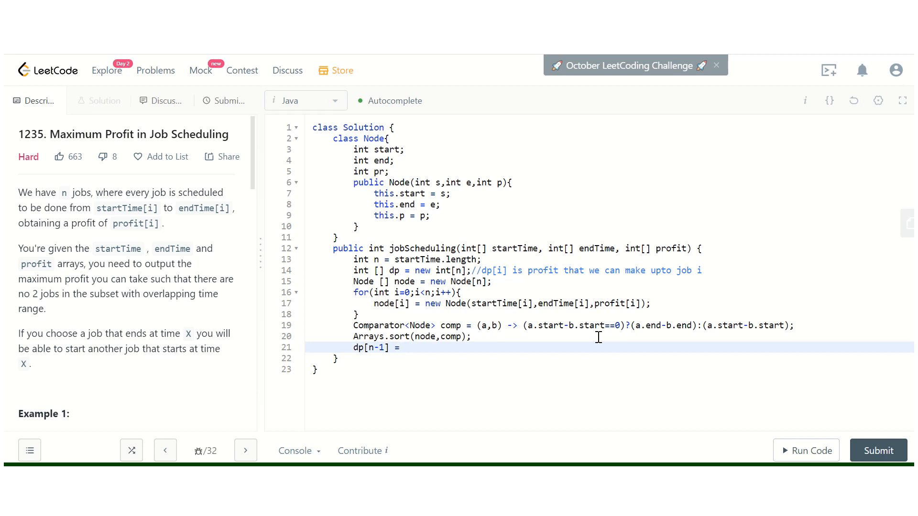
{"action": "left_click", "coordinate": [403, 347]}
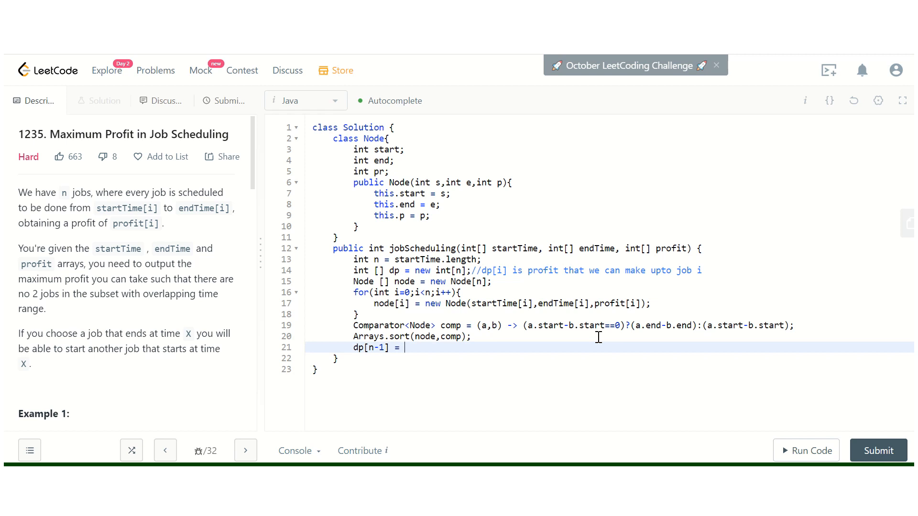
{"action": "type", "text": "node[]"}
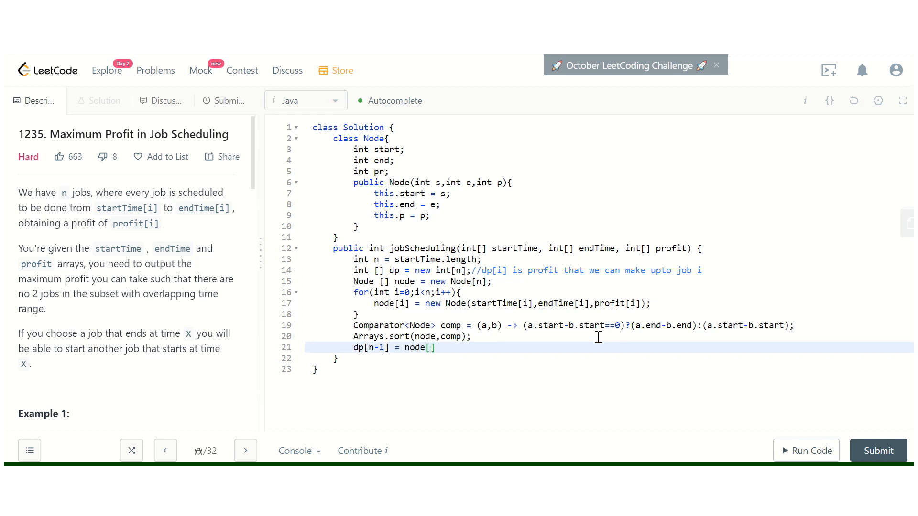
{"action": "type", "text": "n-1"}
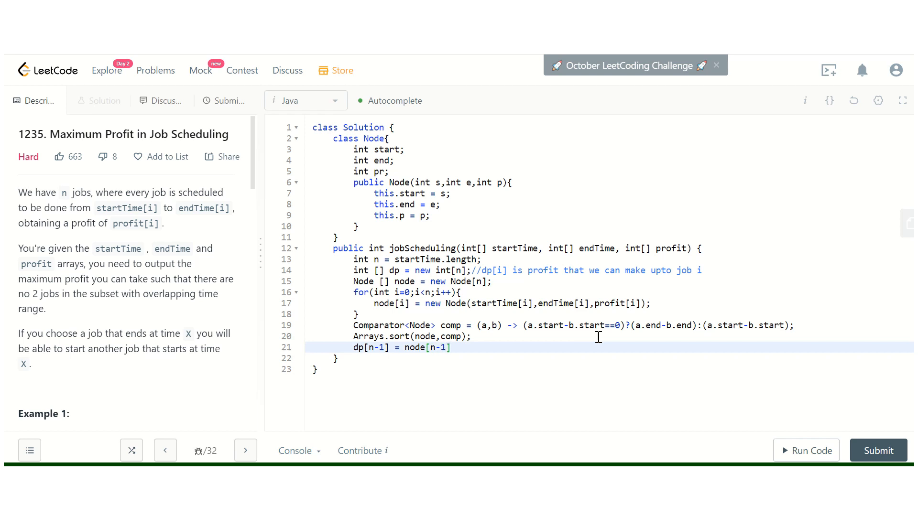
{"action": "type", "text": ".pr;"}
{"action": "type", "text": "for(int "}
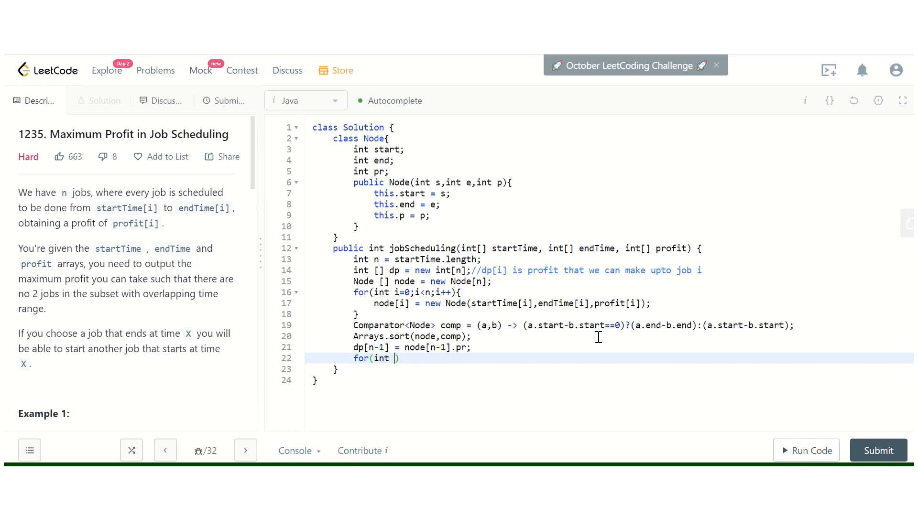
Add the backward loop for(int i=n-2;i>=0;i--).
{"action": "type", "text": "i=n-2"}
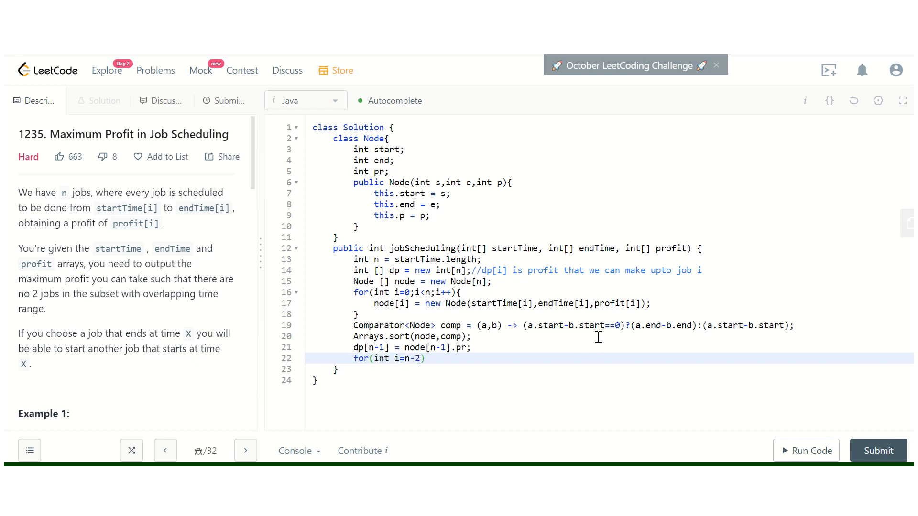
{"action": "type", "text": ";i>=0"}
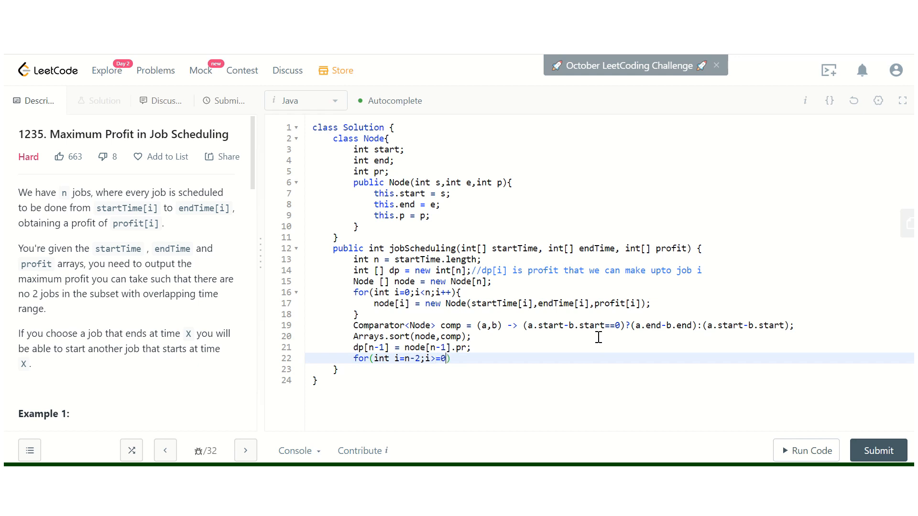
{"action": "type", "text": ";i--)"}
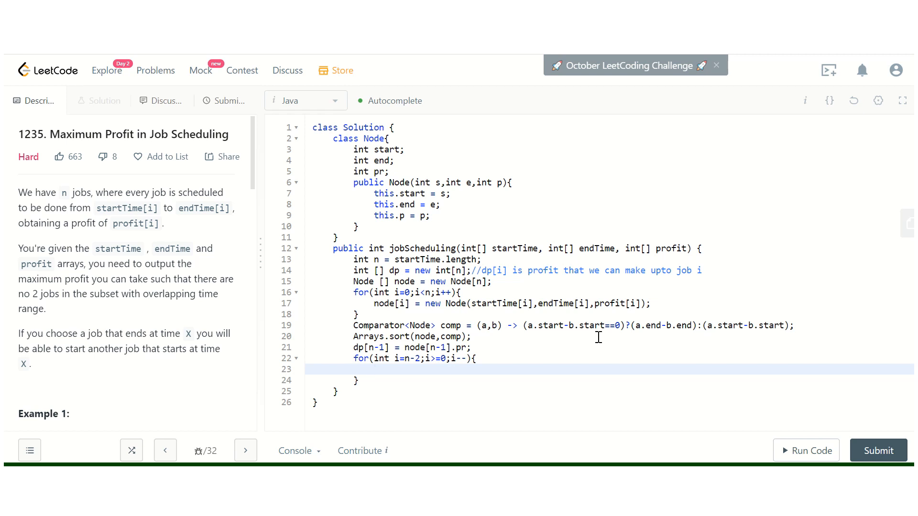
Inside the loop, call bs(node, node[i].end) to get the next job index, ending with a semicolon.
{"action": "left_click", "coordinate": [374, 369]}
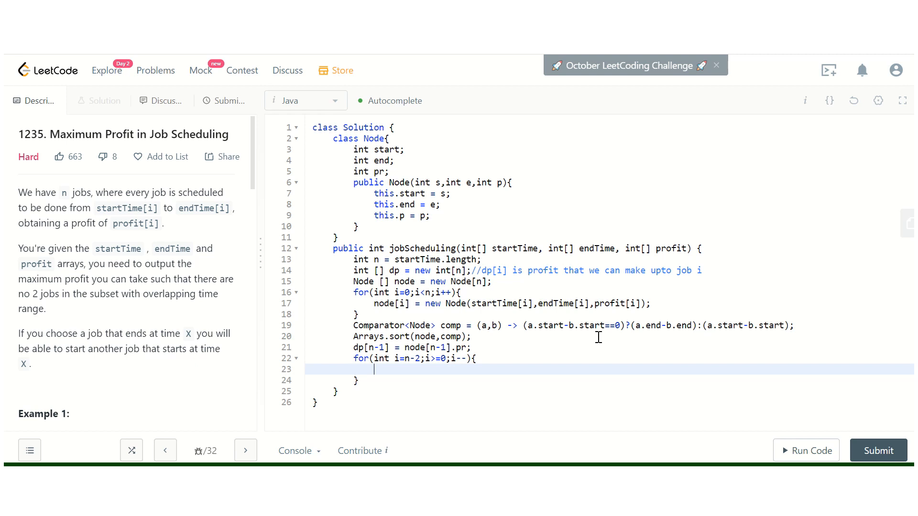
{"action": "type", "text": "binray"}
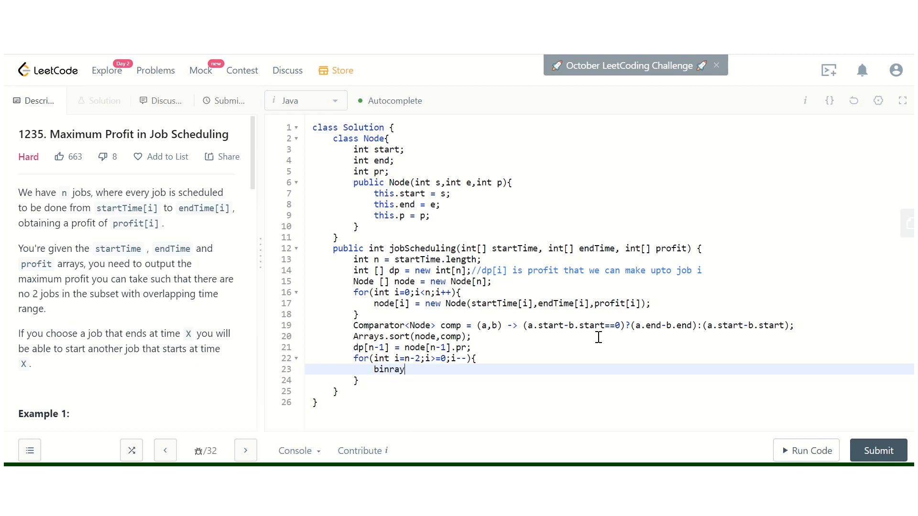
{"action": "type", "text": "bs"}
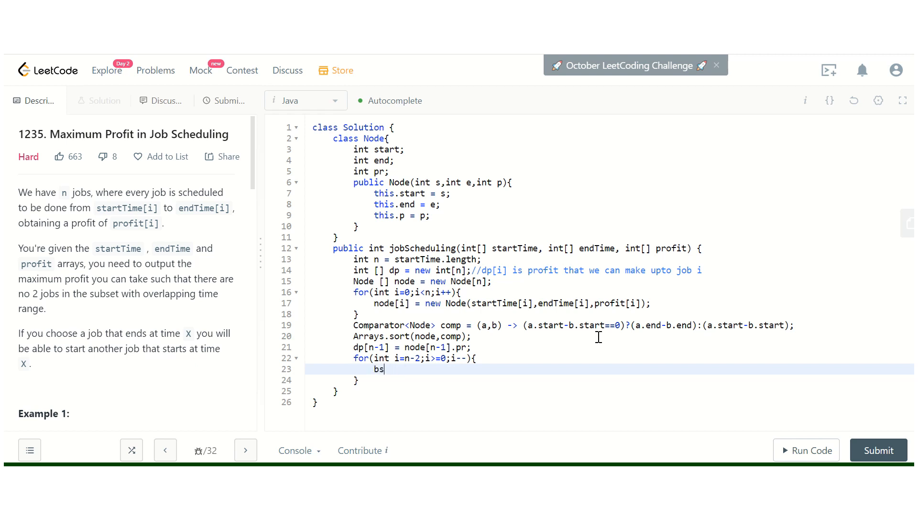
{"action": "type", "text": "("}
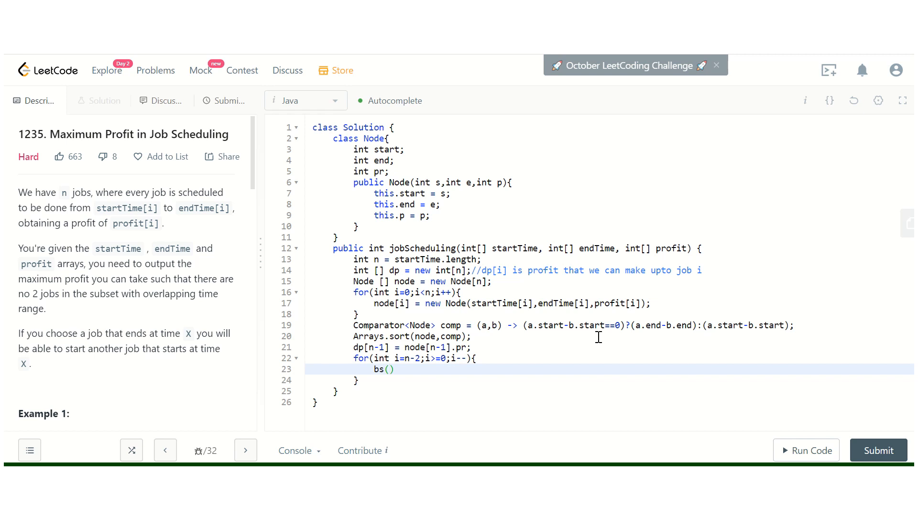
{"action": "type", "text": "node"}
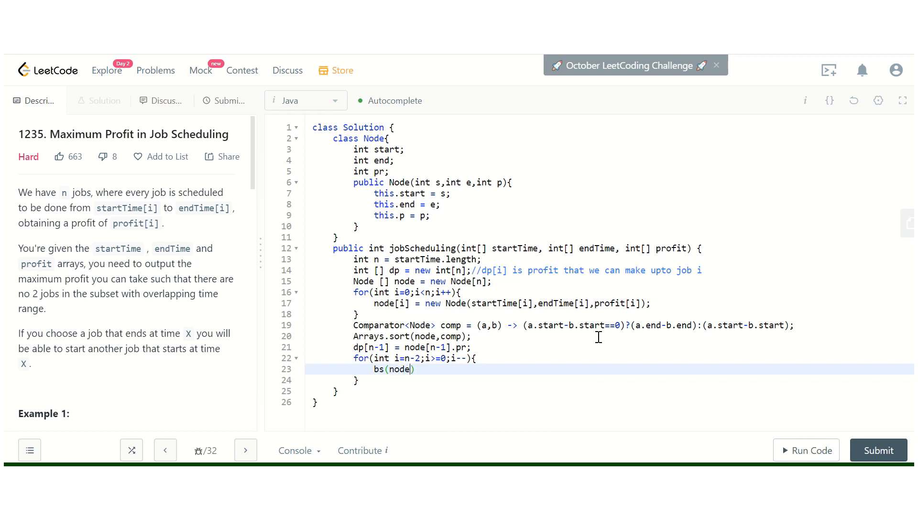
{"action": "type", "text": ","}
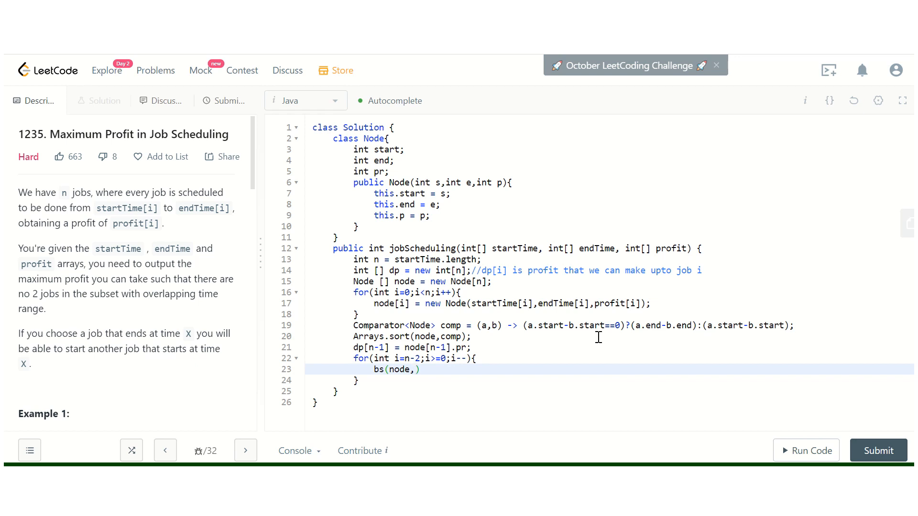
{"action": "type", "text": "n"}
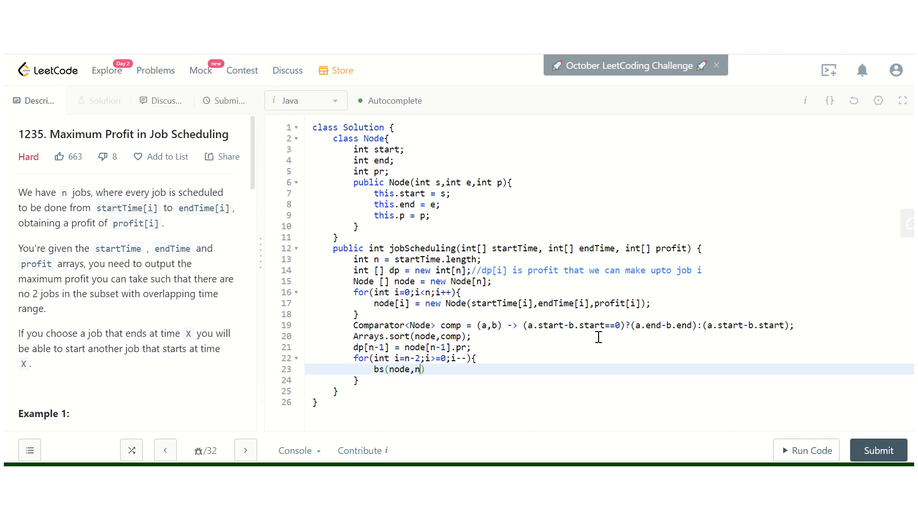
{"action": "type", "text": "ode[i]"}
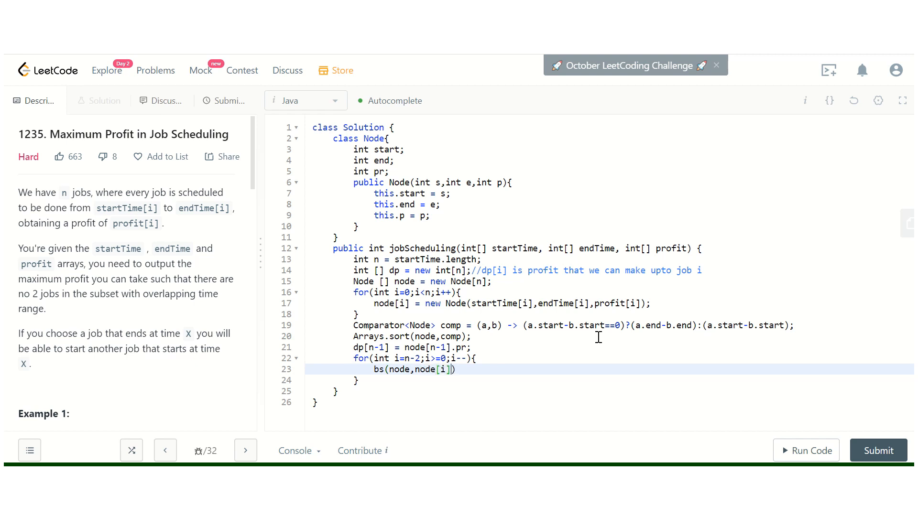
{"action": "type", "text": ".en"}
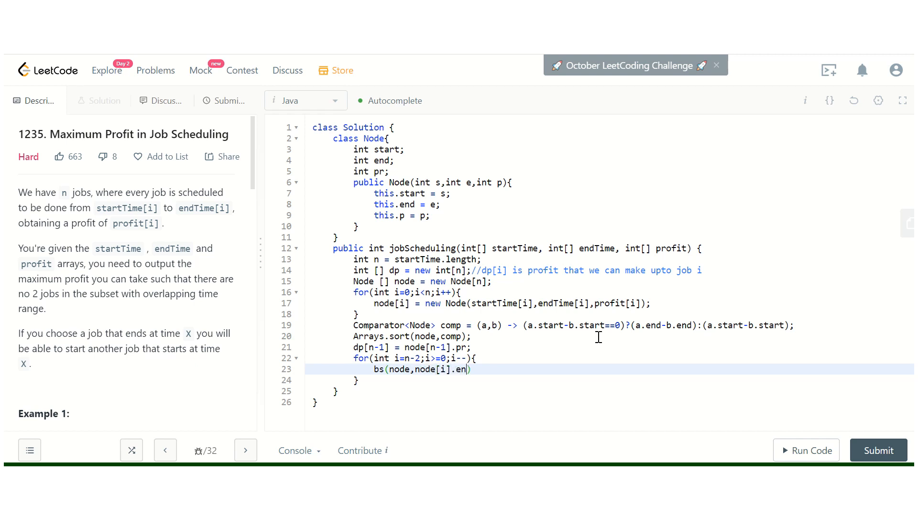
{"action": "type", "text": "d,"}
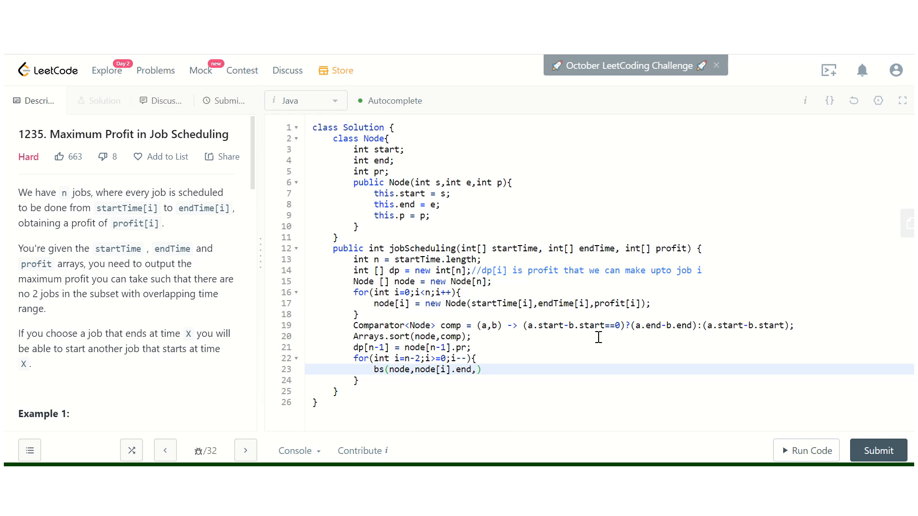
{"action": "key", "text": "Backspace"}
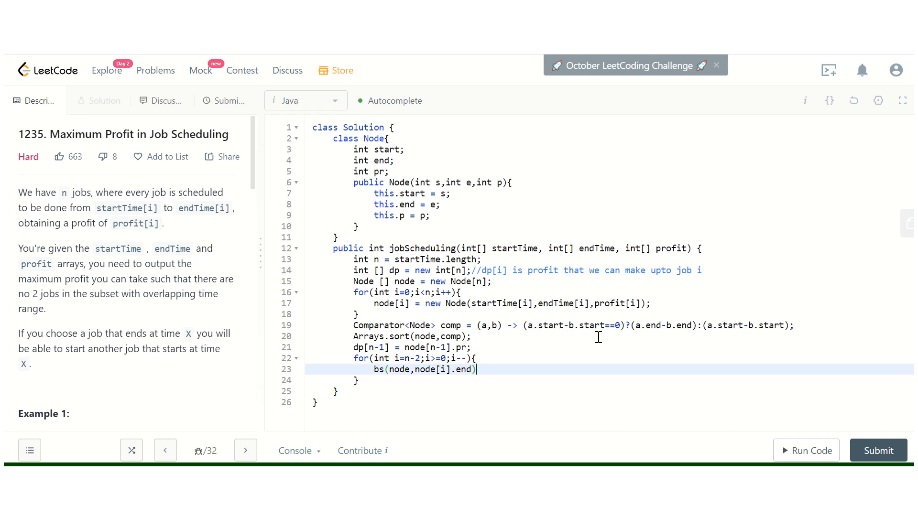
{"action": "type", "text": ";"}
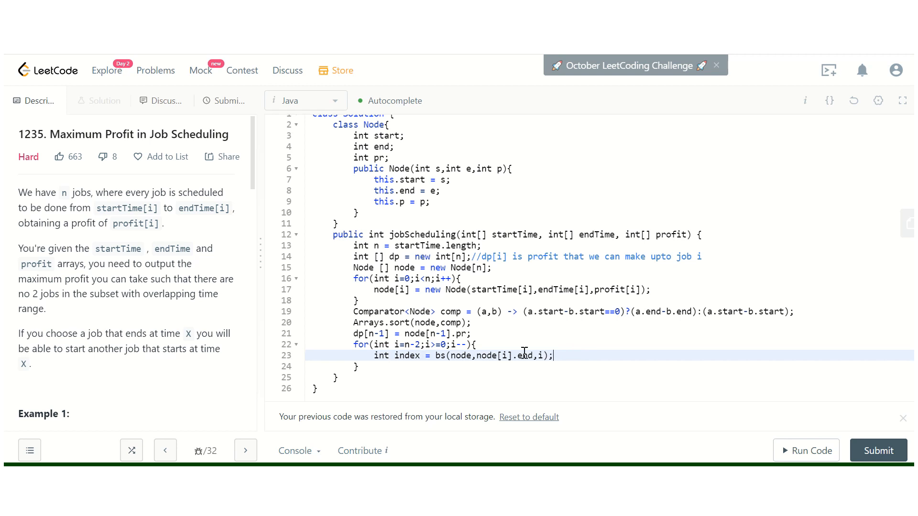
{"action": "mouse_move", "coordinate": [571, 356]}
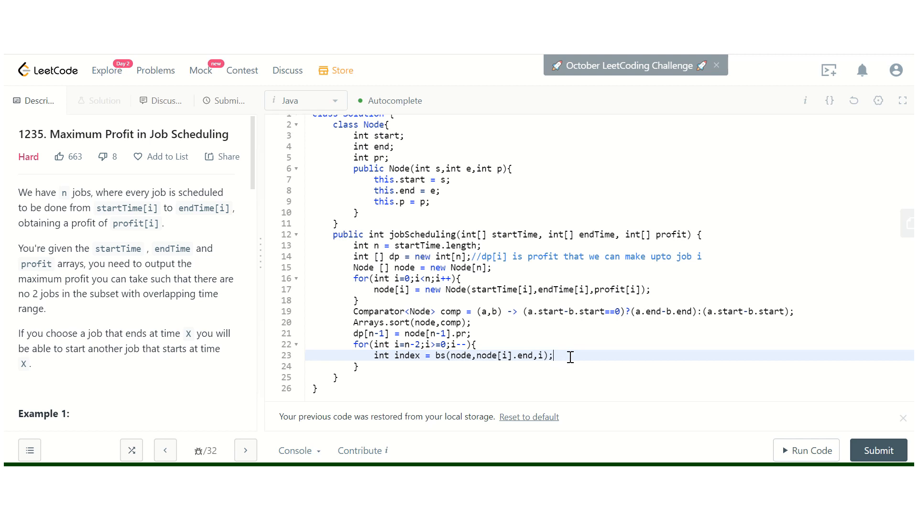
Replace an unfinished if with int prof = index==-1?0:dp[index]; and start a new line.
{"action": "type", "text": "if("}
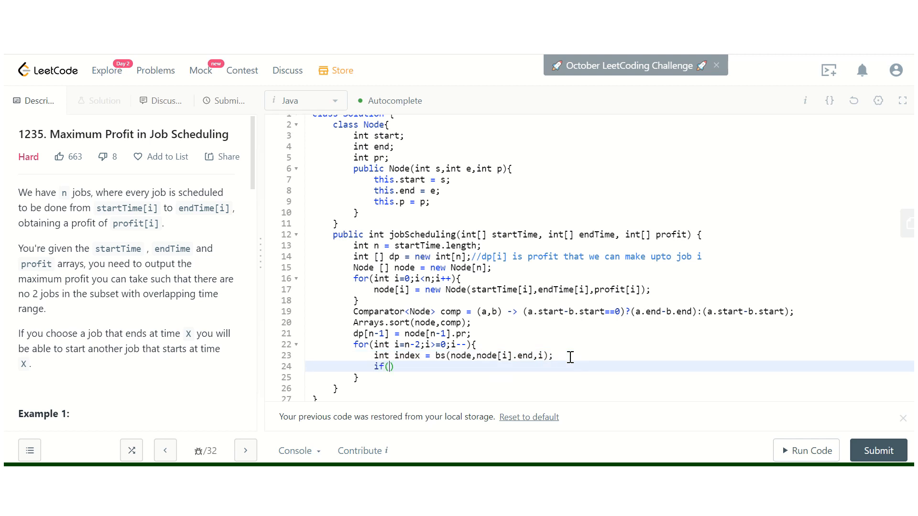
{"action": "type", "text": "index)"}
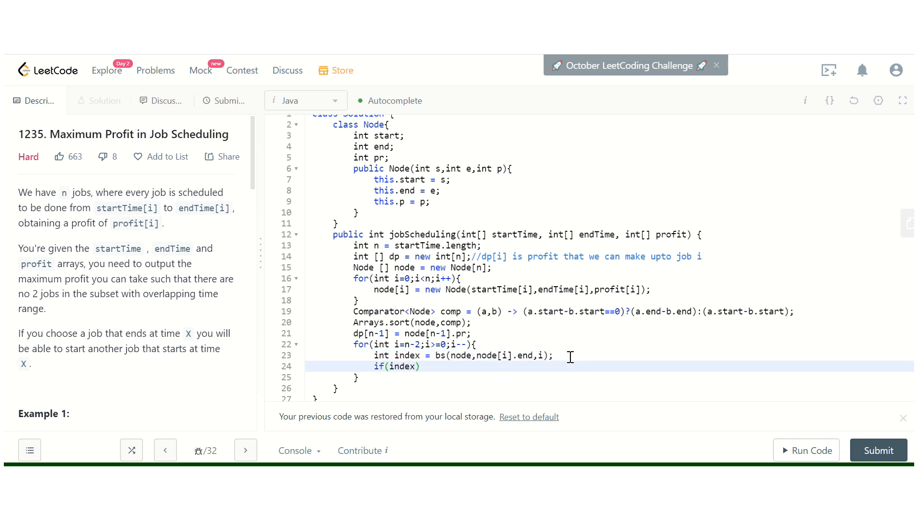
{"action": "key", "text": "Backspace"}
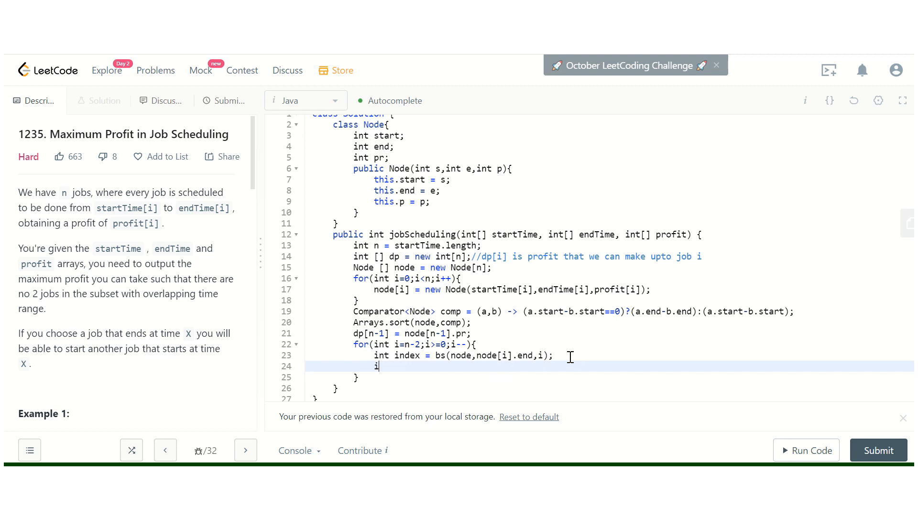
{"action": "type", "text": "nt pro"}
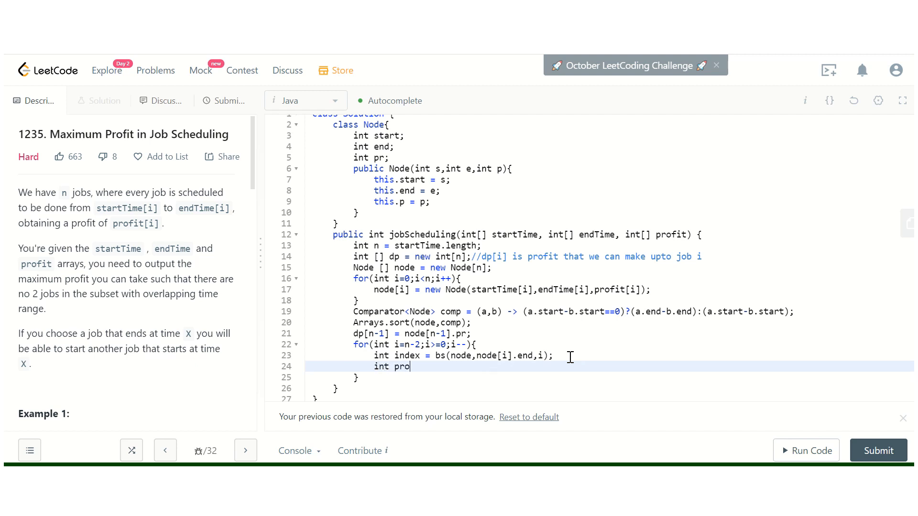
{"action": "type", "text": "fit"}
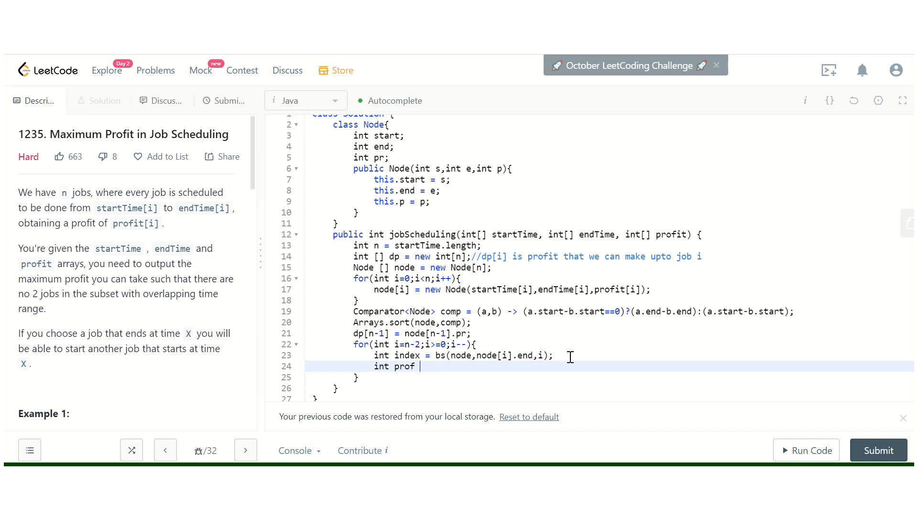
{"action": "type", "text": "= i"}
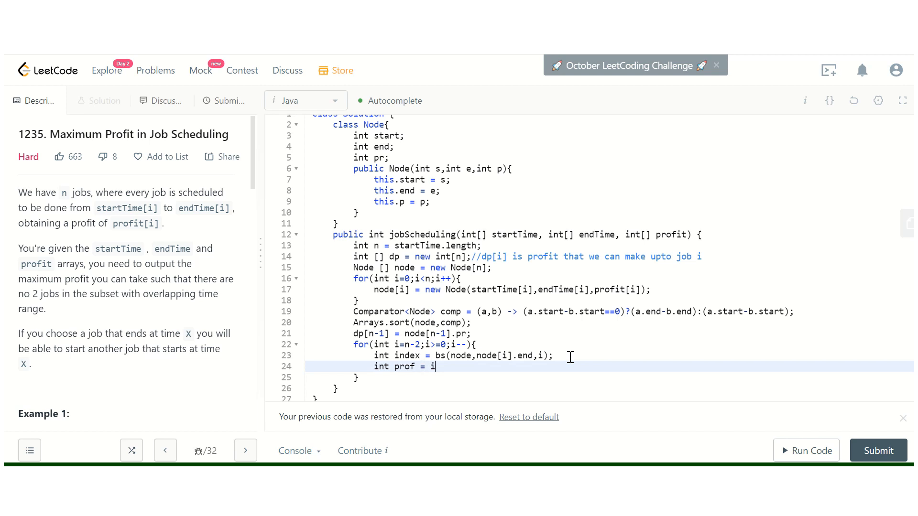
{"action": "type", "text": "ndex=="}
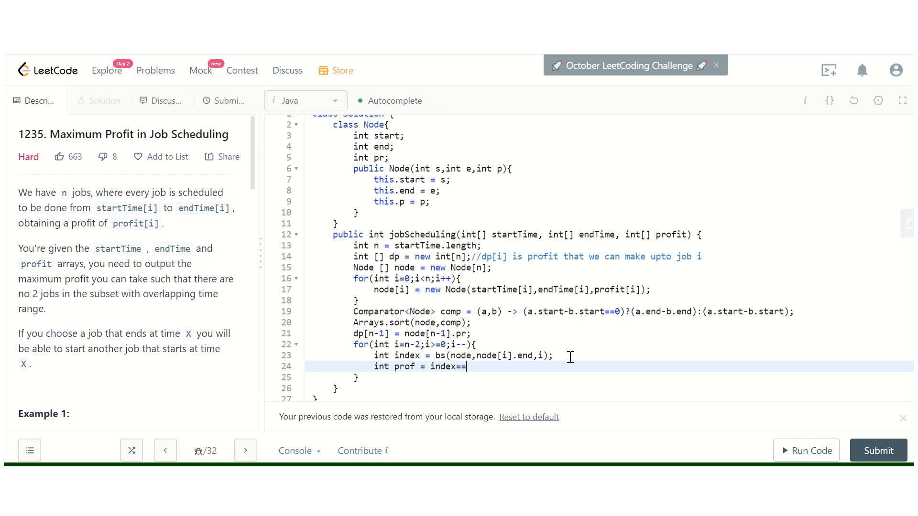
{"action": "type", "text": "-1?0"}
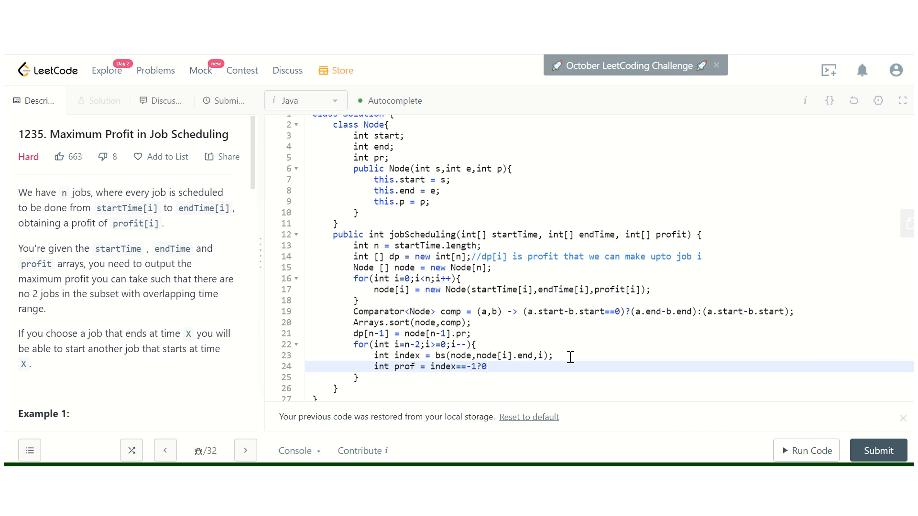
{"action": "type", "text": ":dp"}
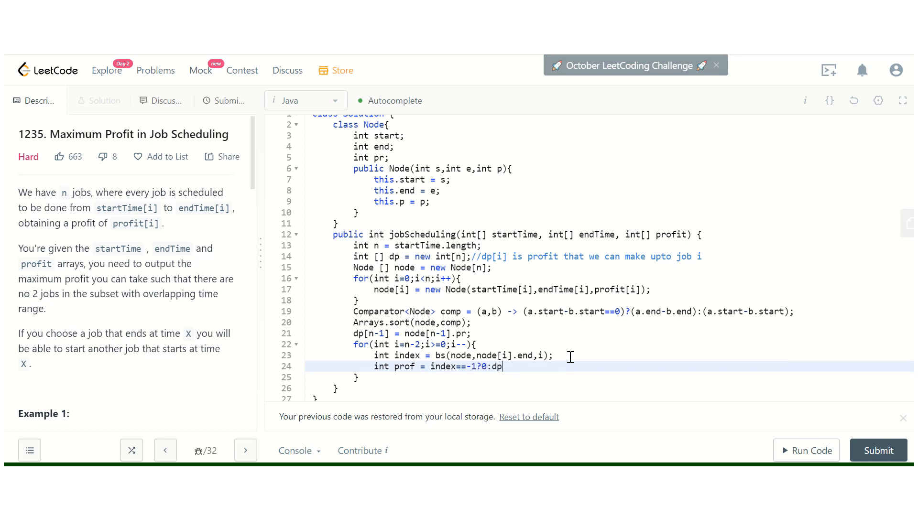
{"action": "type", "text": "[index]"}
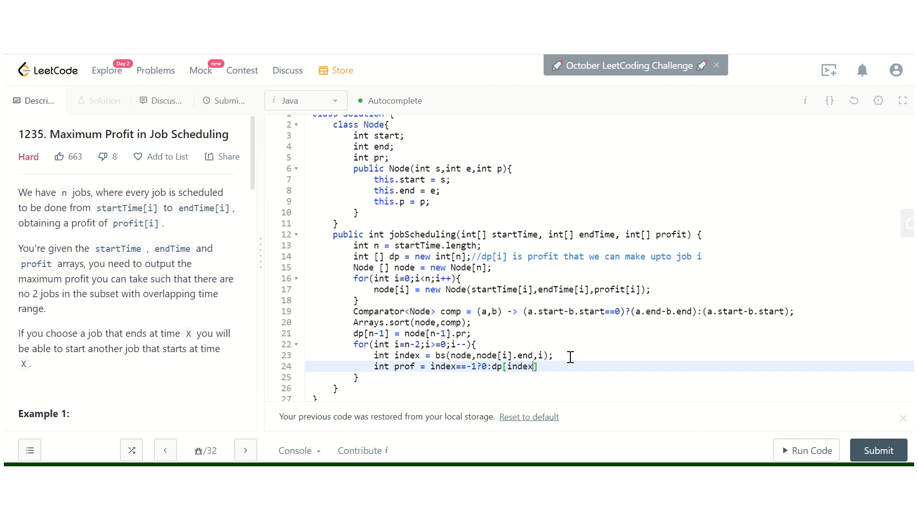
{"action": "key", "text": "enter"}
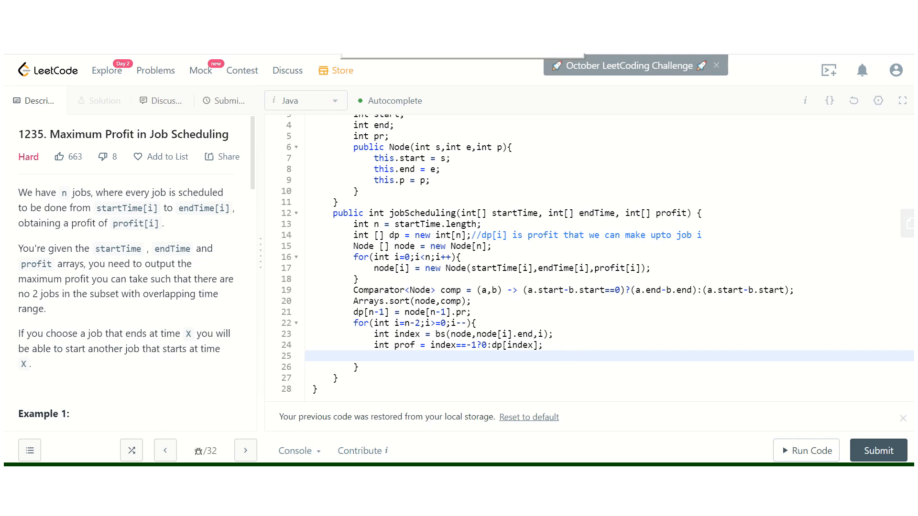
Set dp[i] = Math.max(dp[i+1], prof+node[i].pr); and fix the constructor's this.pr assignment.
{"action": "left_click", "coordinate": [492, 358]}
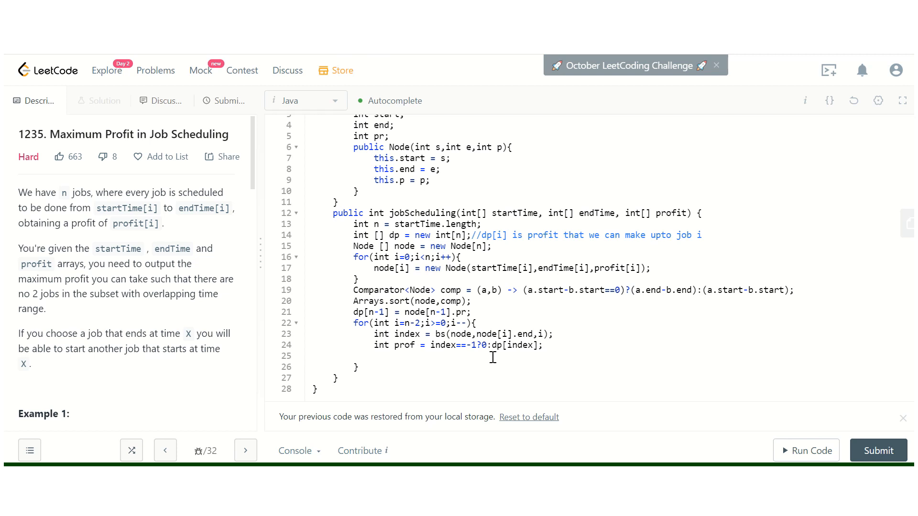
{"action": "type", "text": "dp"}
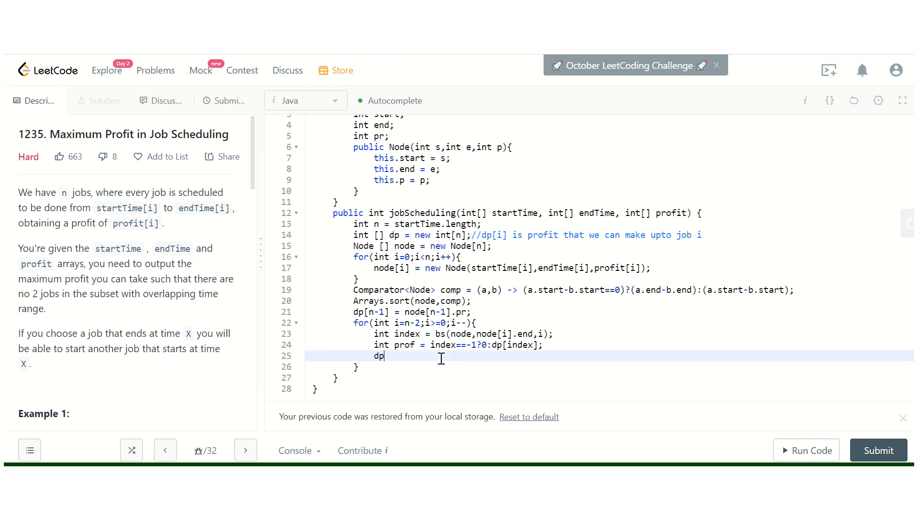
{"action": "type", "text": "[i]"}
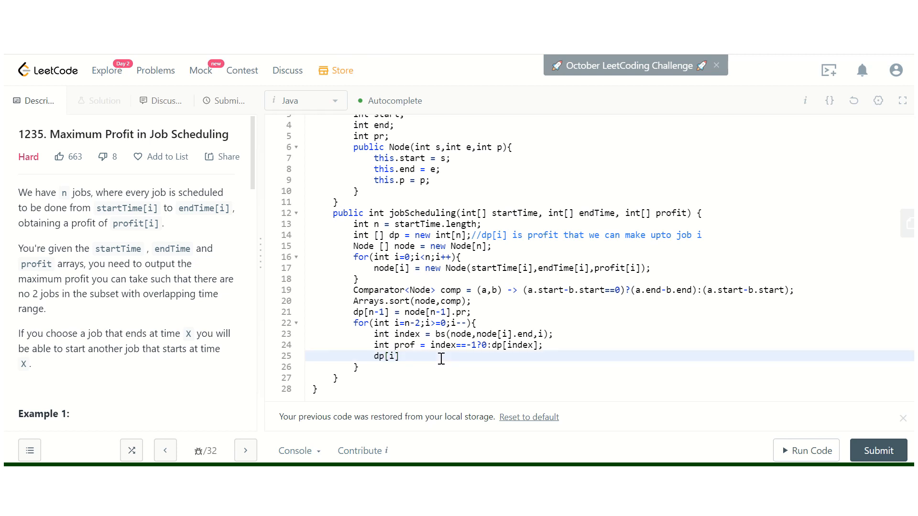
{"action": "type", "text": "="}
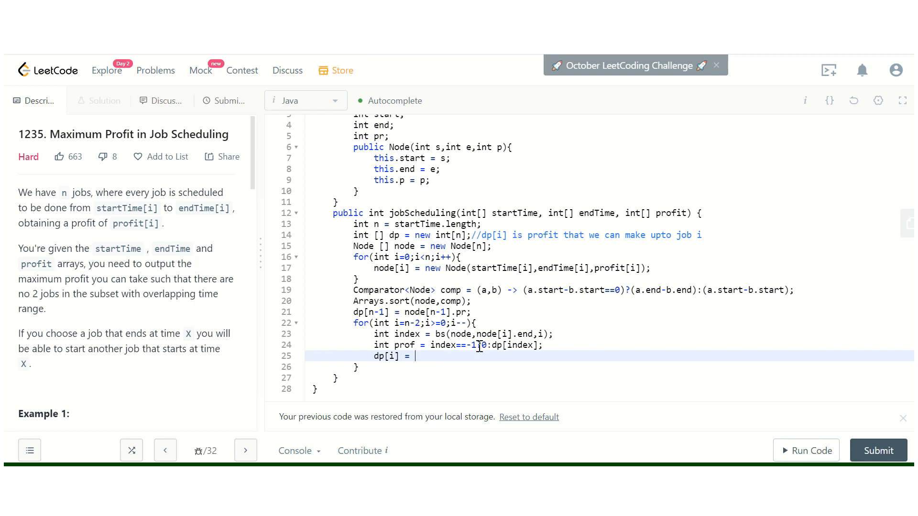
{"action": "type", "text": "Math.m"}
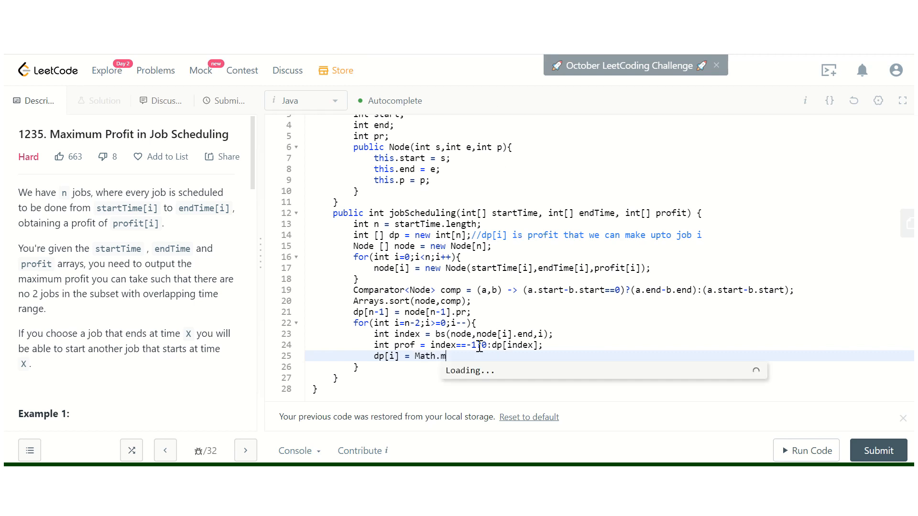
{"action": "type", "text": "ax()"}
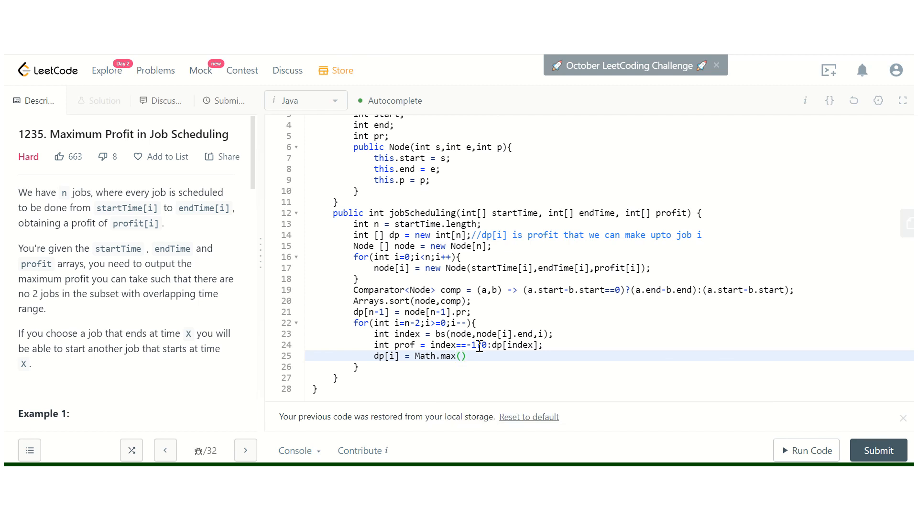
{"action": "type", "text": "dp[i]"}
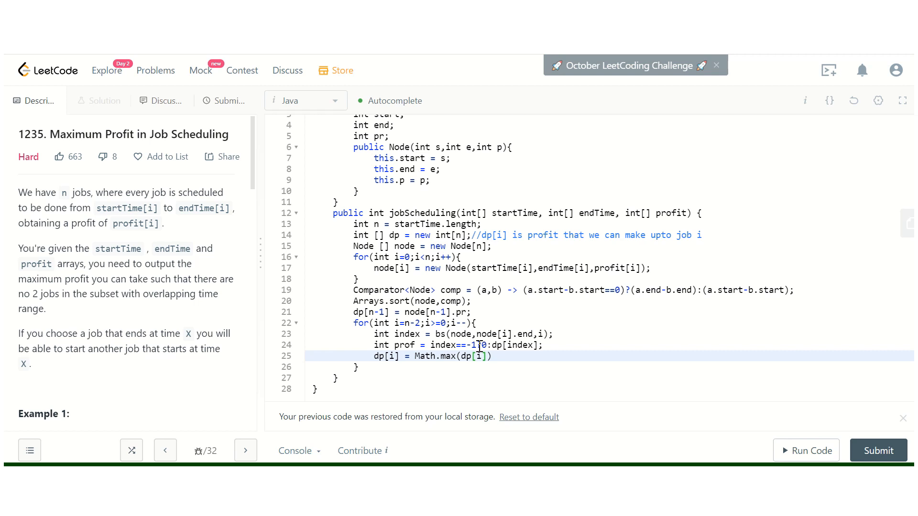
{"action": "type", "text": "+1,"}
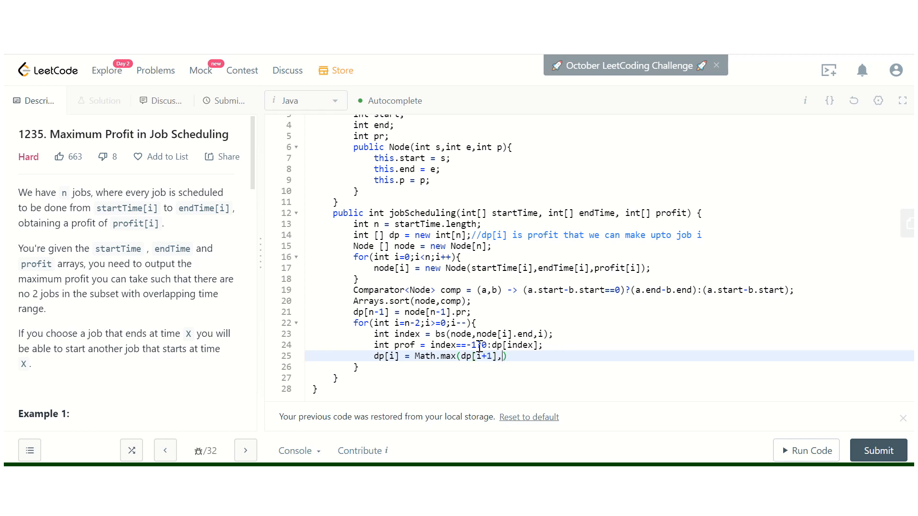
{"action": "type", "text": "prof"}
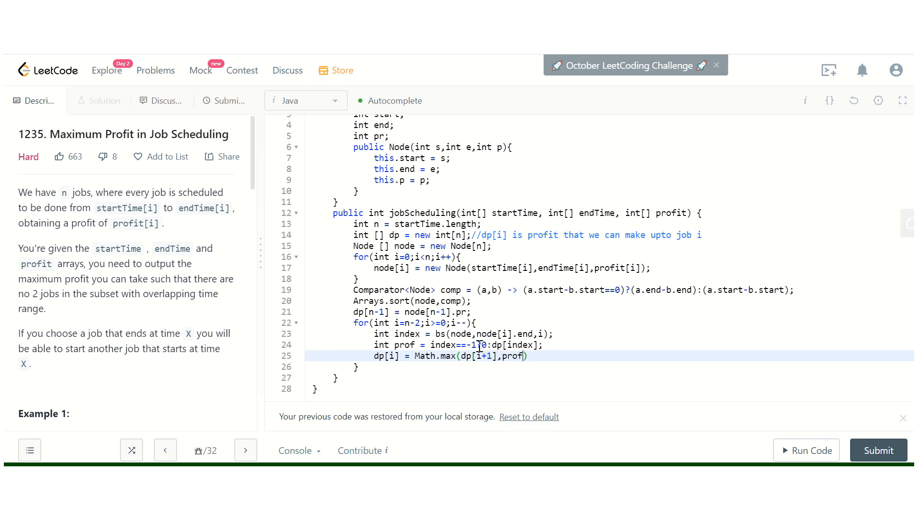
{"action": "type", "text": "+"}
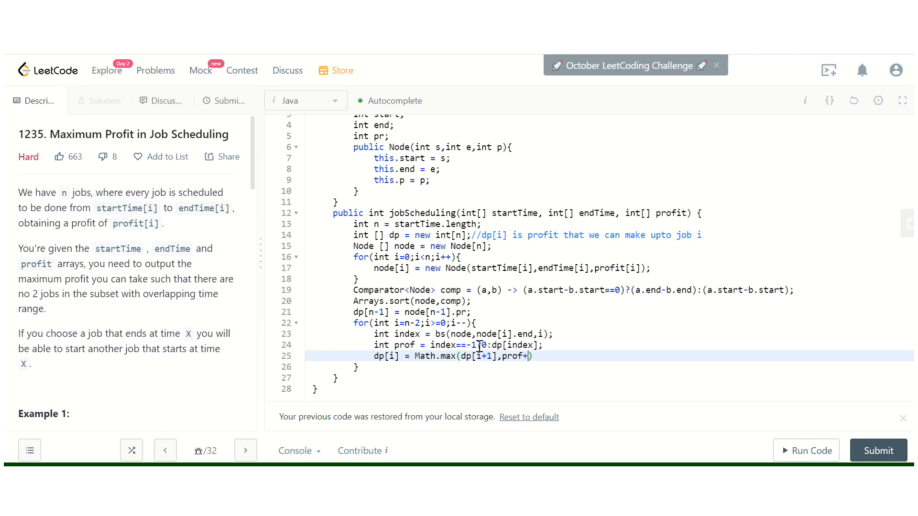
{"action": "type", "text": "node[]"}
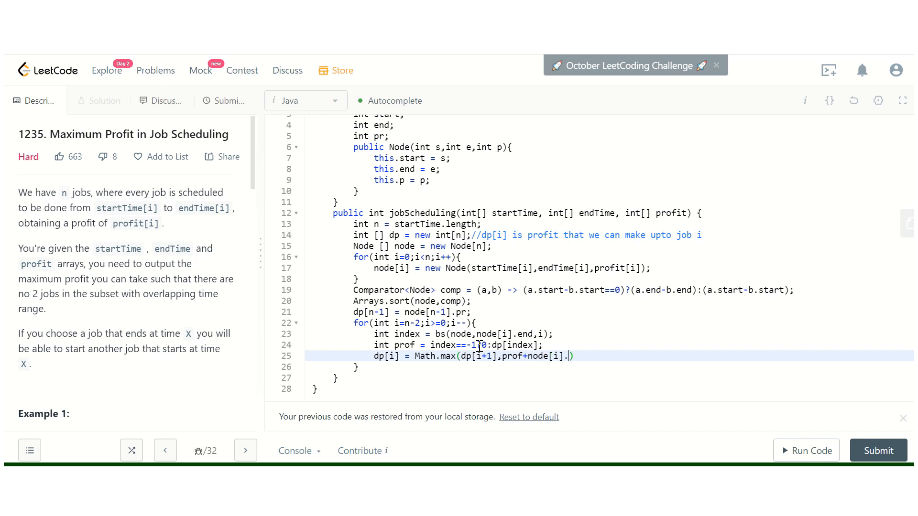
{"action": "type", "text": "pr);"}
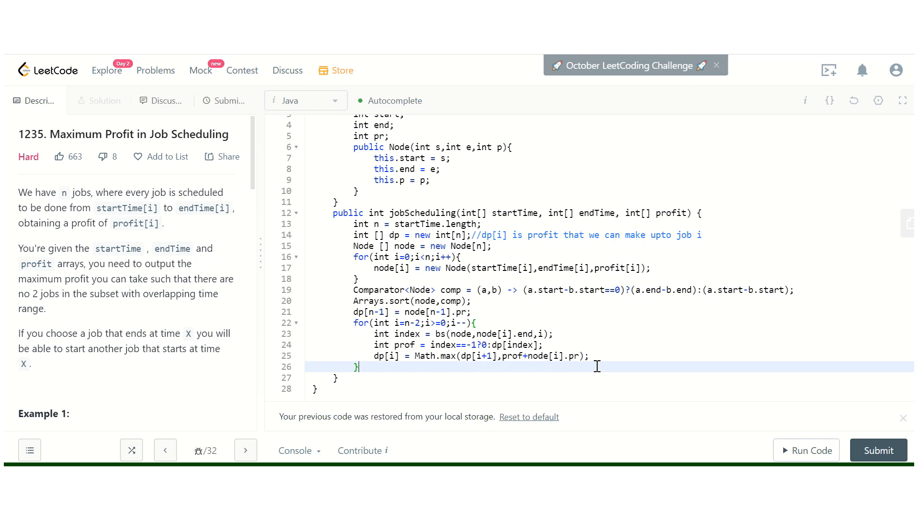
{"action": "left_click", "coordinate": [403, 181]}
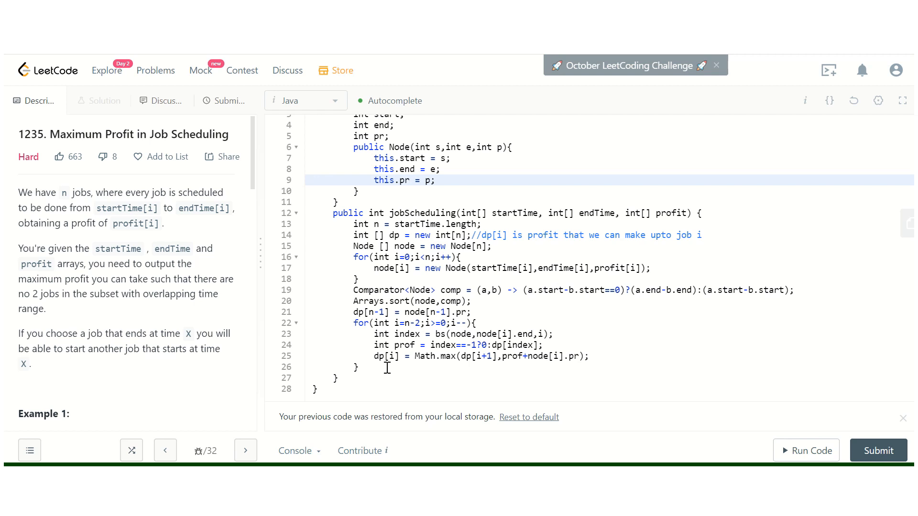
Return dp[0] at the end of jobScheduling.
{"action": "type", "text": "ret"}
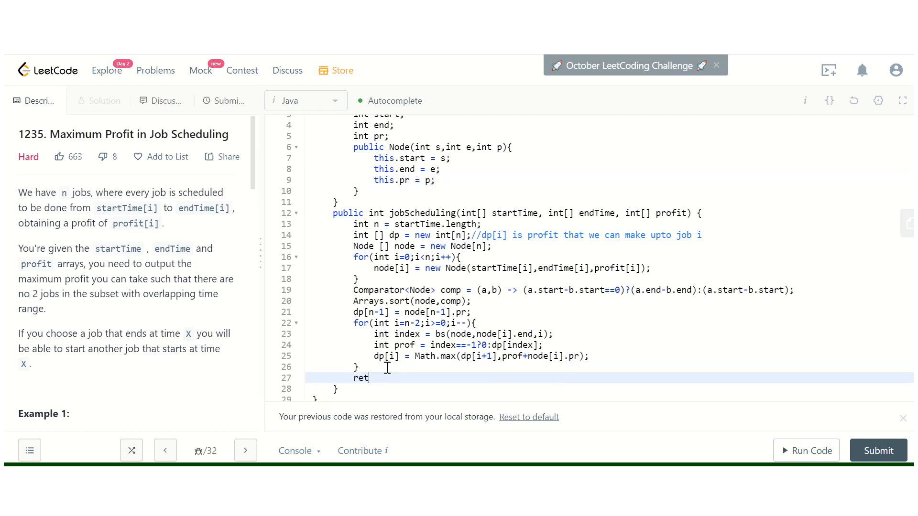
{"action": "type", "text": "urn dp[0]"}
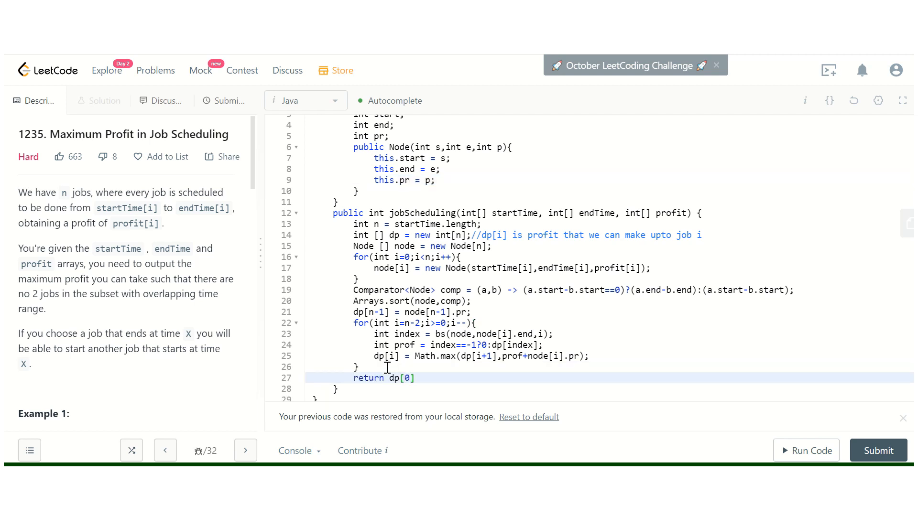
{"action": "type", "text": ";"}
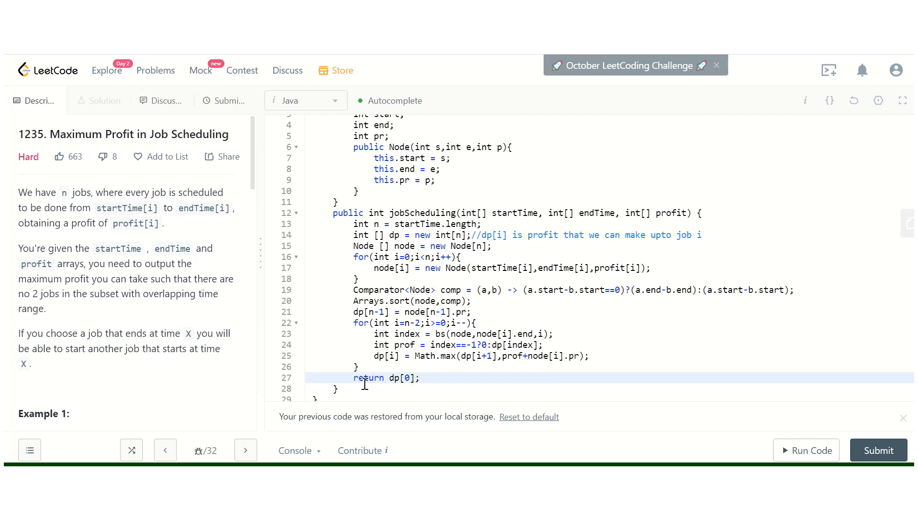
{"action": "left_click", "coordinate": [336, 389]}
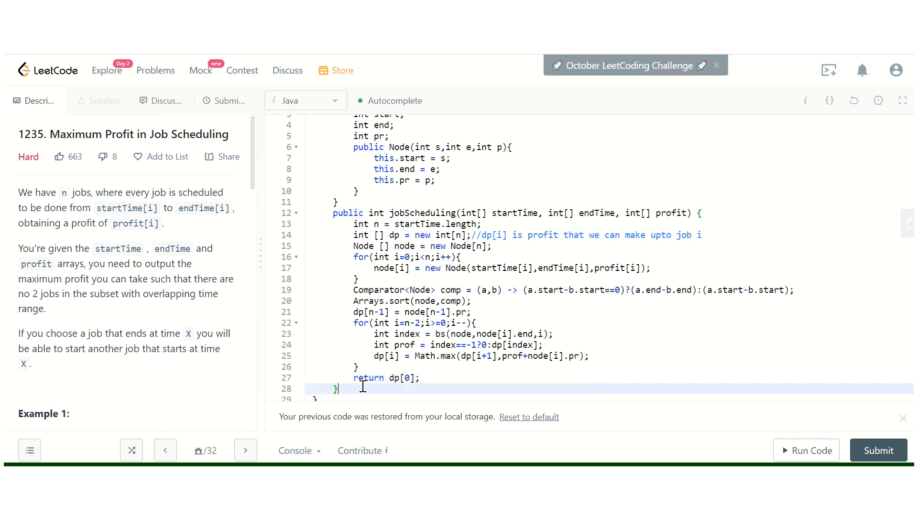
Write the signature int bs(Node [] arr,int val,int start){ with an empty body.
{"action": "type", "text": "int"}
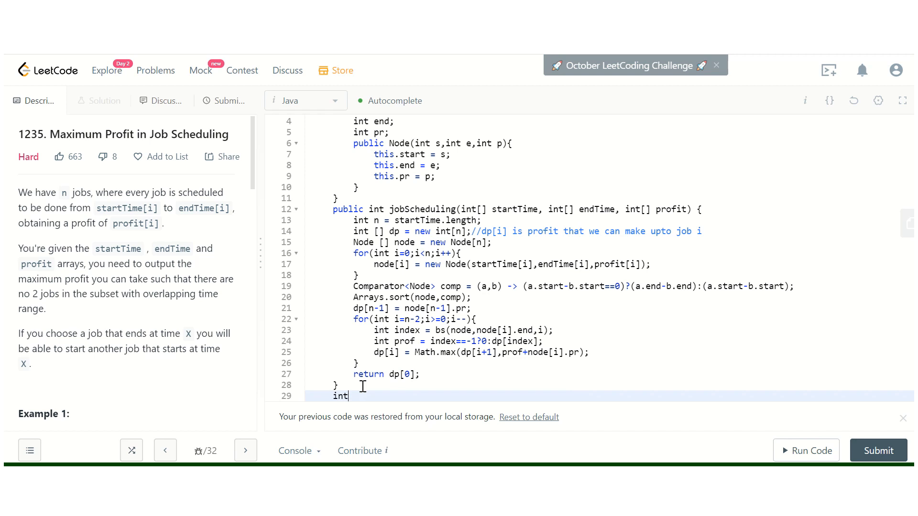
{"action": "type", "text": "bs("}
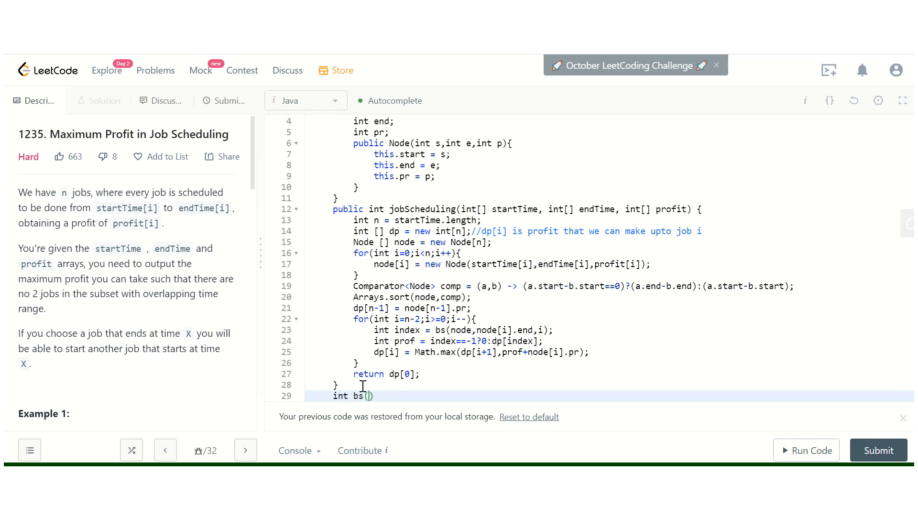
{"action": "type", "text": "Node []"}
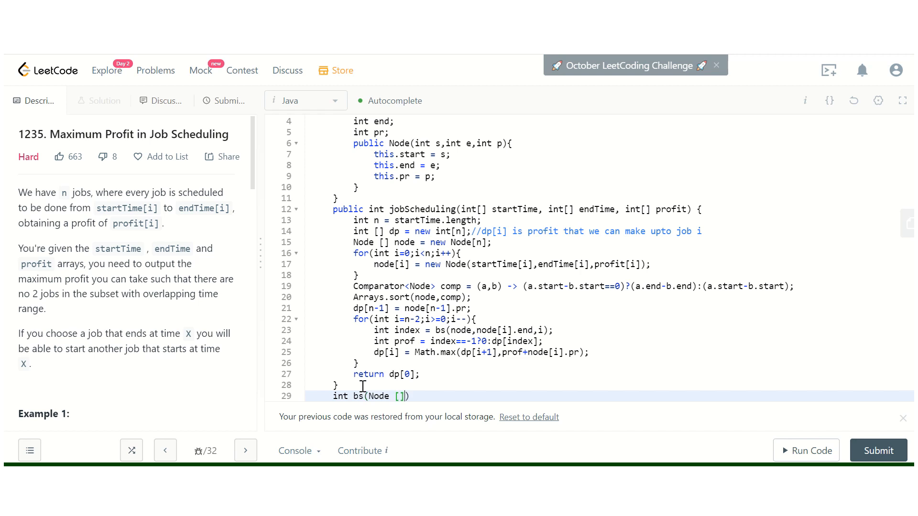
{"action": "type", "text": "arr,i"}
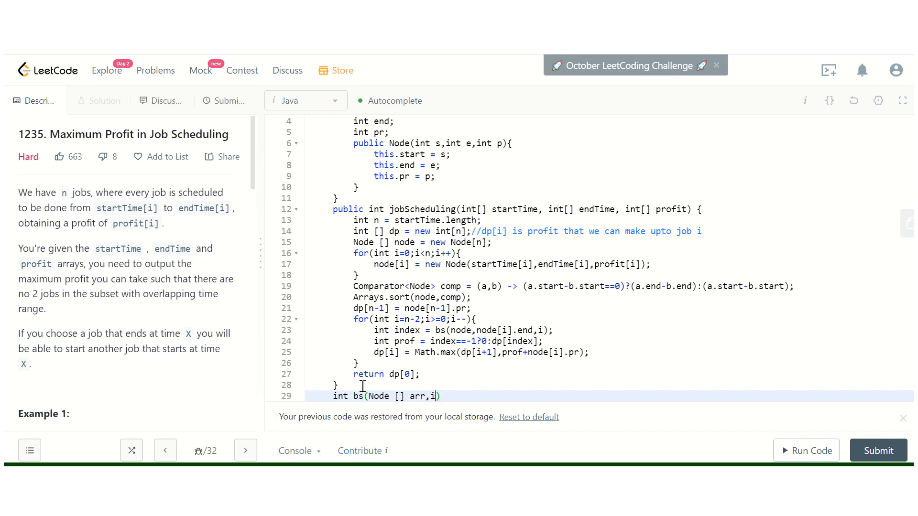
{"action": "type", "text": "nt val,"}
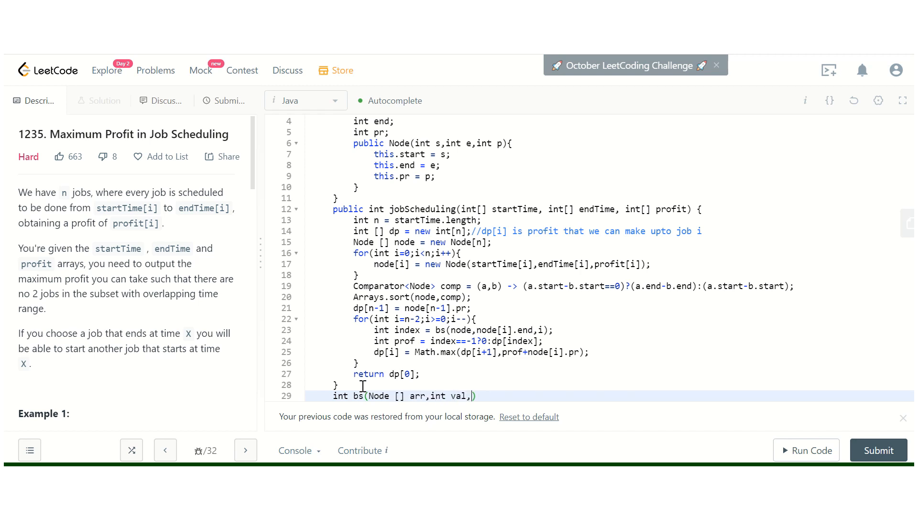
{"action": "type", "text": "int st"}
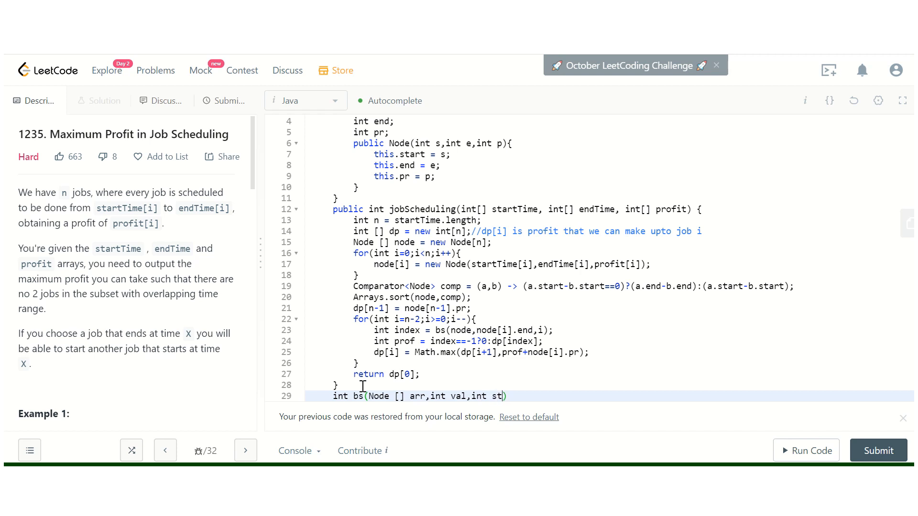
{"action": "type", "text": "a"}
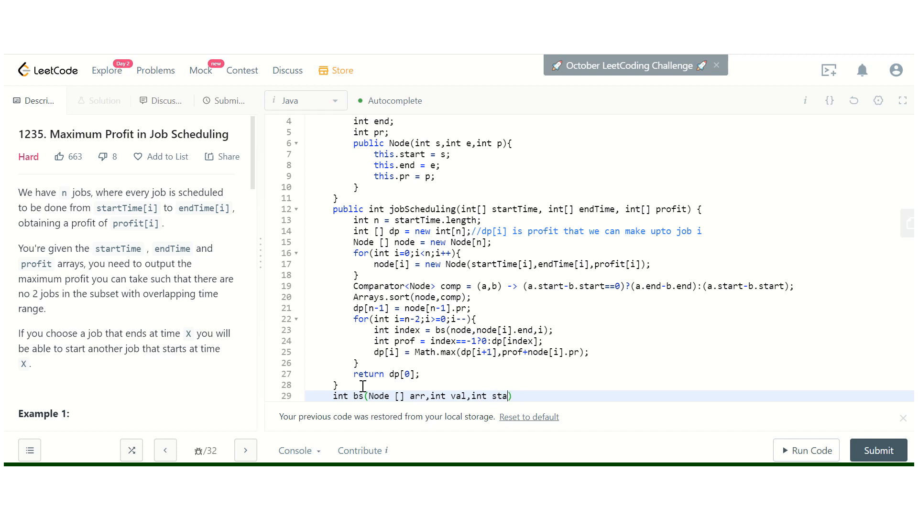
{"action": "type", "text": "rt"}
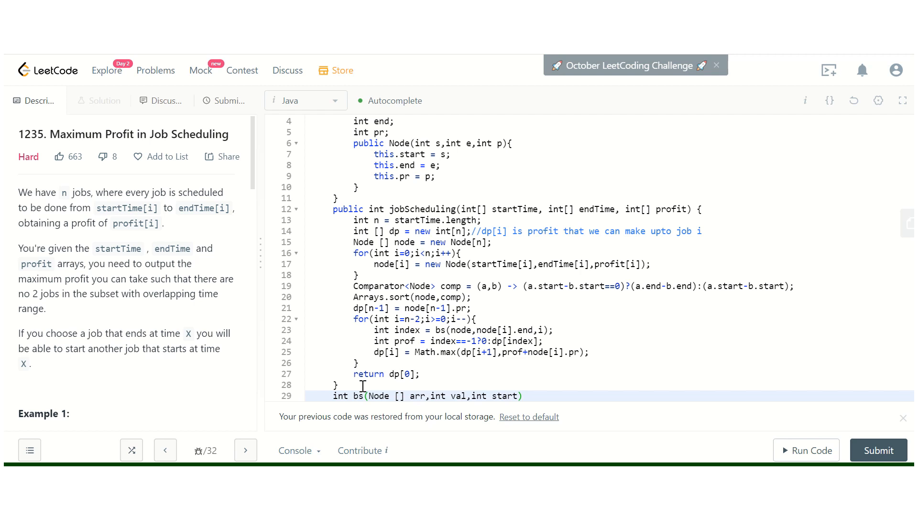
{"action": "type", "text": "{"}
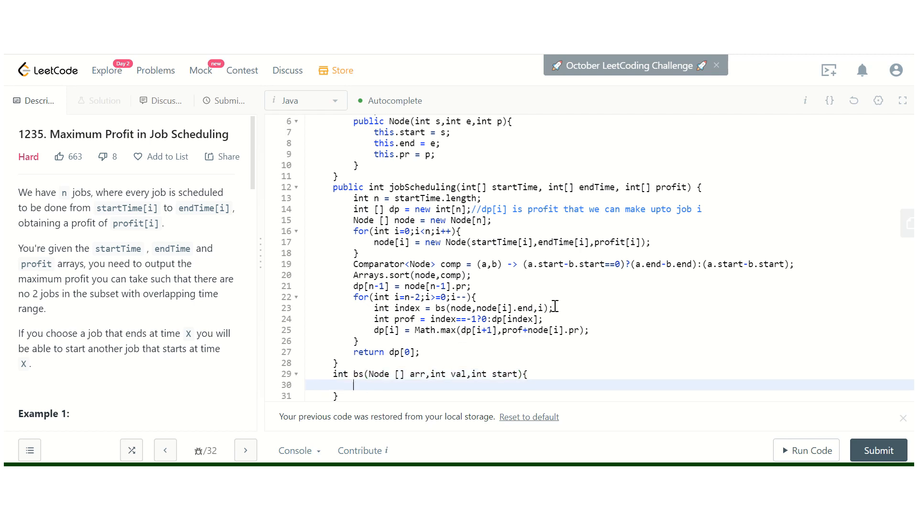
Inside bs, declare int end = arr.length-1; and int ans = -1;.
{"action": "type", "text": "in"}
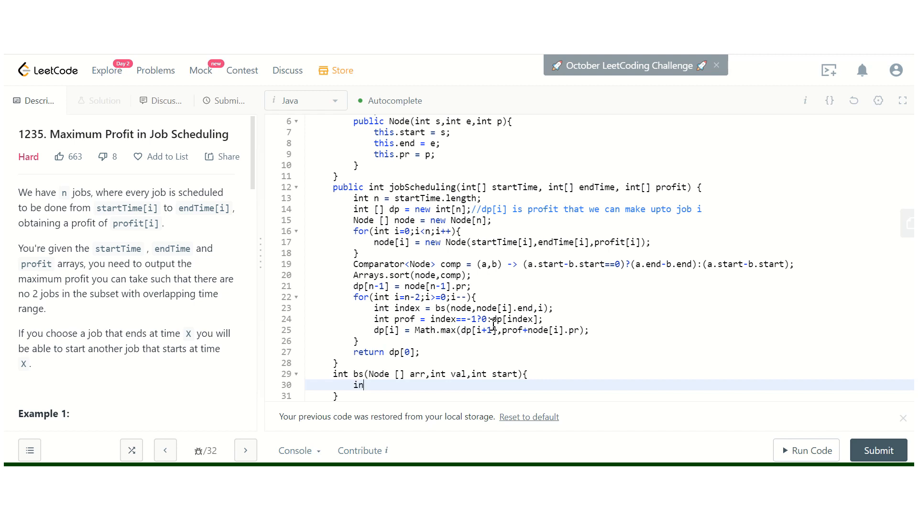
{"action": "type", "text": "t end ="}
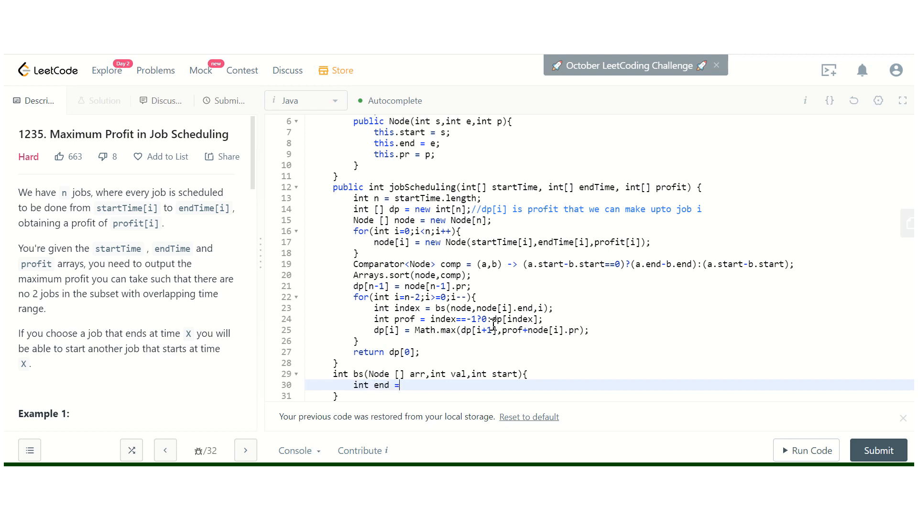
{"action": "type", "text": "arr.le"}
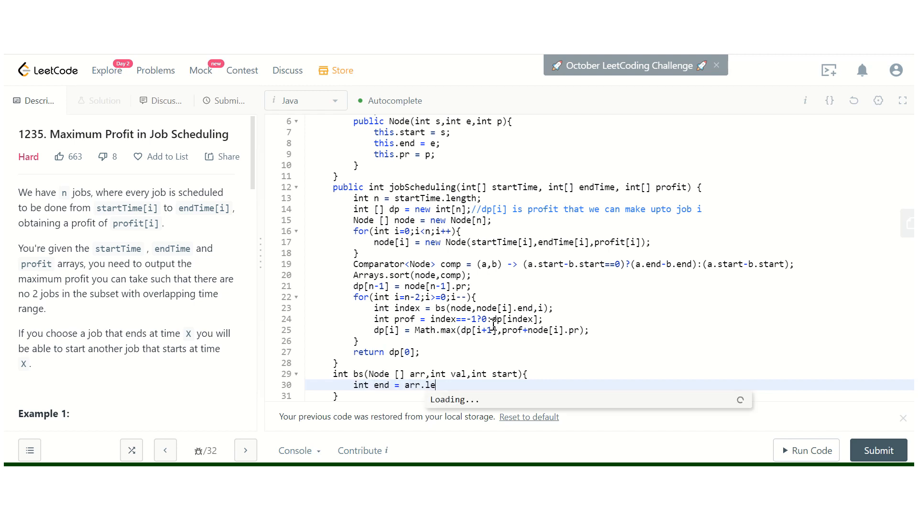
{"action": "type", "text": "ngth-1;"}
{"action": "type", "text": "int an"}
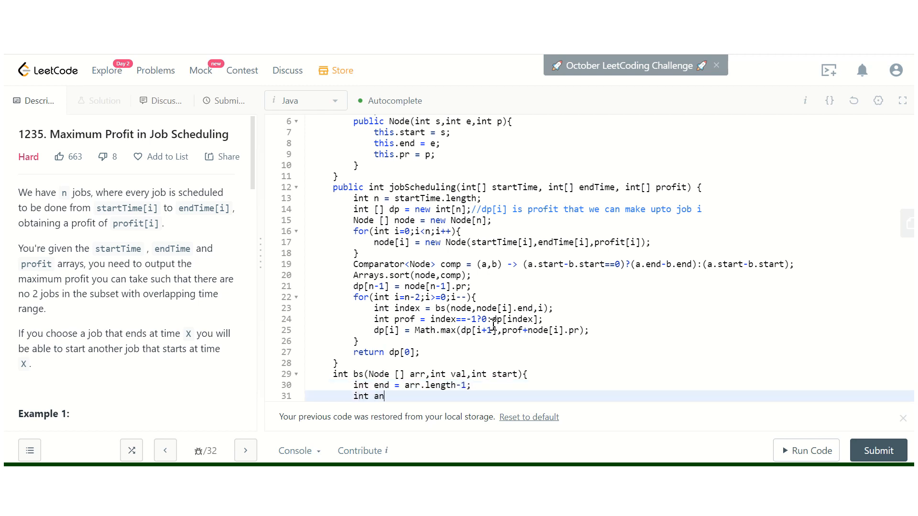
{"action": "type", "text": "s = -1;"}
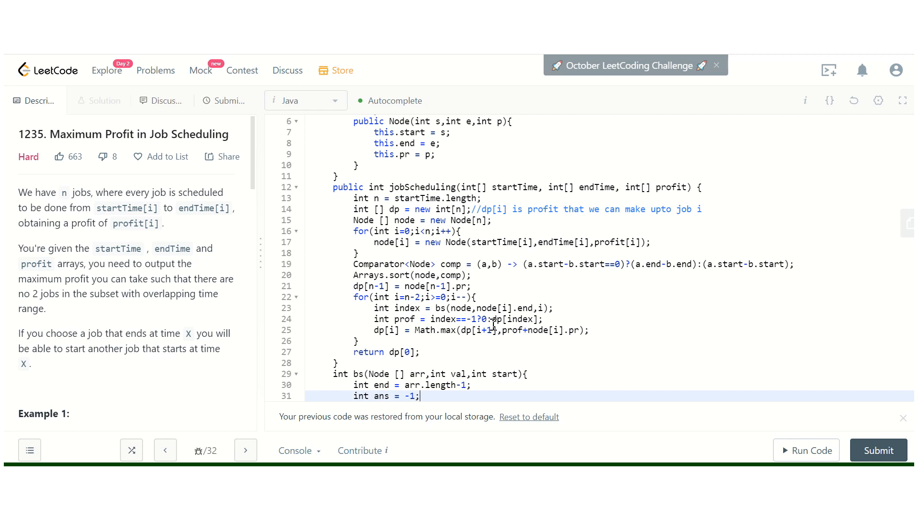
{"action": "scroll", "scroll_direction": "down", "scroll_amount": 3}
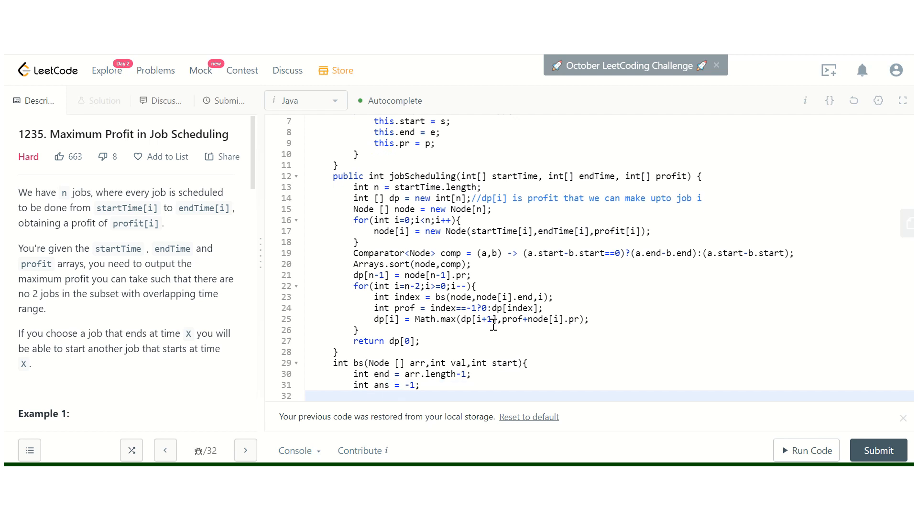
Add while(start<=end){ and compute int mid = start+(end-start)/2;.
{"action": "type", "text": "while(star"}
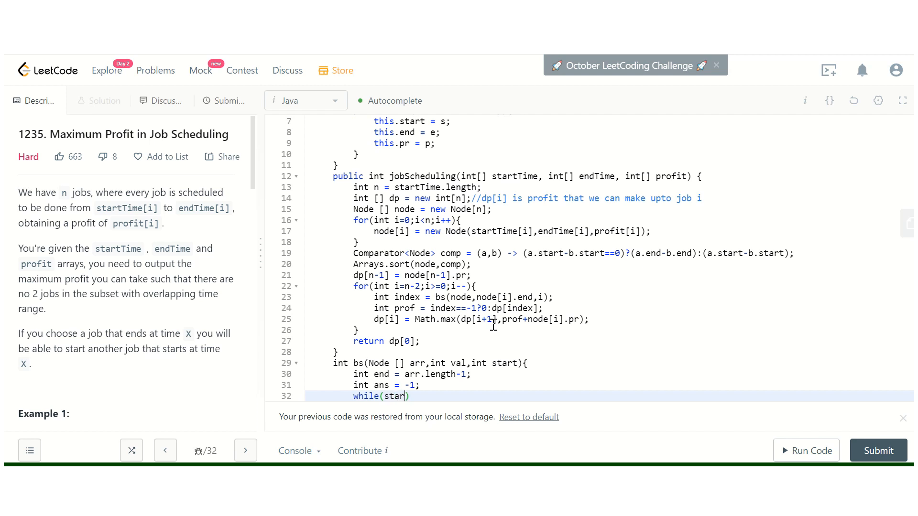
{"action": "type", "text": "t<=end"}
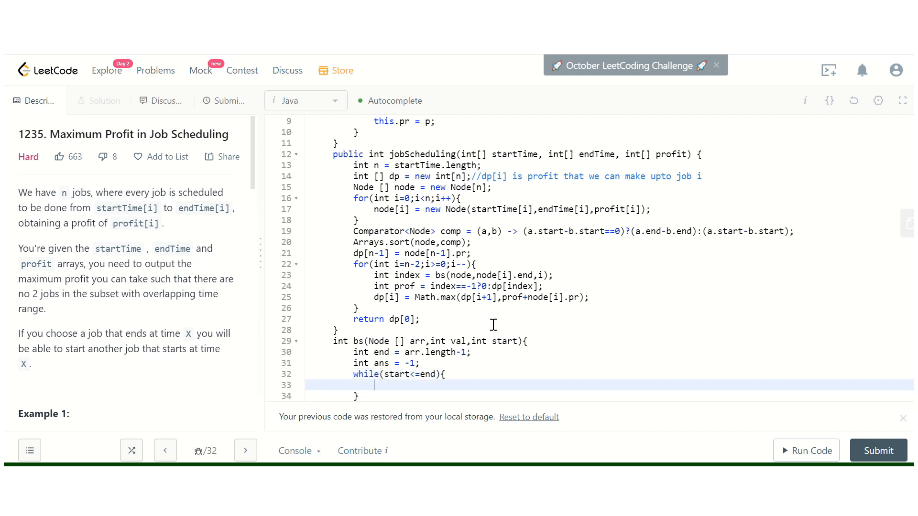
{"action": "type", "text": "if"}
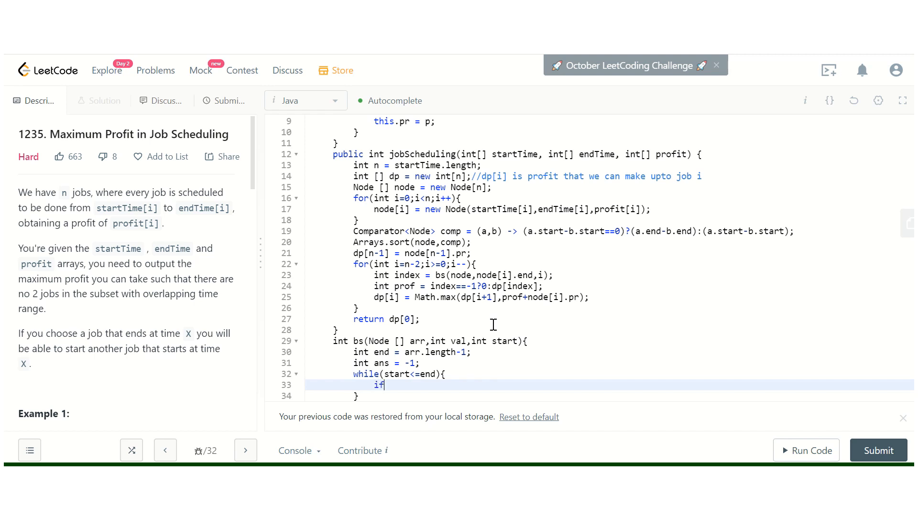
{"action": "type", "text": "n"}
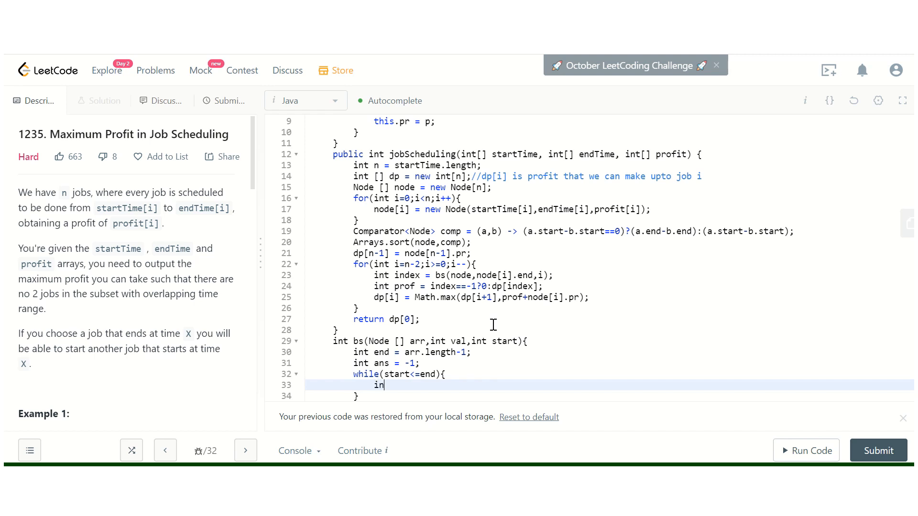
{"action": "type", "text": "t mid ="}
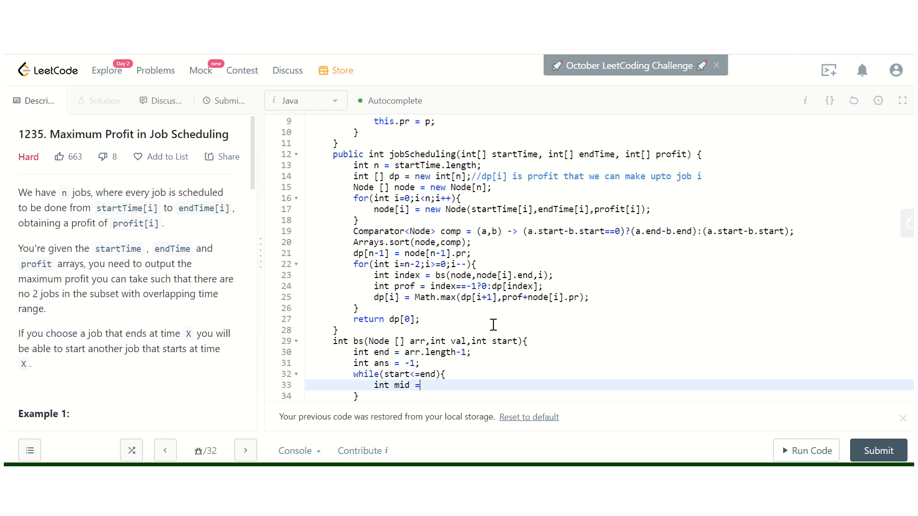
{"action": "type", "text": "star"}
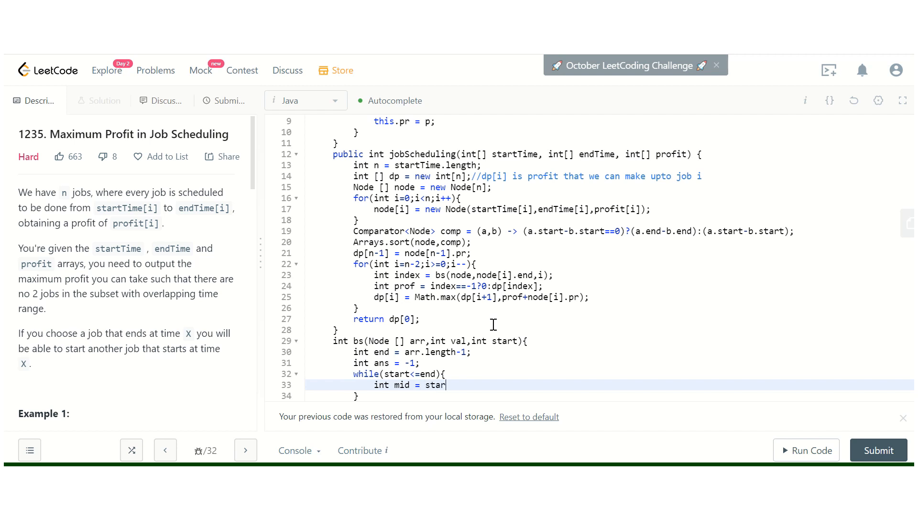
{"action": "type", "text": "+("}
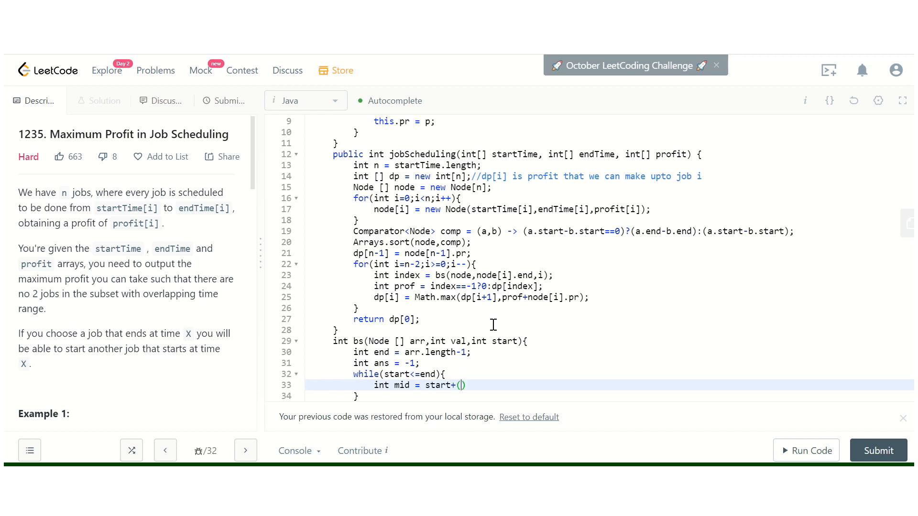
{"action": "type", "text": "end-sta"}
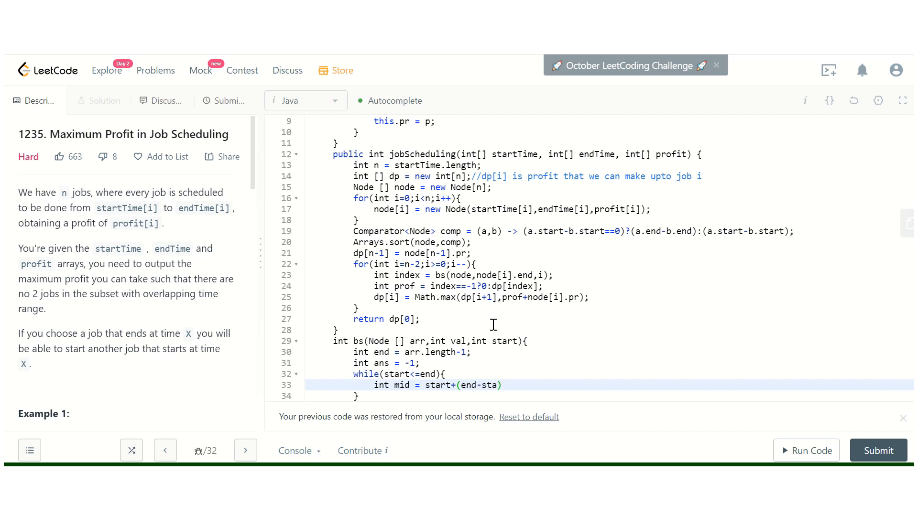
{"action": "type", "text": "rt)"}
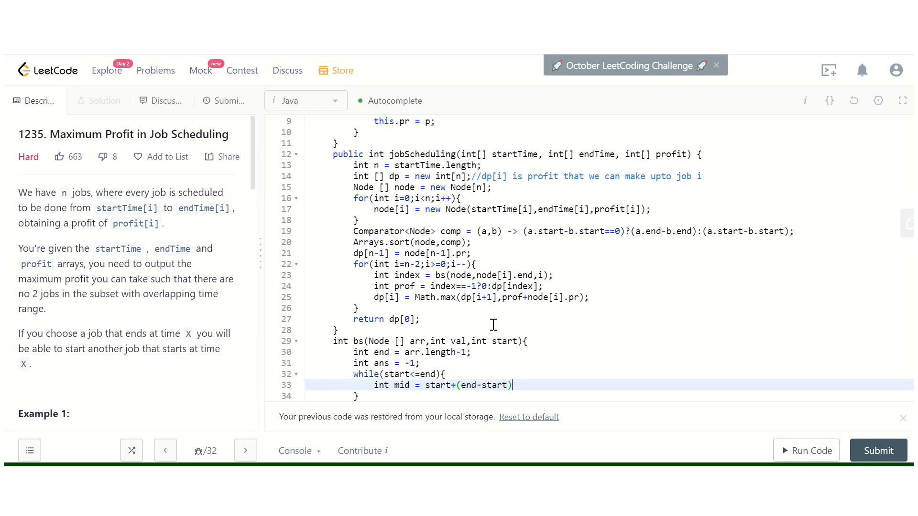
{"action": "type", "text": "/2;"}
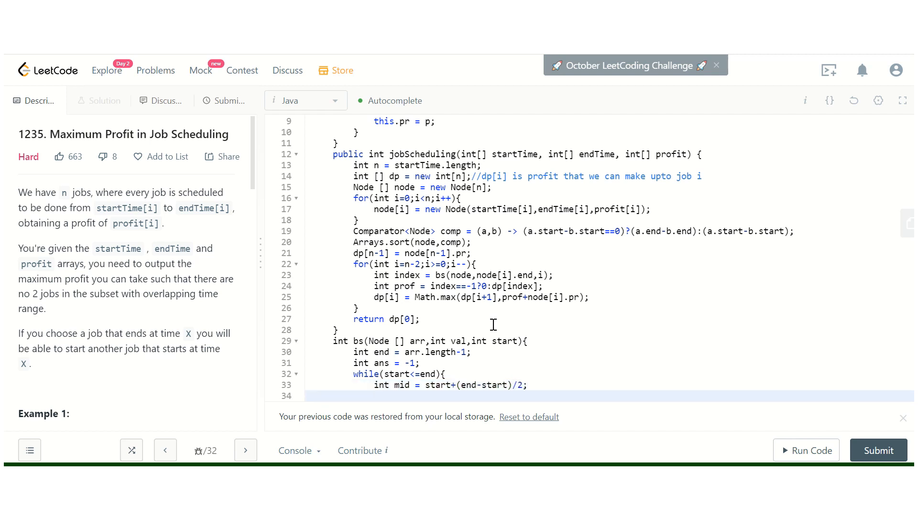
Begin an empty if( on the next line inside the loop.
{"action": "scroll", "scroll_direction": "down", "scroll_amount": 3}
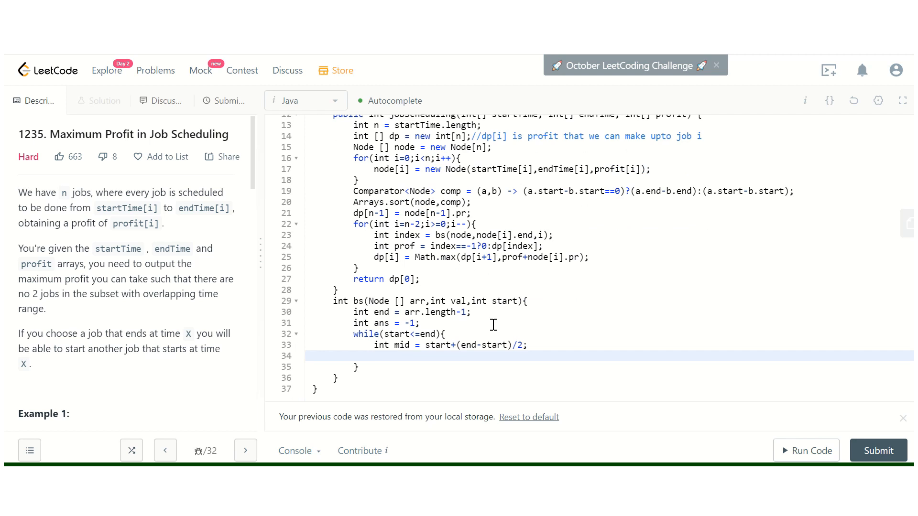
{"action": "left_click", "coordinate": [374, 356]}
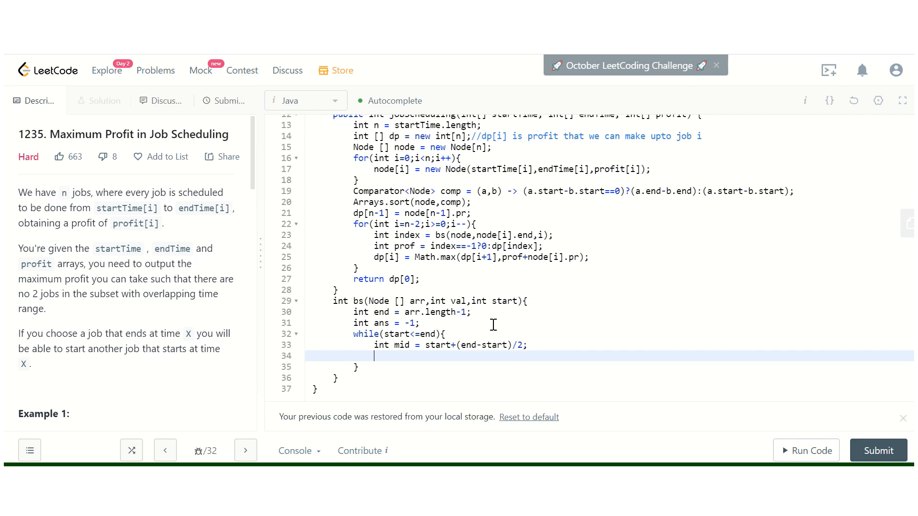
{"action": "type", "text": "if("}
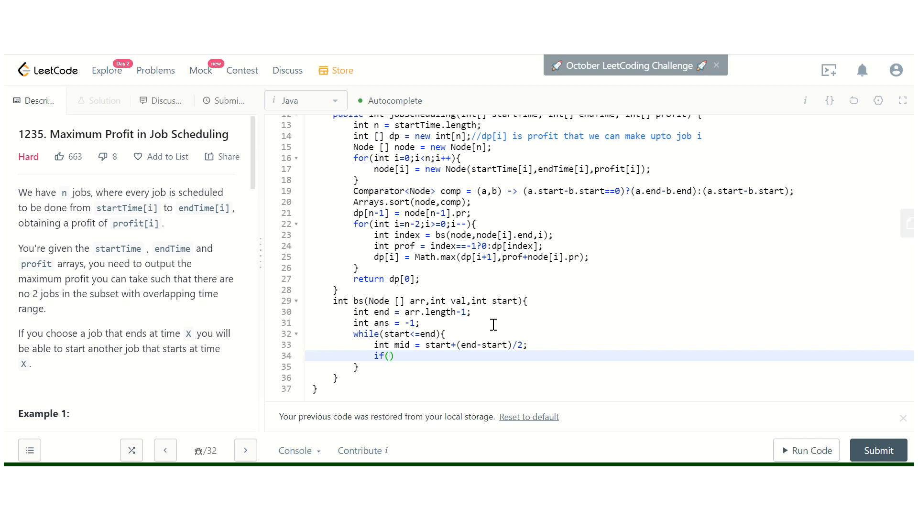
Complete the if: when arr[mid].start>=val, set ans = mid; and end = mid-1;.
{"action": "type", "text": "a"}
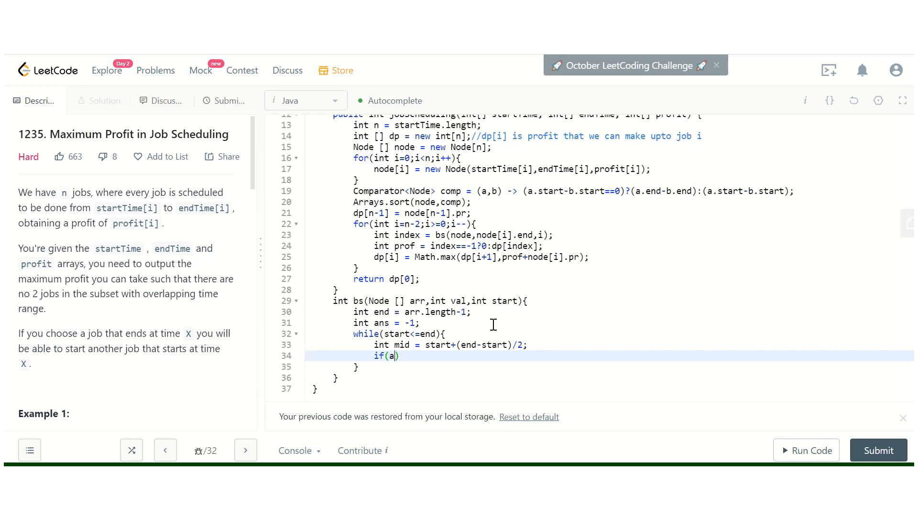
{"action": "type", "text": "rr[mid]"}
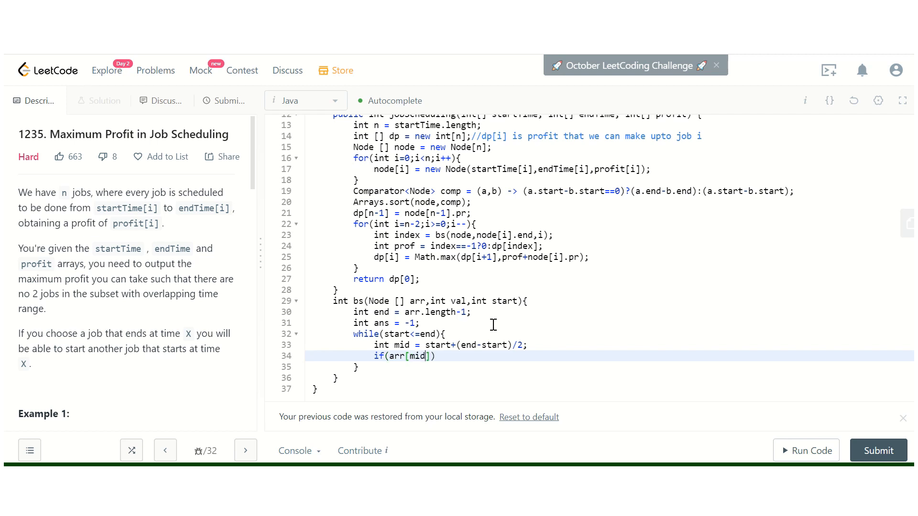
{"action": "type", "text": "."}
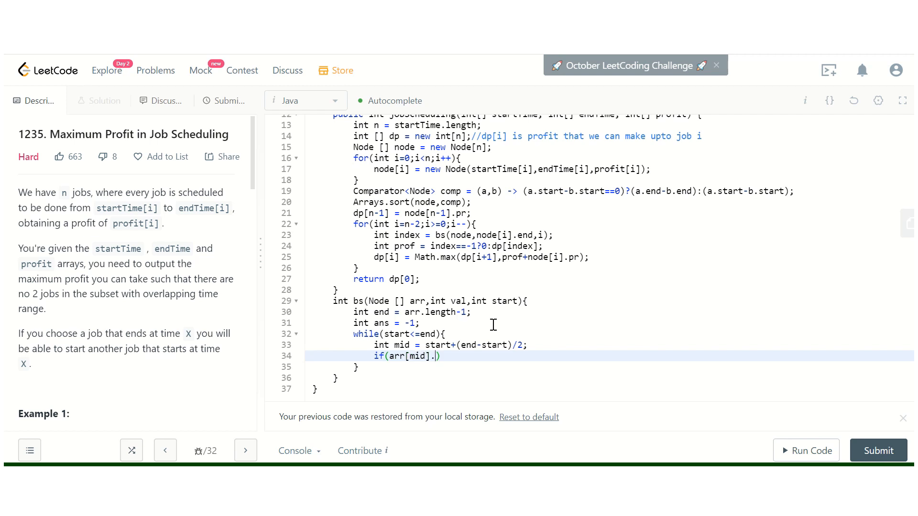
{"action": "type", "text": "start"}
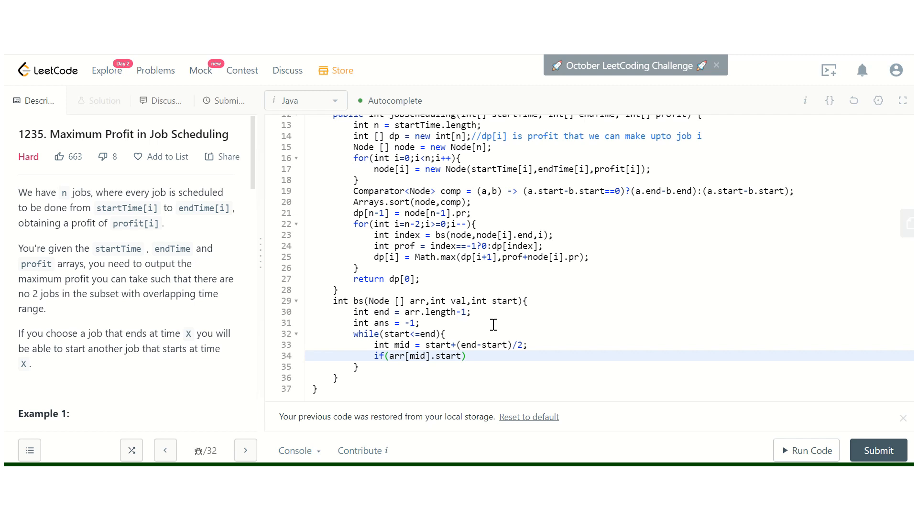
{"action": "type", "text": ">="}
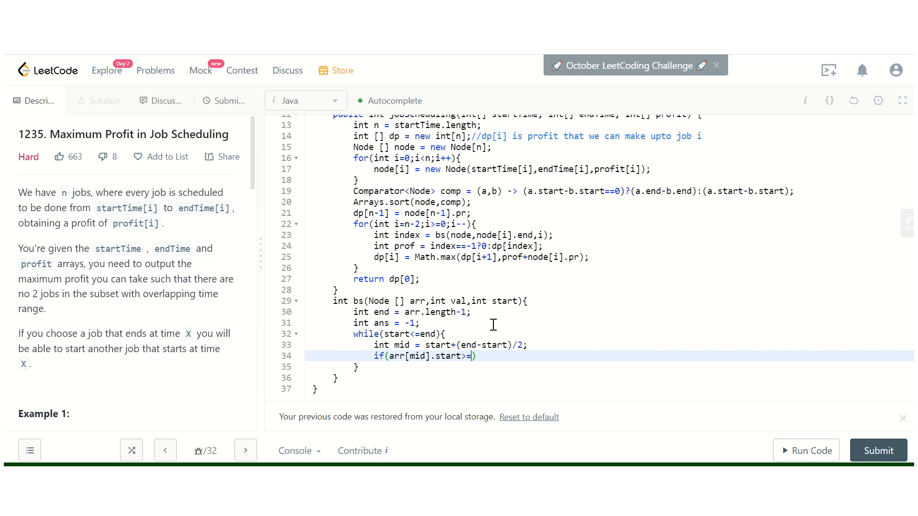
{"action": "type", "text": "val"}
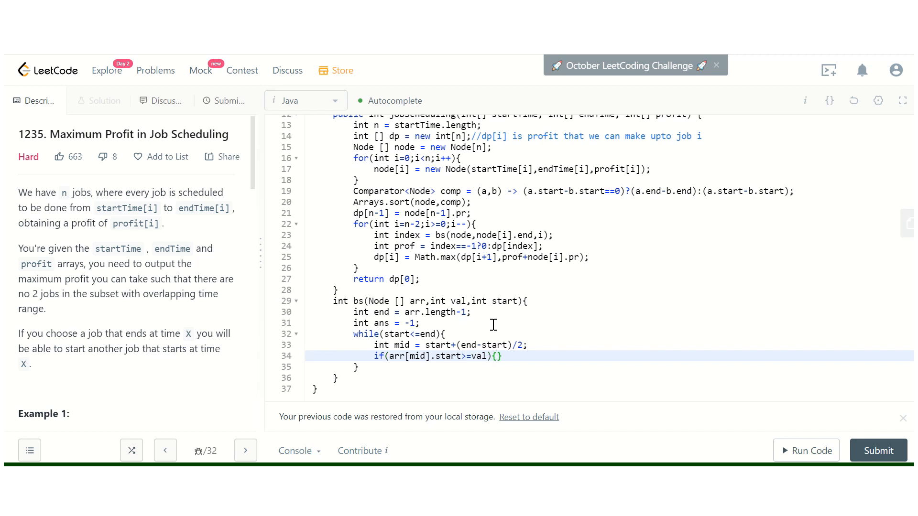
{"action": "type", "text": "ans ="}
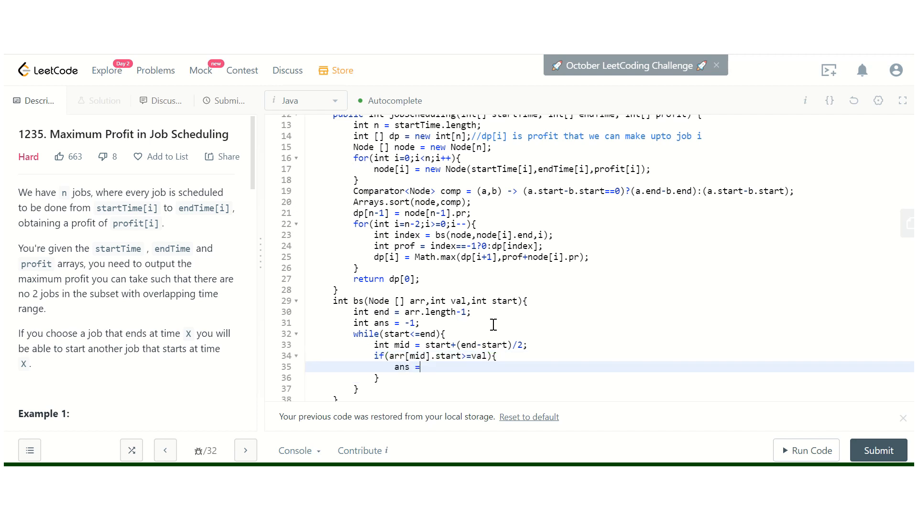
{"action": "type", "text": "mid;"}
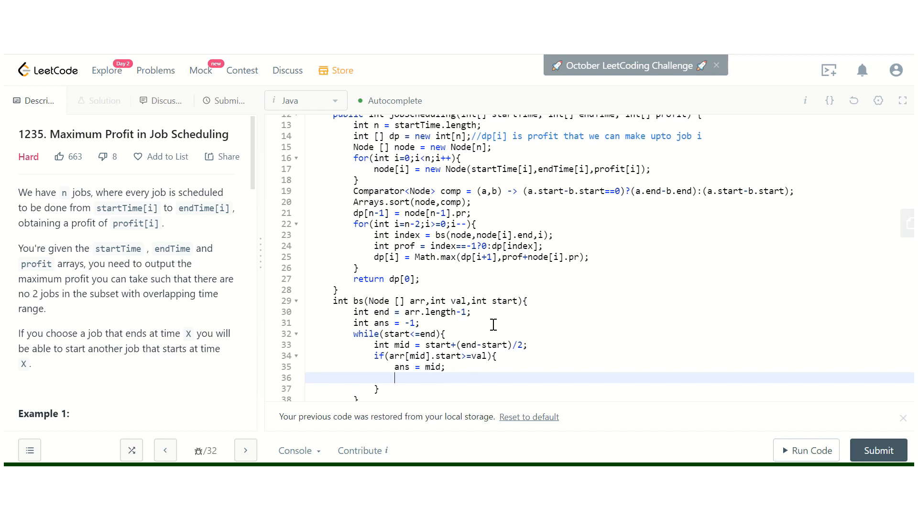
{"action": "type", "text": "end = m"}
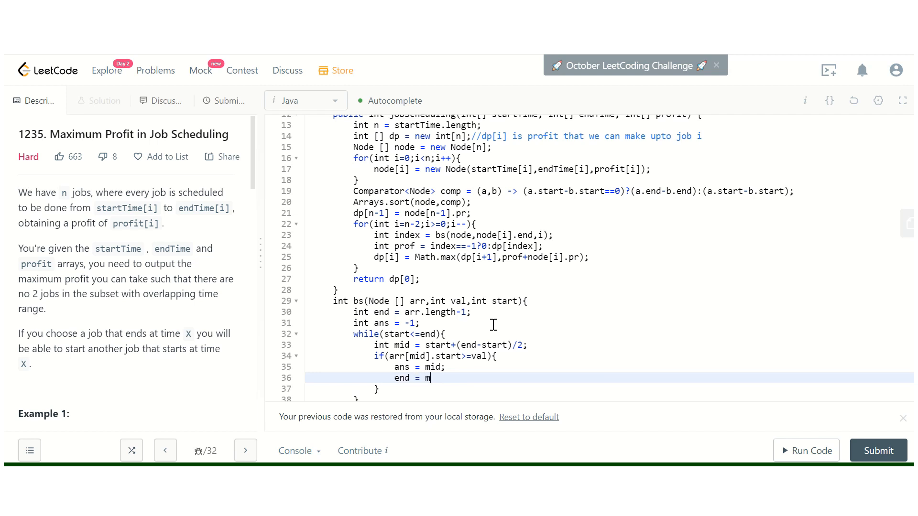
{"action": "type", "text": "id-1;"}
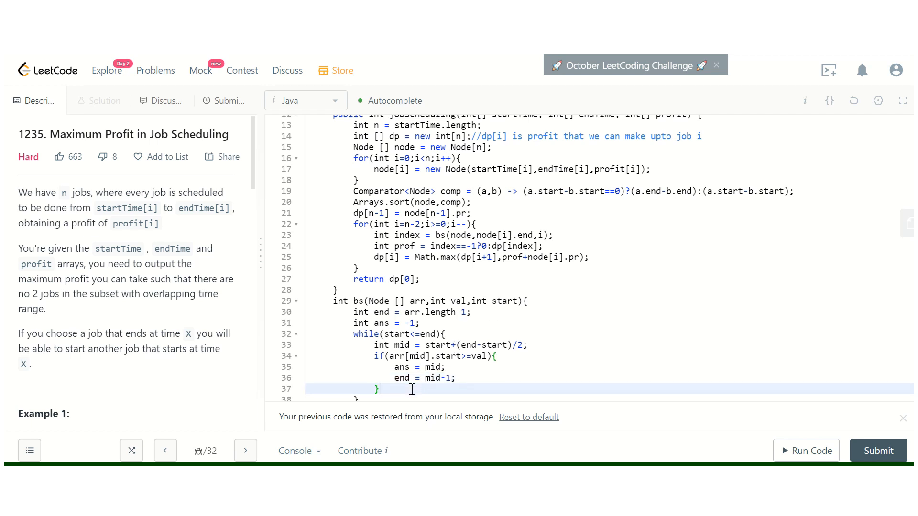
Add else{ start = mid+1; } and return ans; after the loop.
{"action": "type", "text": "else{"}
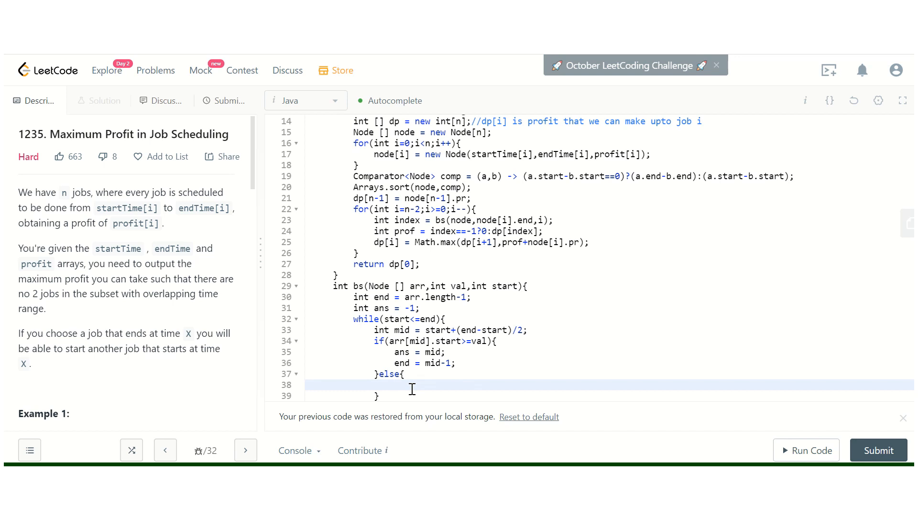
{"action": "type", "text": "start"}
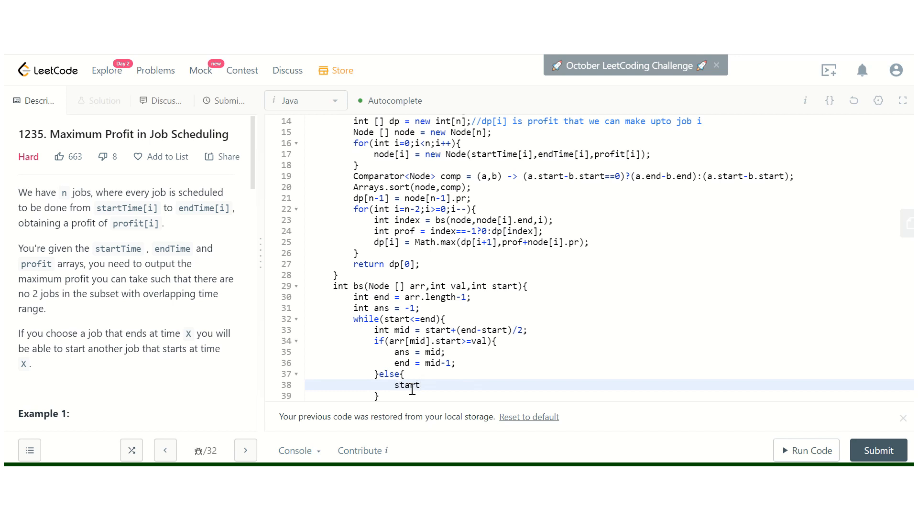
{"action": "type", "text": "= mid+1;"}
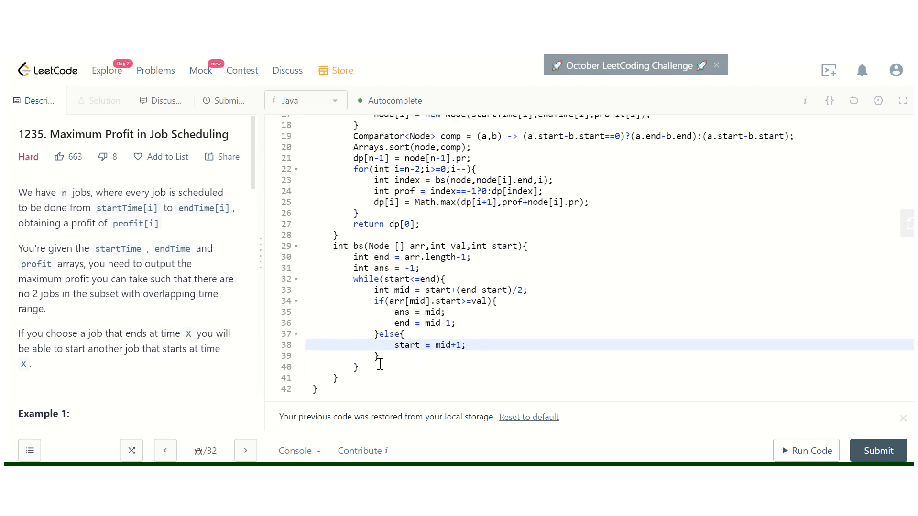
{"action": "left_click", "coordinate": [358, 367]}
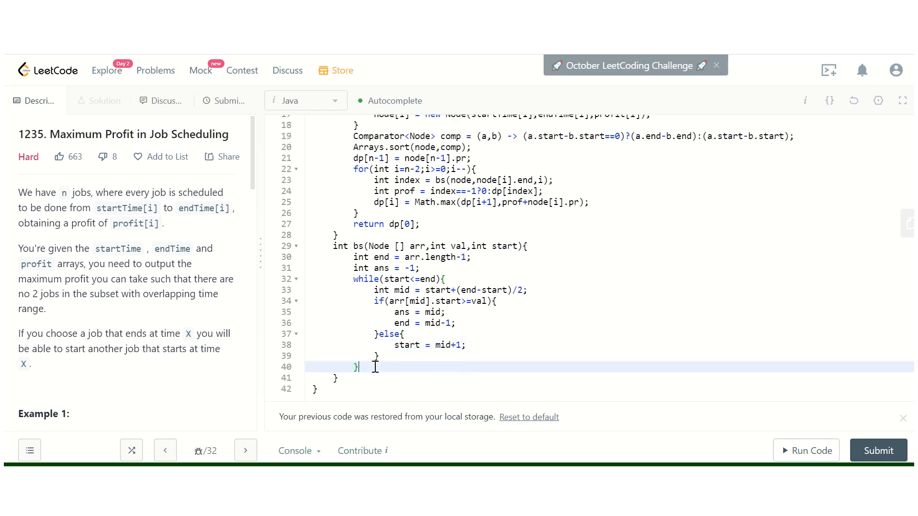
{"action": "type", "text": "retu"}
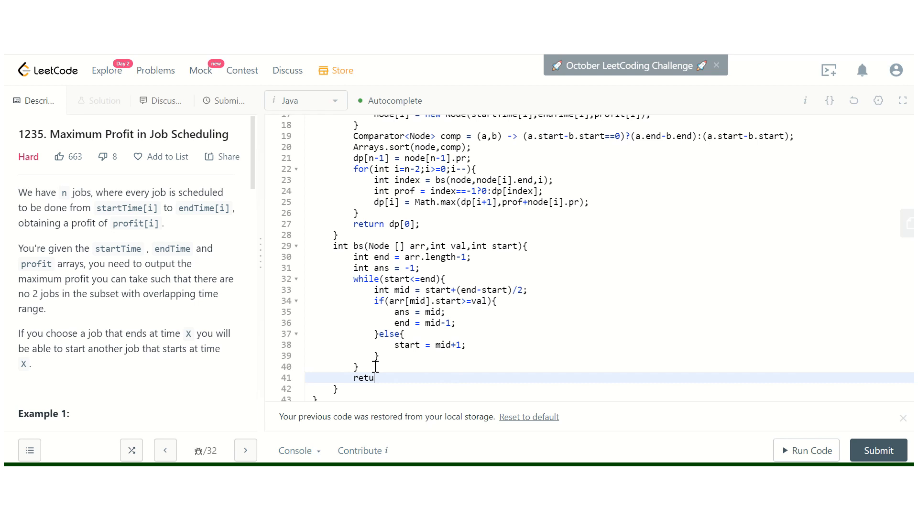
{"action": "type", "text": "rn ans;"}
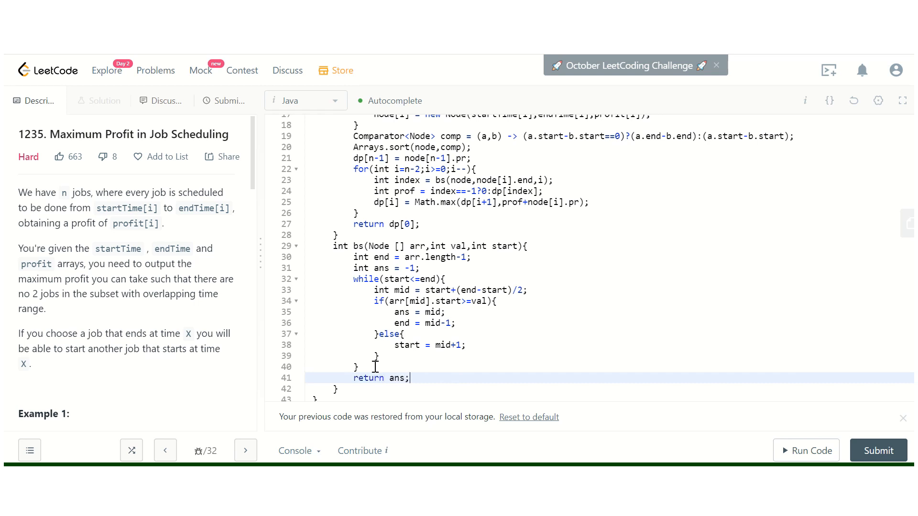
{"action": "scroll", "scroll_direction": "up", "scroll_amount": 3}
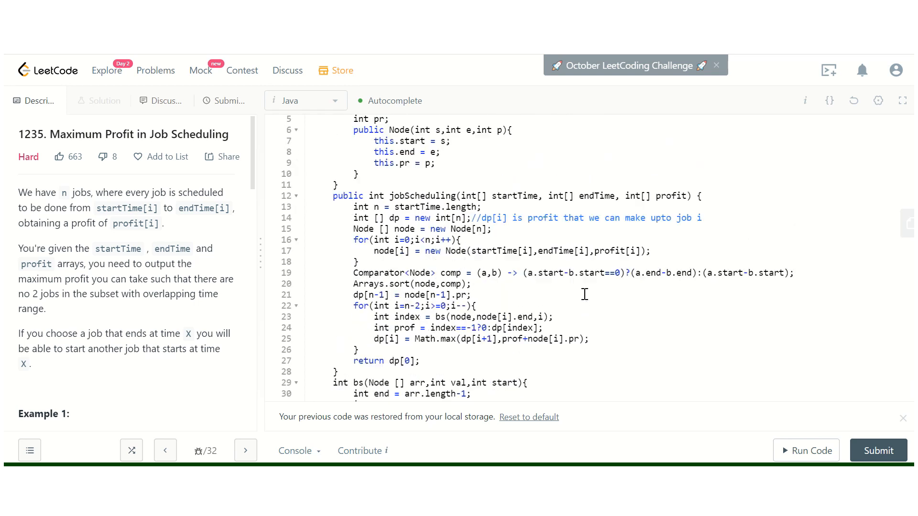
Run Code on the current test case, getting Accepted with output 150, and select Example 1's start times.
{"action": "scroll", "scroll_direction": "up", "scroll_amount": 3}
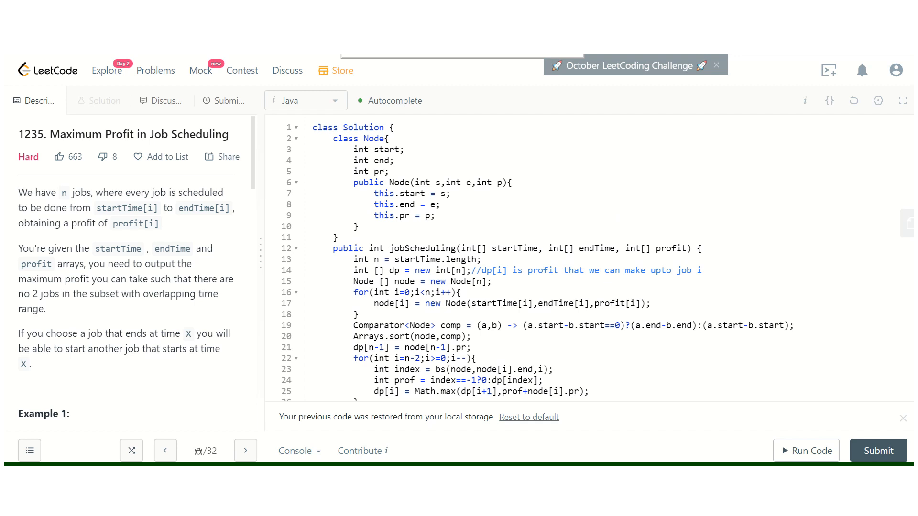
{"action": "scroll", "scroll_direction": "down", "scroll_amount": 3}
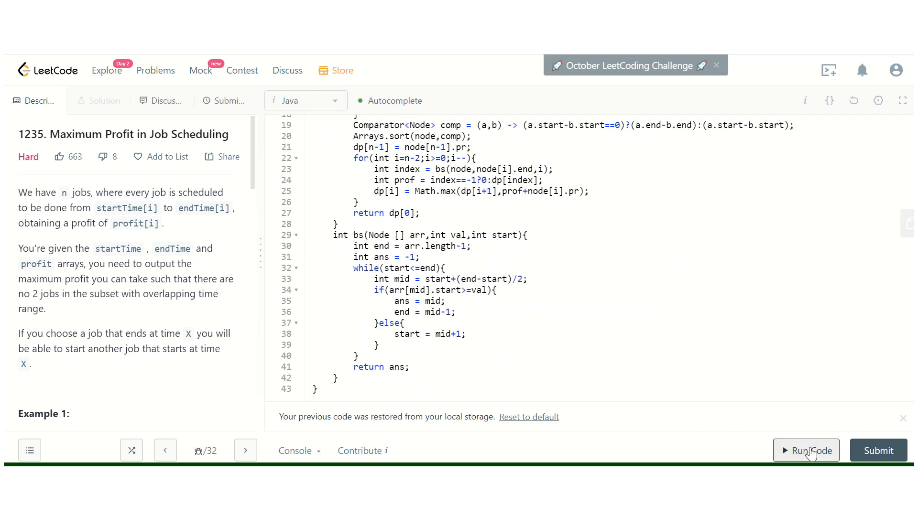
{"action": "left_click", "coordinate": [806, 451]}
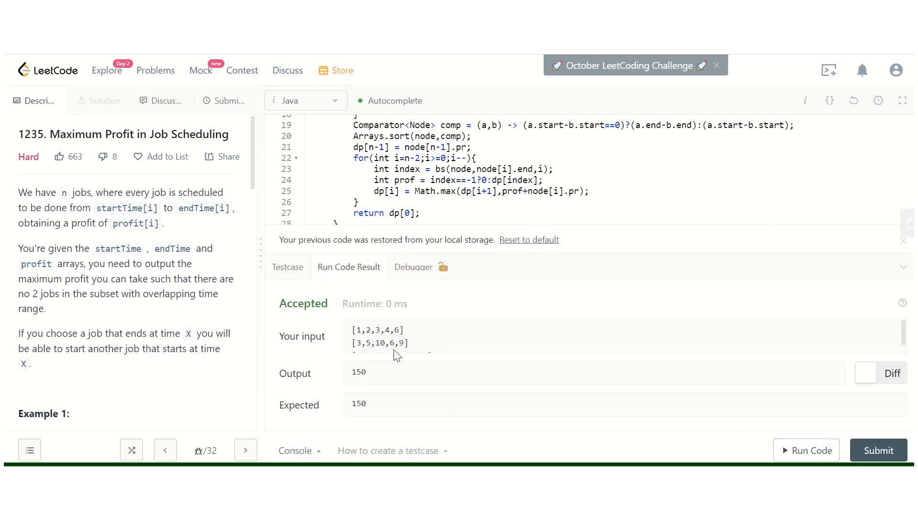
{"action": "scroll", "scroll_direction": "down", "scroll_amount": 3}
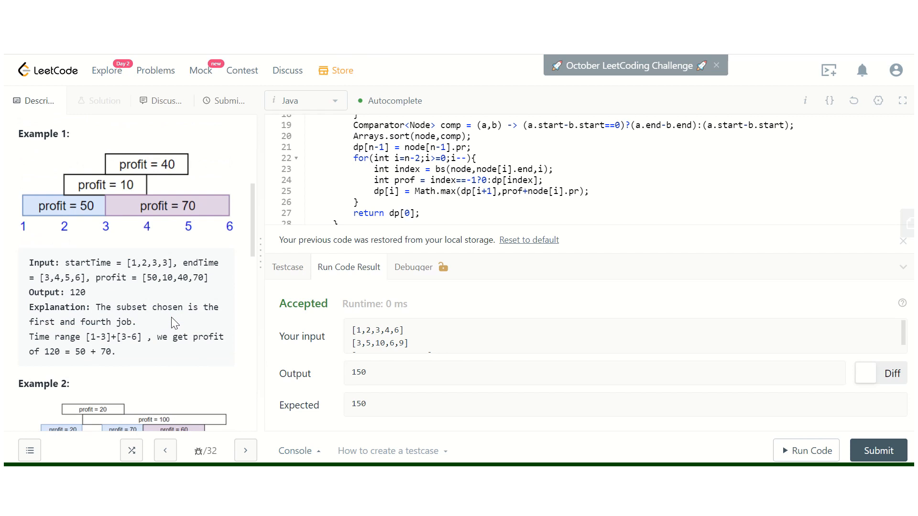
{"action": "double_click", "coordinate": [149, 262]}
{"action": "type", "text": "[1,2,3,3]"}
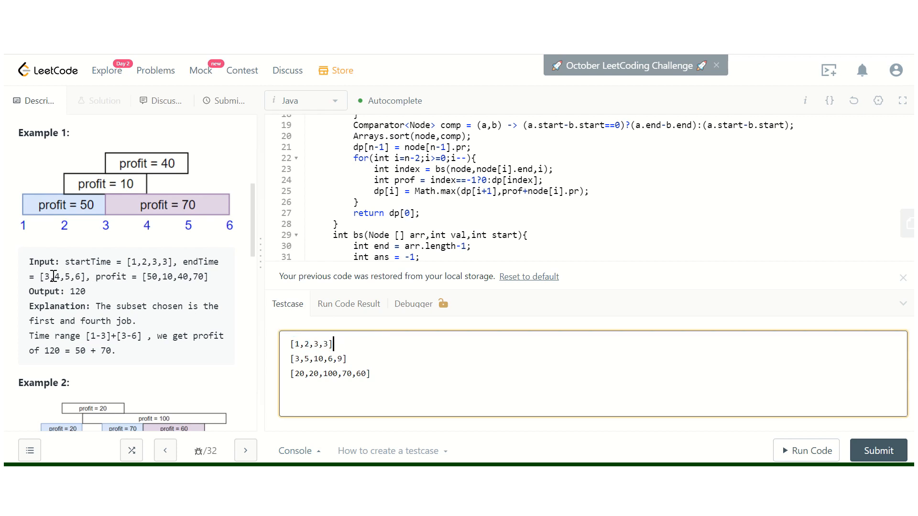
Replace the testcase lines with Example 1's end times and profits [50,10,40,70], then run for output 120.
{"action": "double_click", "coordinate": [63, 277]}
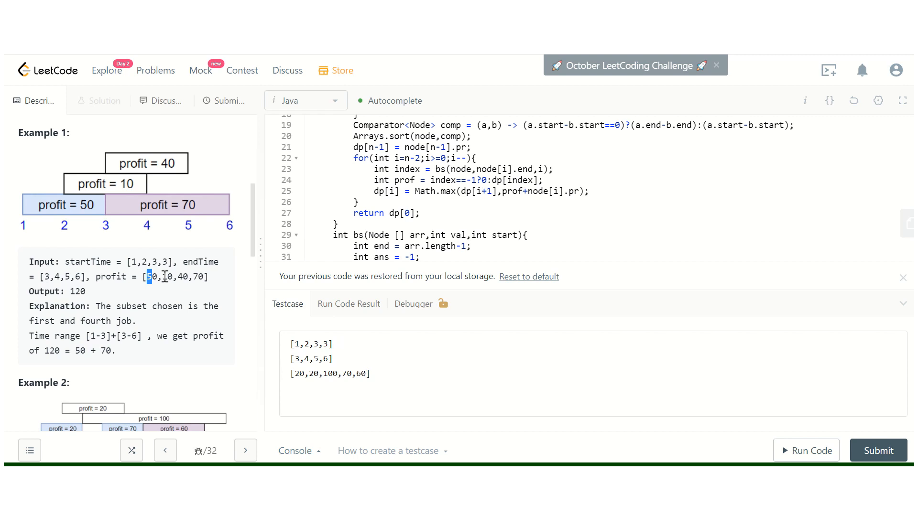
{"action": "triple_click", "coordinate": [176, 277]}
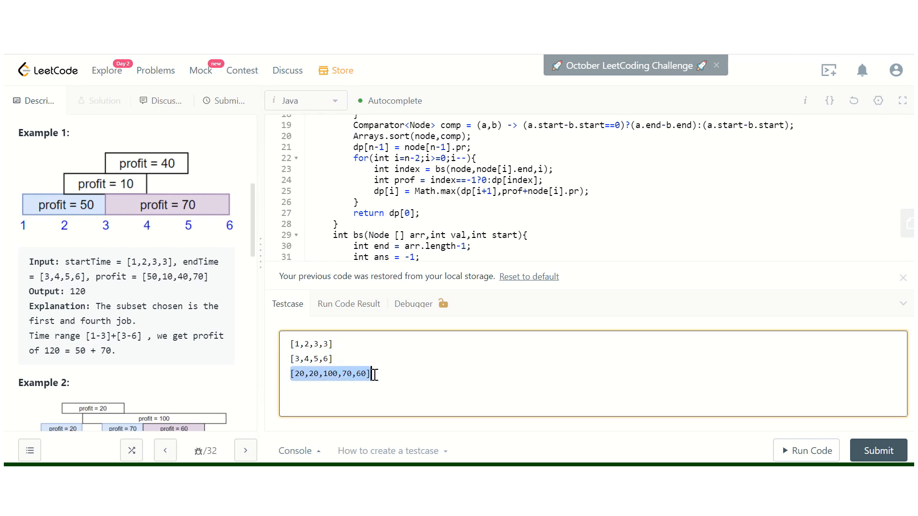
{"action": "type", "text": "50,10,40,70]"}
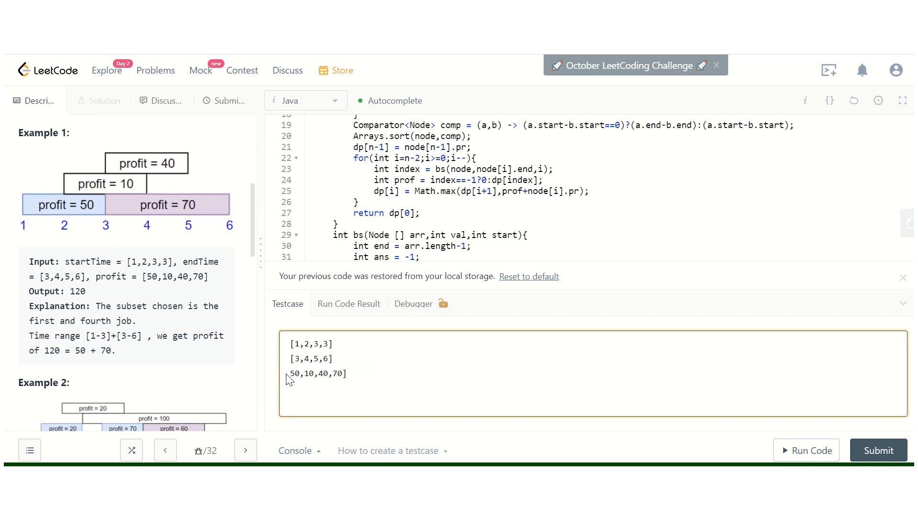
{"action": "left_click", "coordinate": [291, 374]}
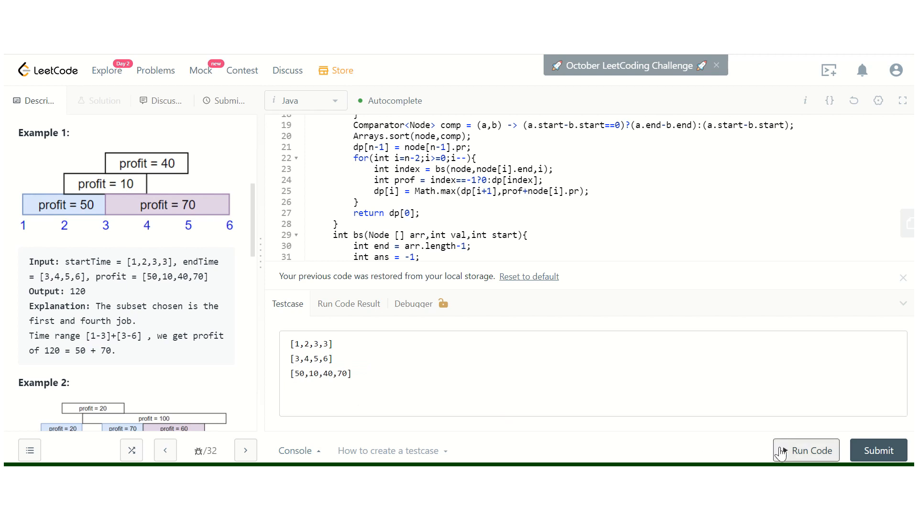
{"action": "left_click", "coordinate": [804, 451]}
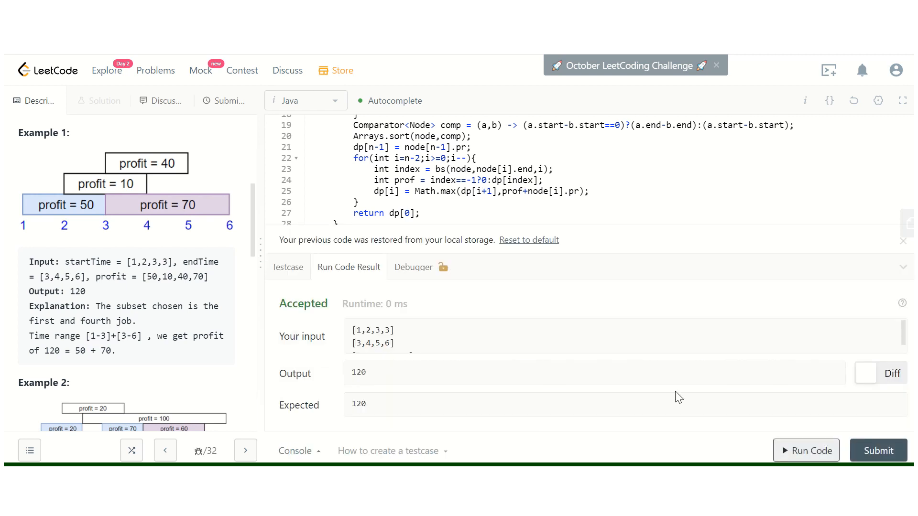
Submit the solution and see Success with 30 ms runtime and 48.7 MB memory.
{"action": "scroll", "scroll_direction": "up", "scroll_amount": 3}
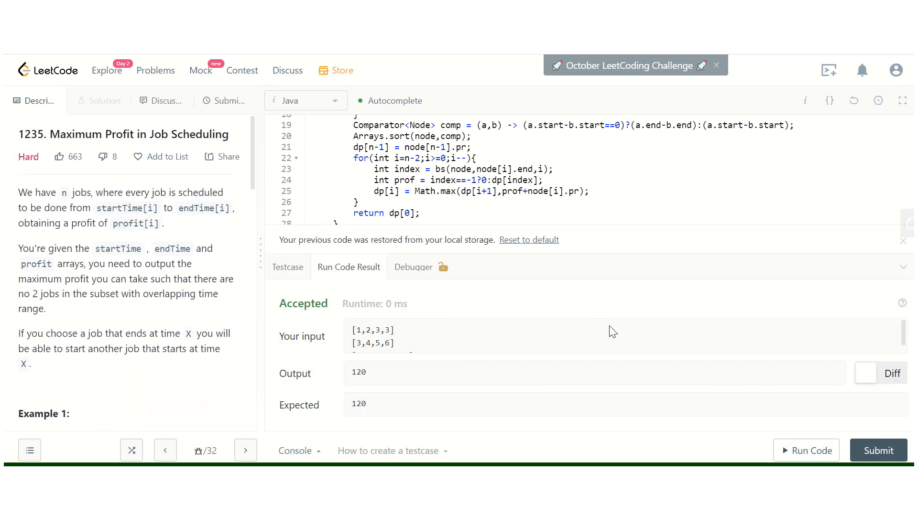
{"action": "left_click", "coordinate": [877, 450]}
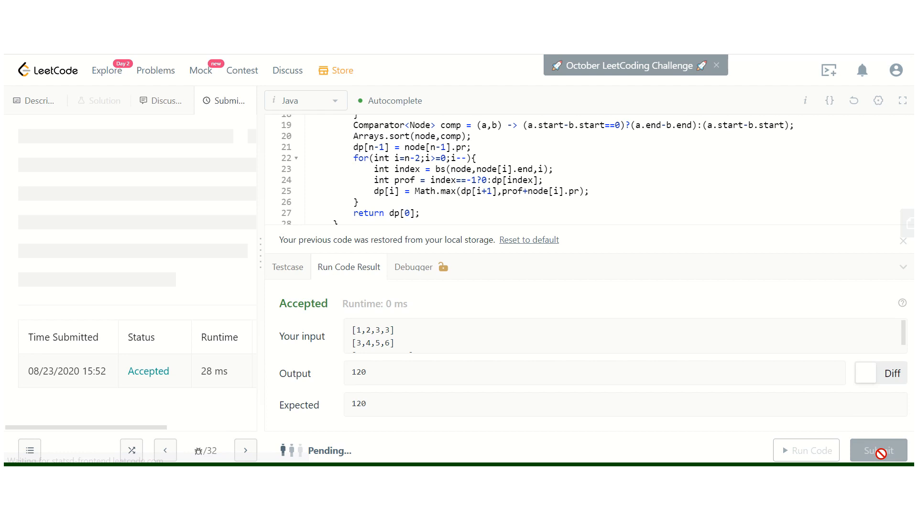
{"action": "left_click", "coordinate": [878, 450]}
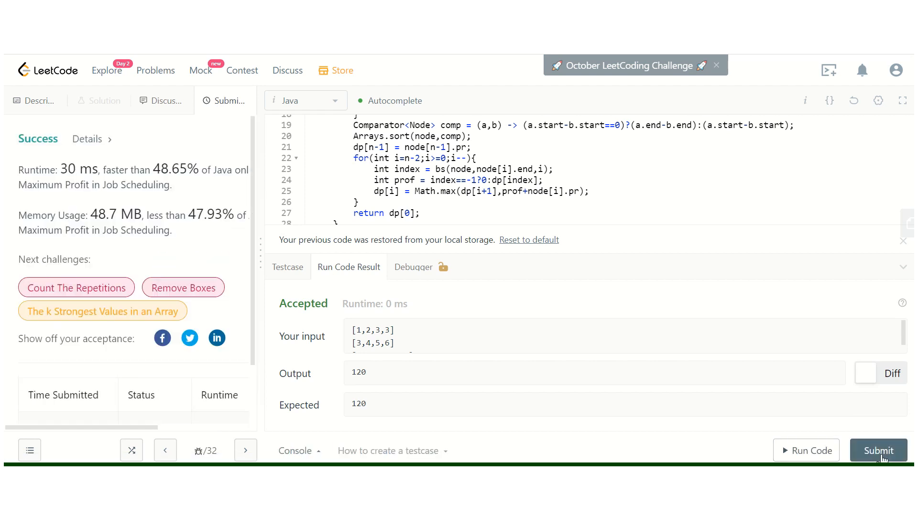
{"action": "scroll", "scroll_direction": "up", "scroll_amount": 3}
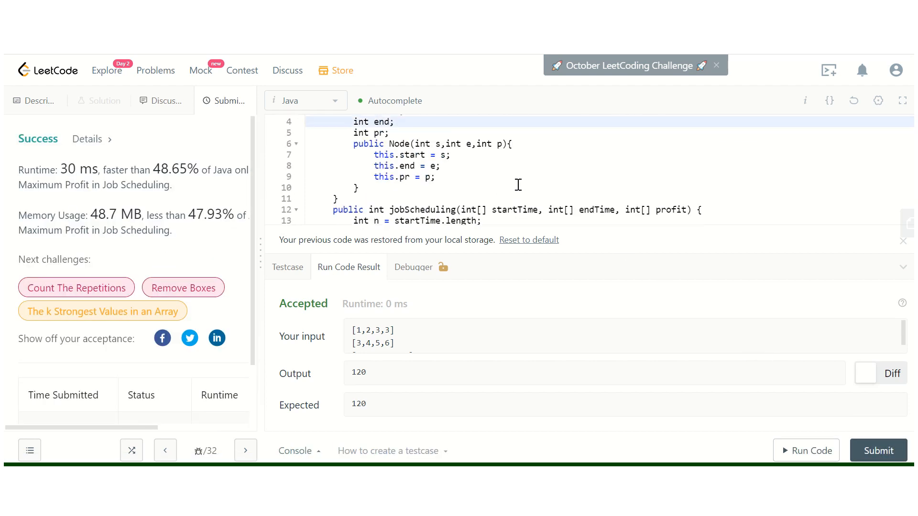
{"action": "scroll", "scroll_direction": "up", "scroll_amount": 3}
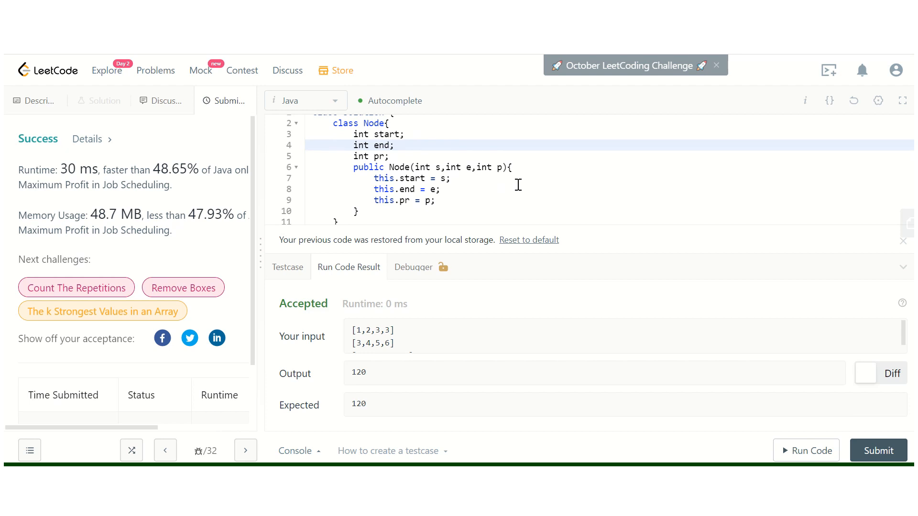